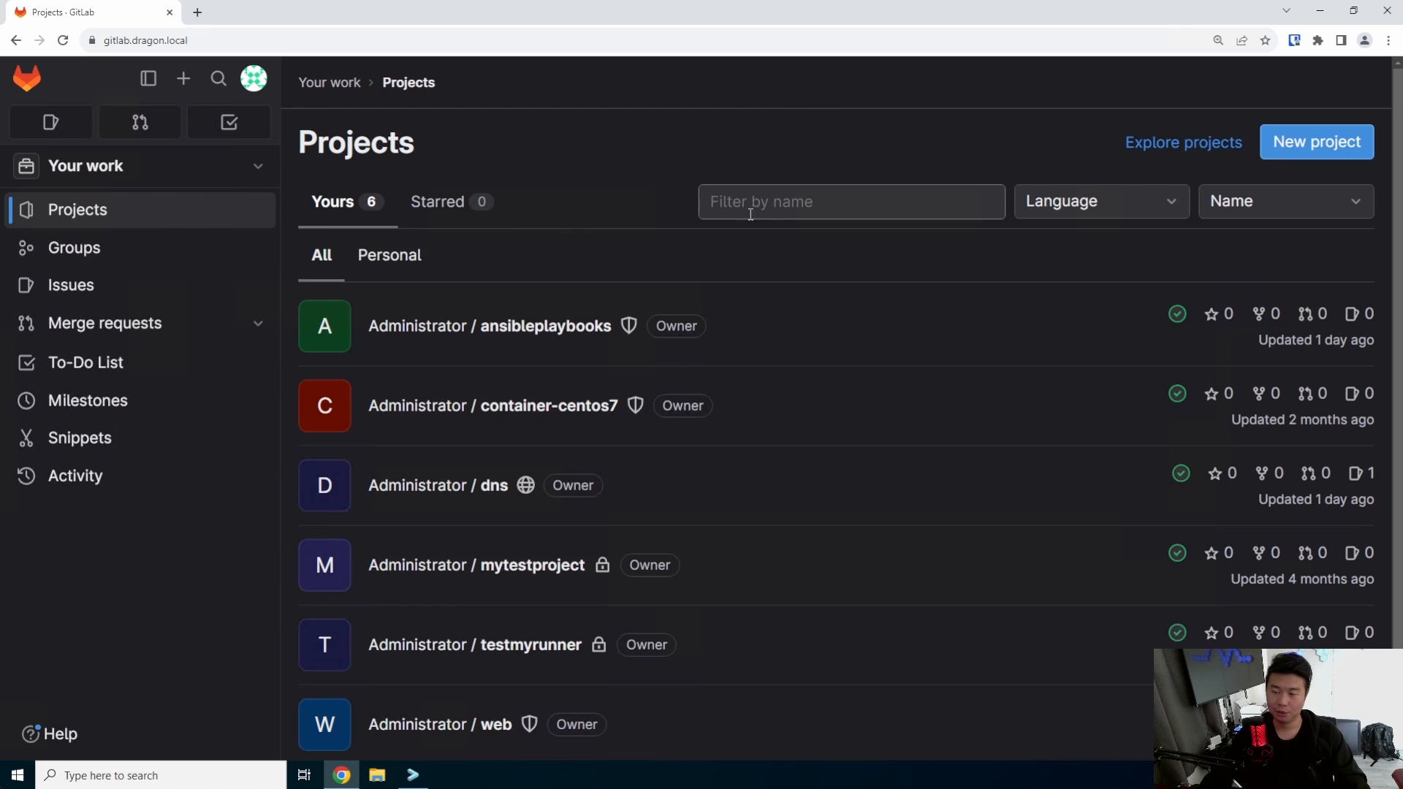
Open the Administrator / dns project and load its files in the Web IDE.
{"action": "left_click", "coordinate": [437, 485]}
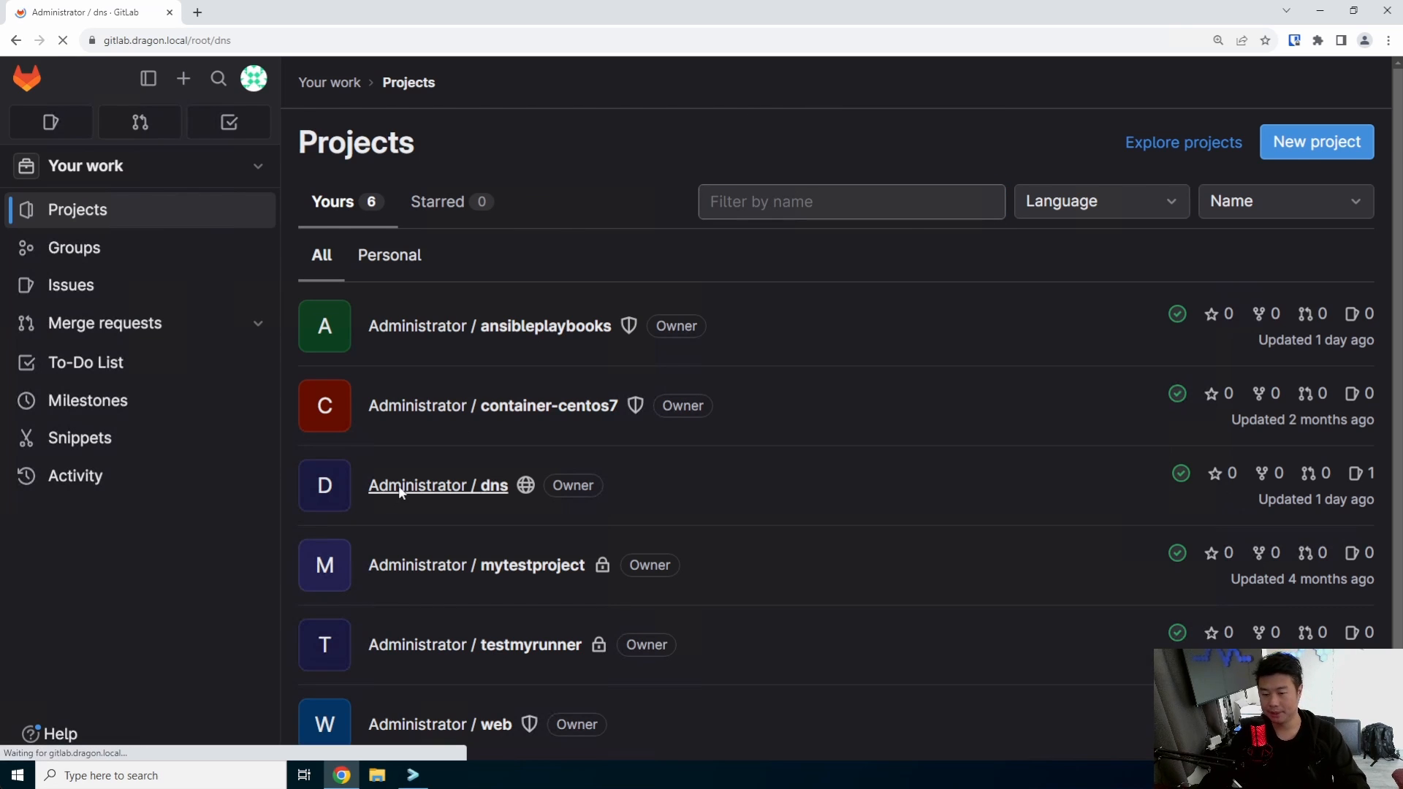
{"action": "left_click", "coordinate": [438, 485]}
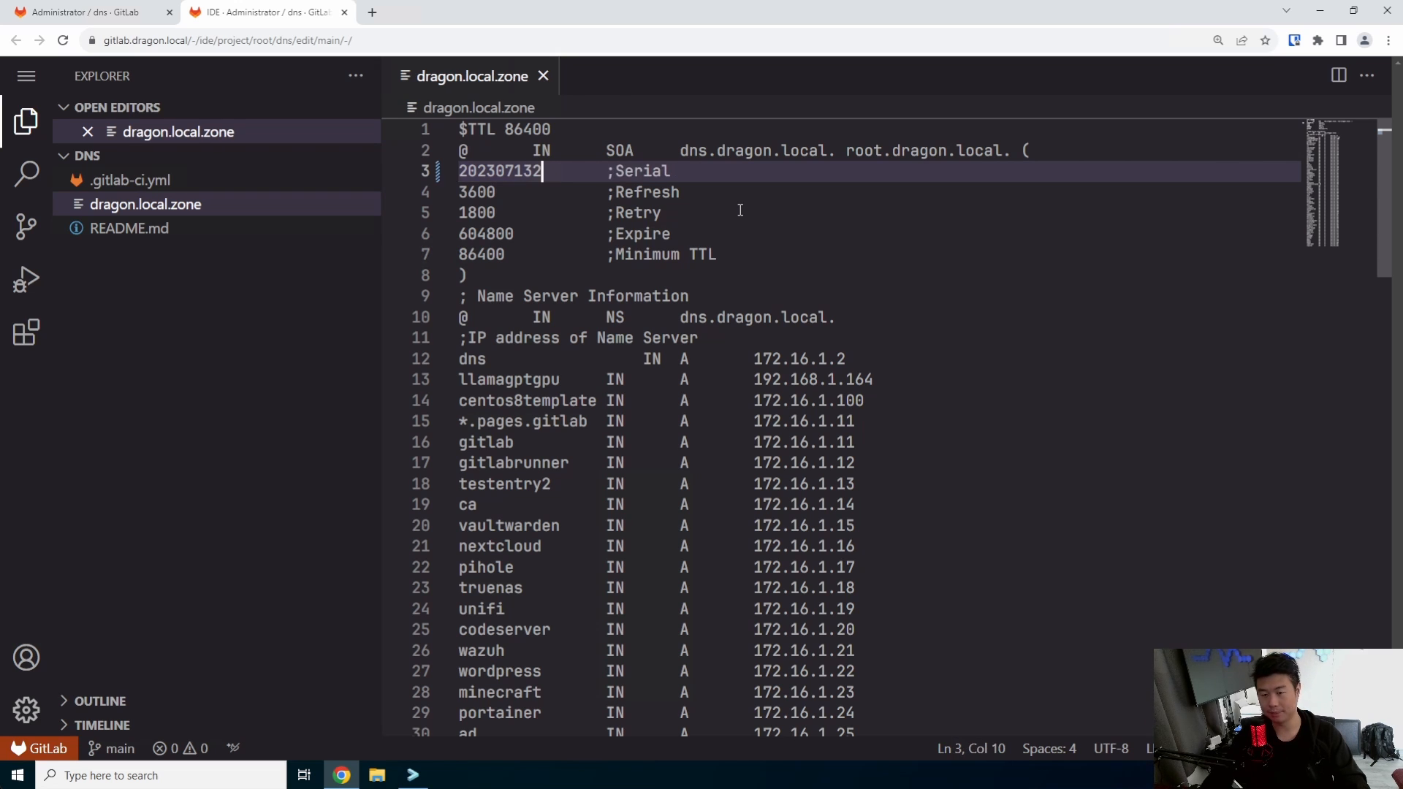
Append the line 'gitea IN A 172.16.1.83' to the end of dragon.local.zone.
{"action": "scroll", "scroll_direction": "down", "scroll_amount": 3}
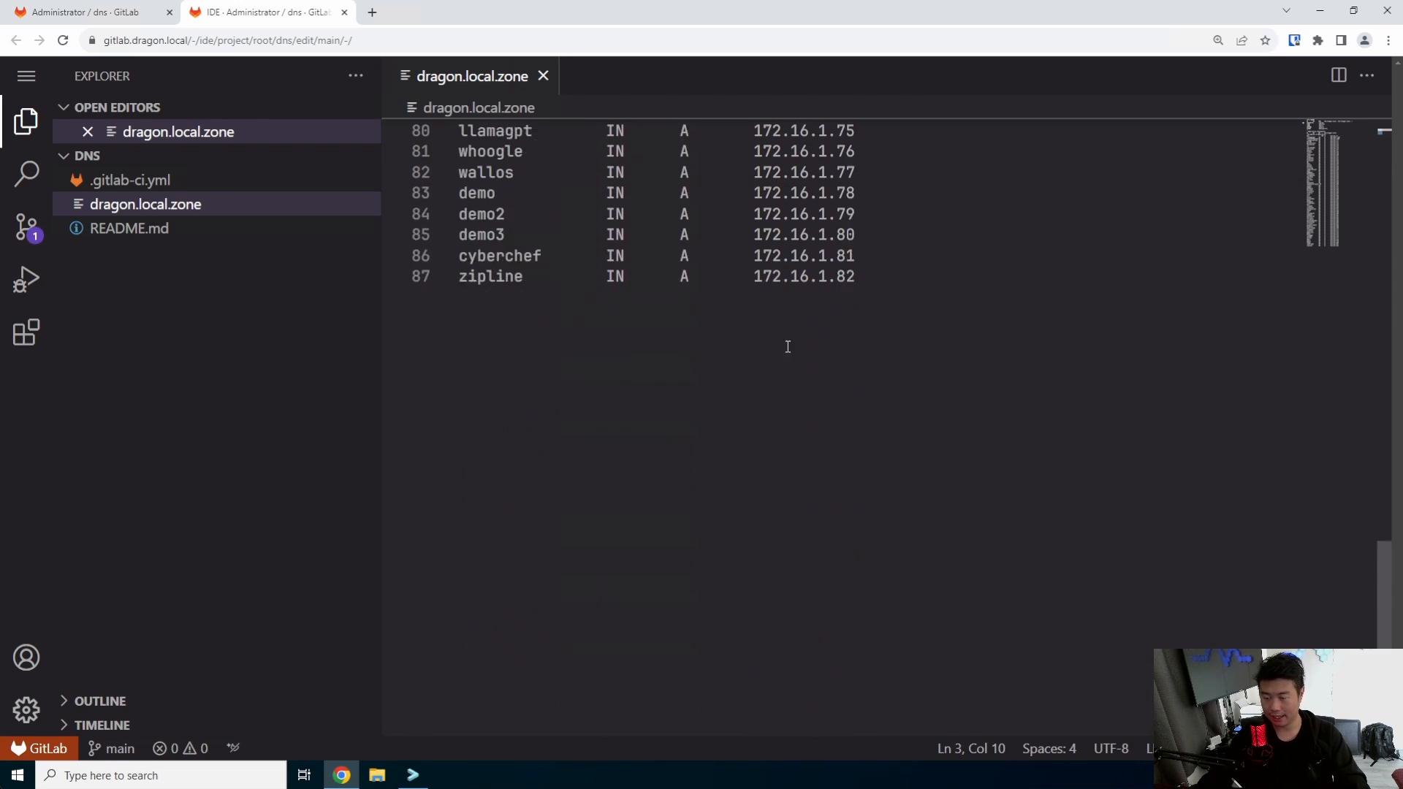
{"action": "type", "text": "gi"}
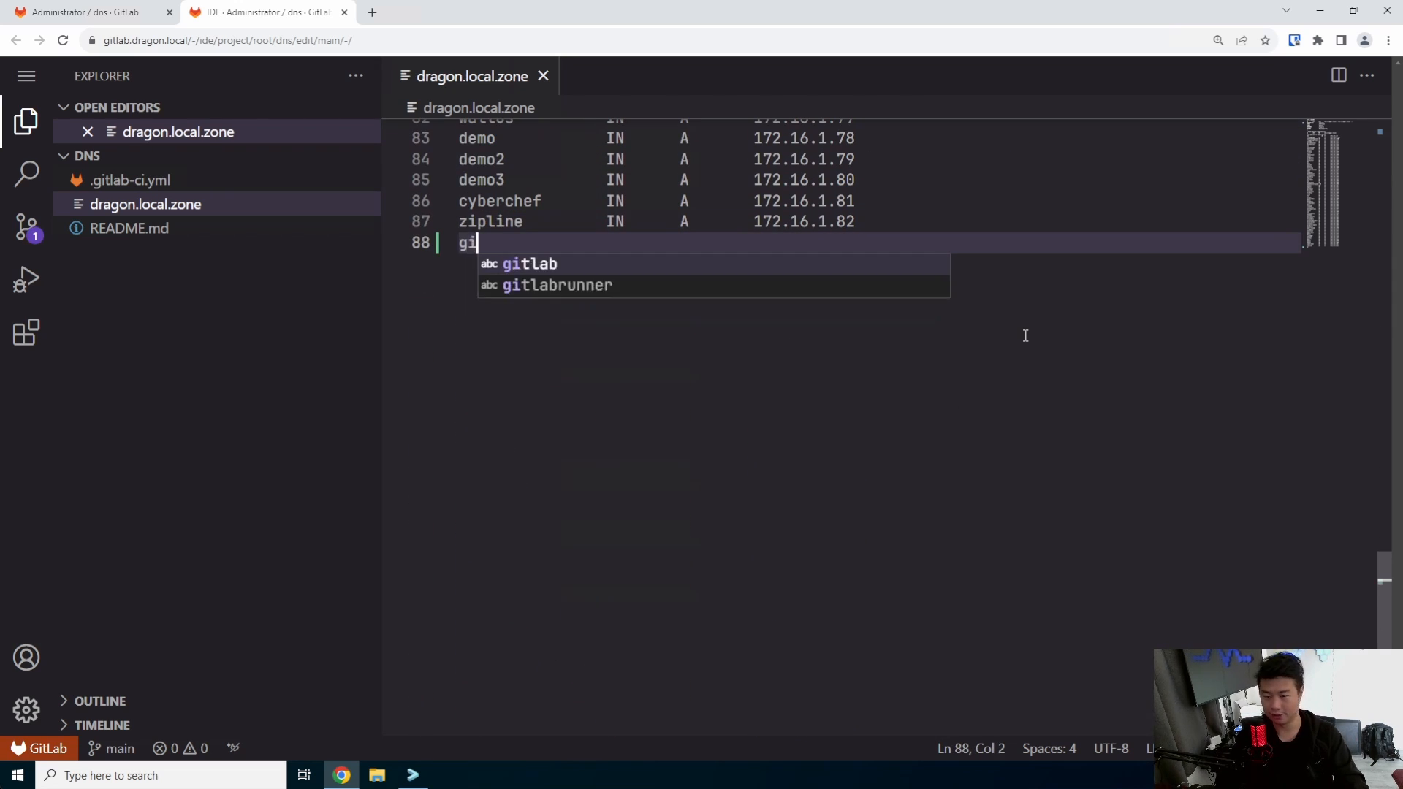
{"action": "type", "text": "tlabrun"}
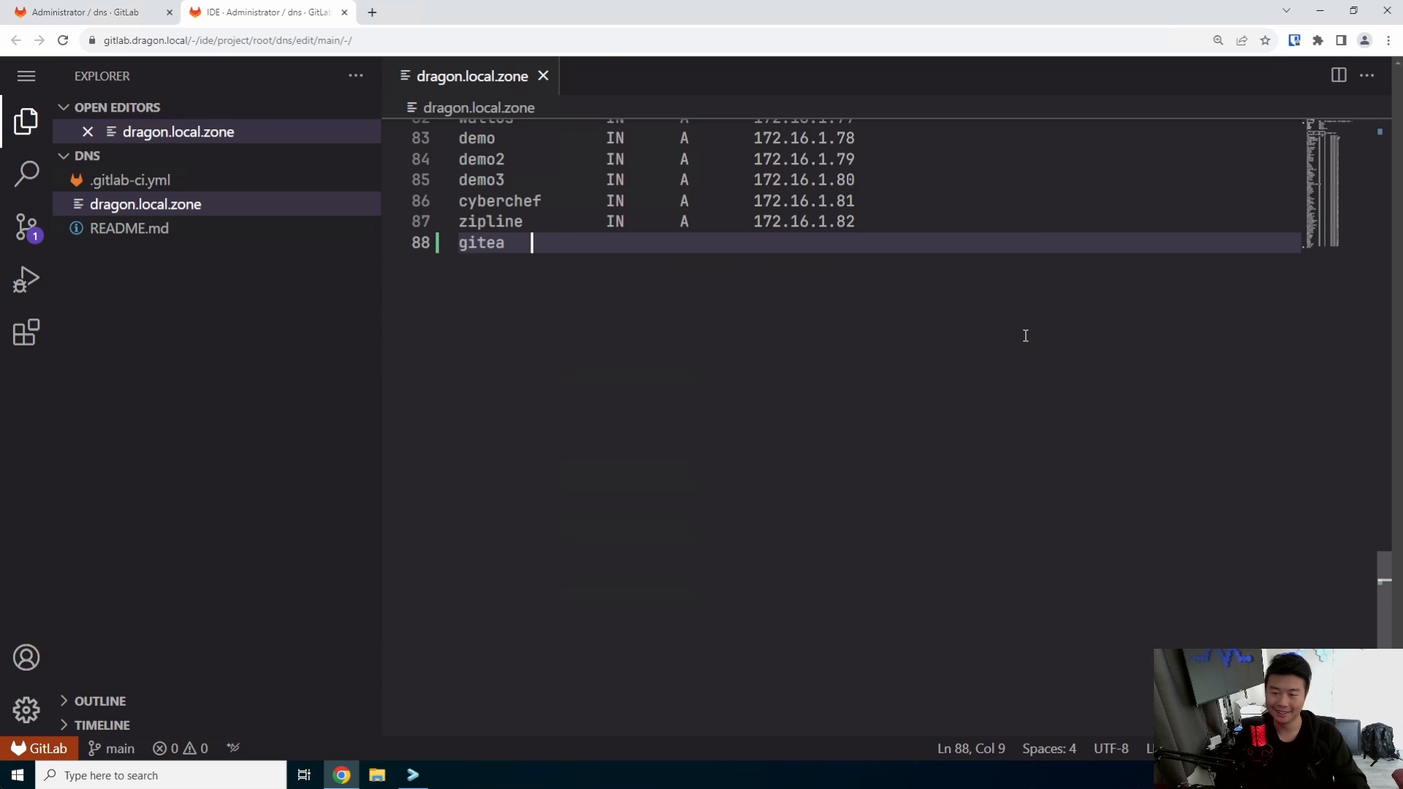
{"action": "type", "text": "IN"}
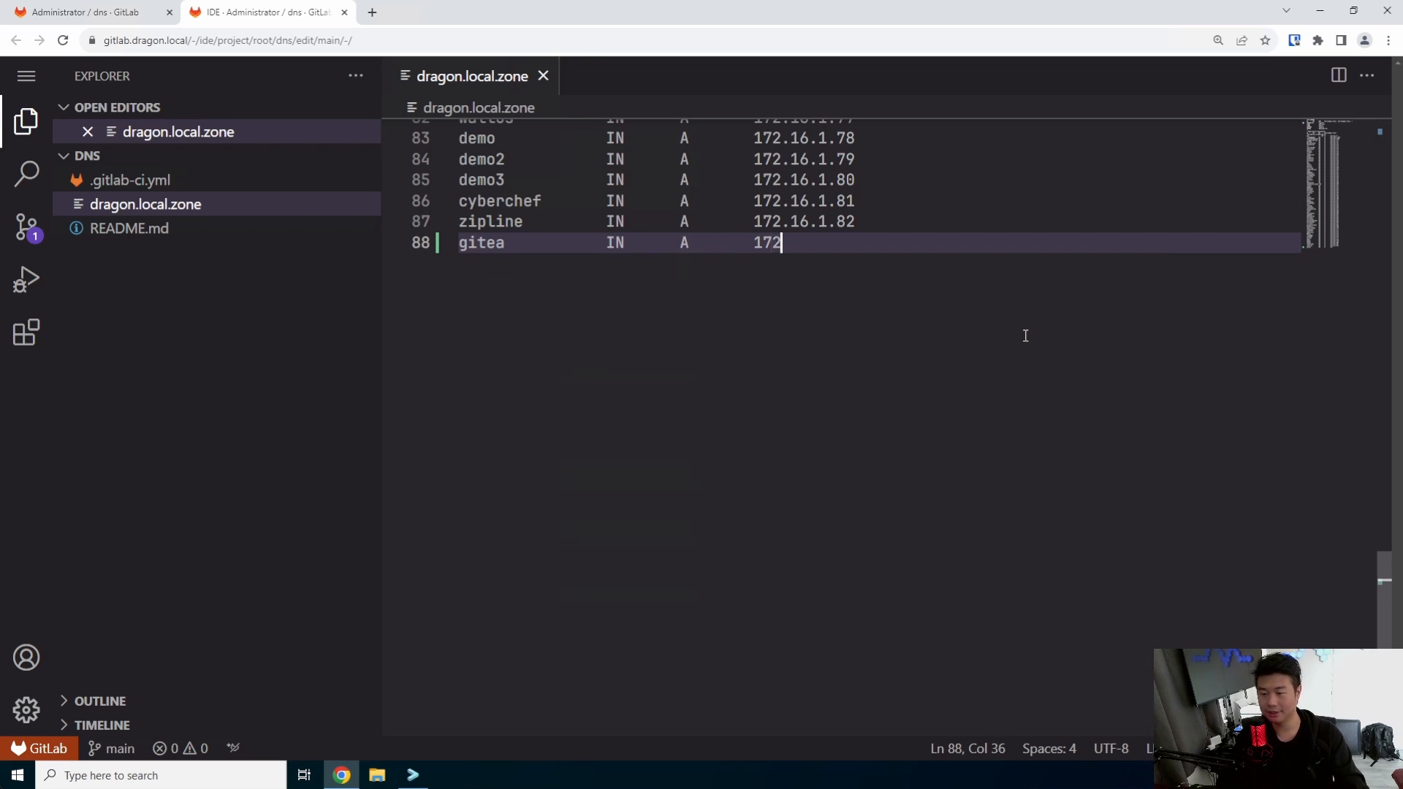
{"action": "type", "text": ".16.1.98"}
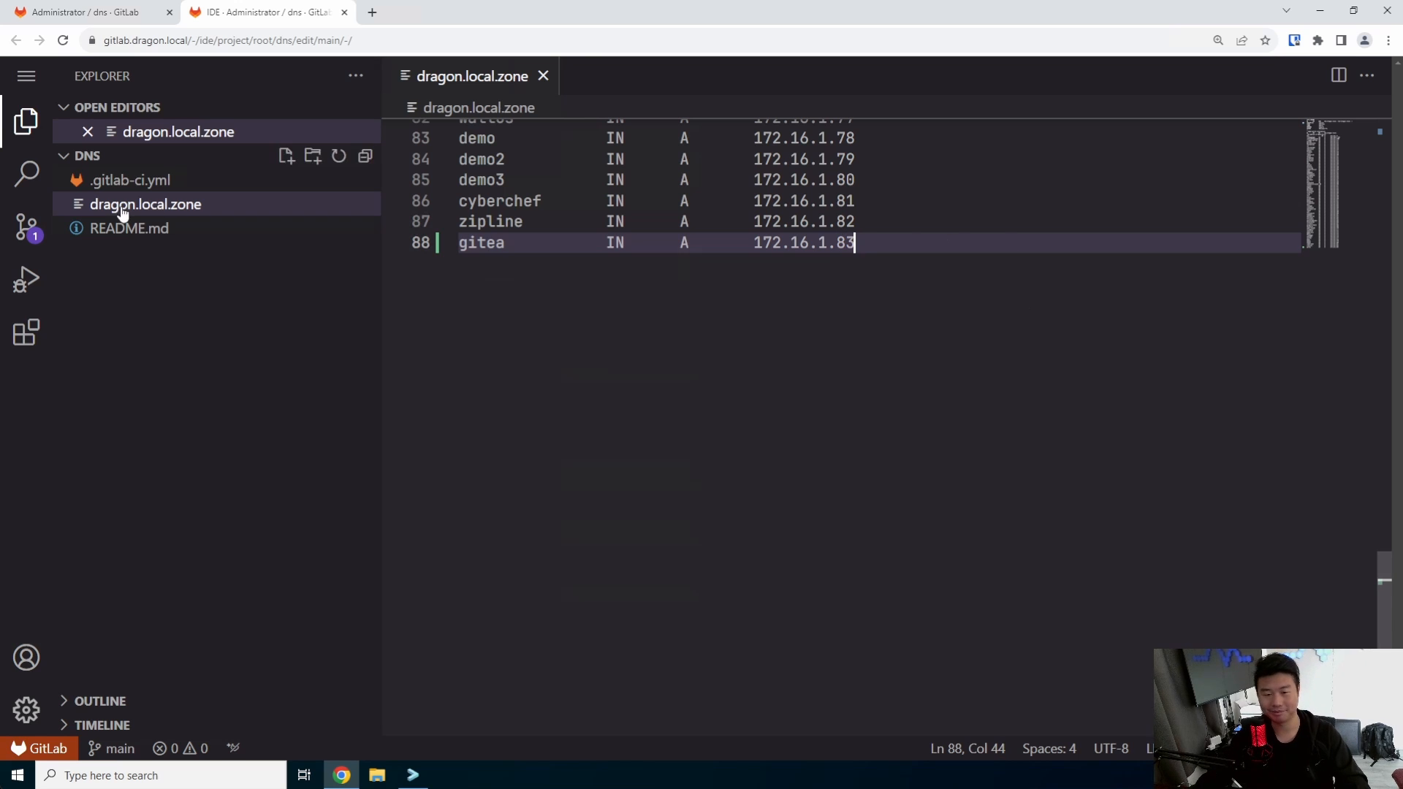
Commit the dragon.local.zone change to main with message 'add gitea'.
{"action": "left_click", "coordinate": [25, 229]}
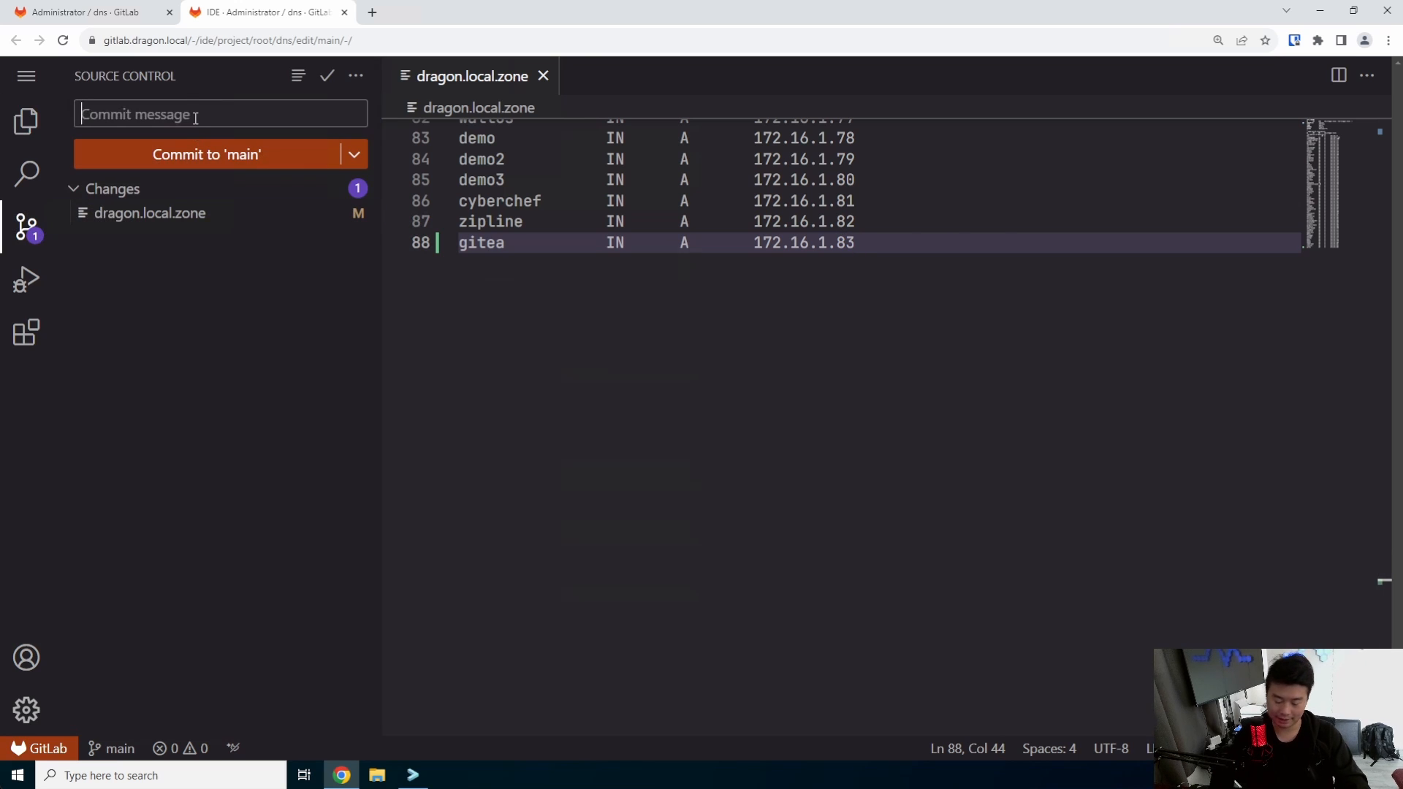
{"action": "type", "text": "add gitea"}
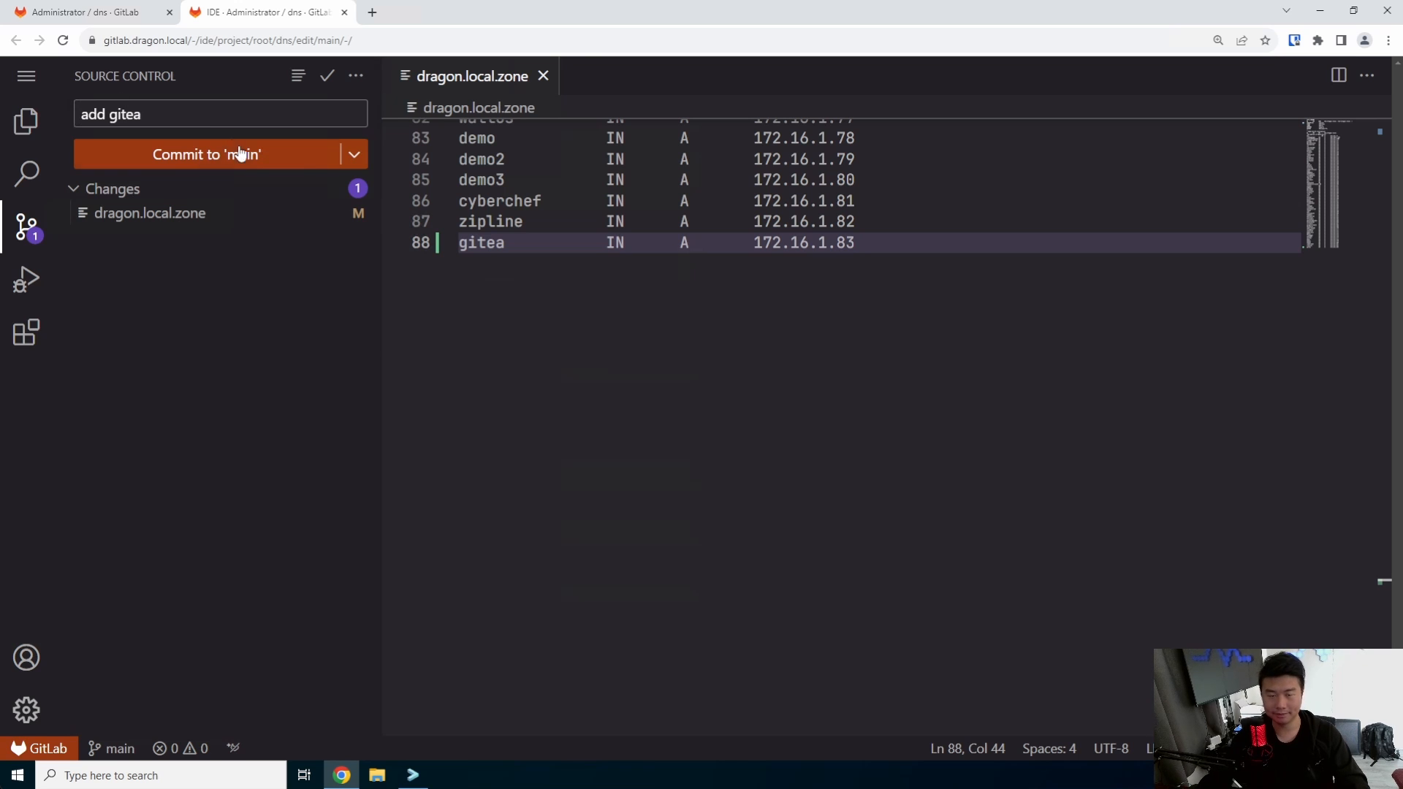
{"action": "left_click", "coordinate": [206, 155]}
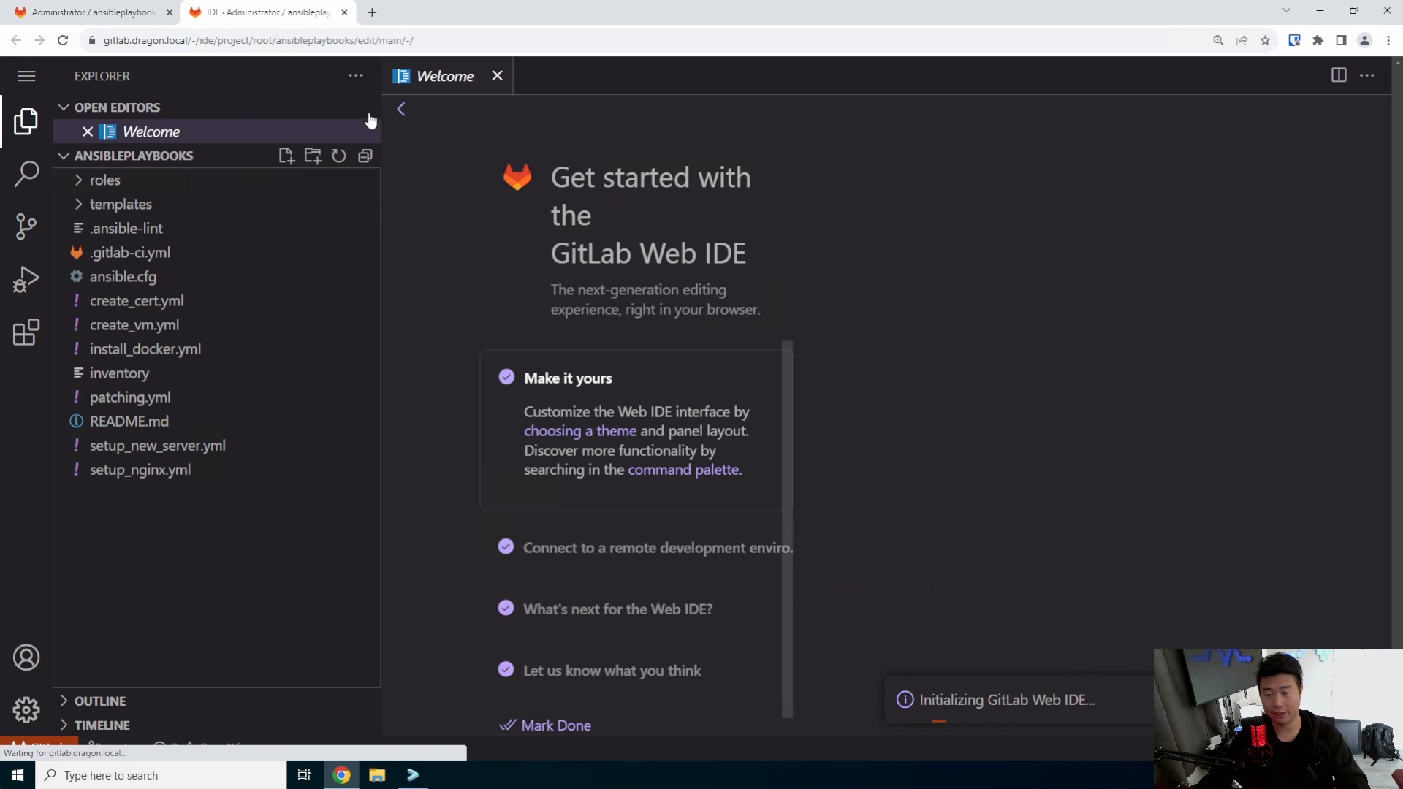
Add 'gitea' as a new host on line 11 of the inventory file.
{"action": "left_click", "coordinate": [119, 373]}
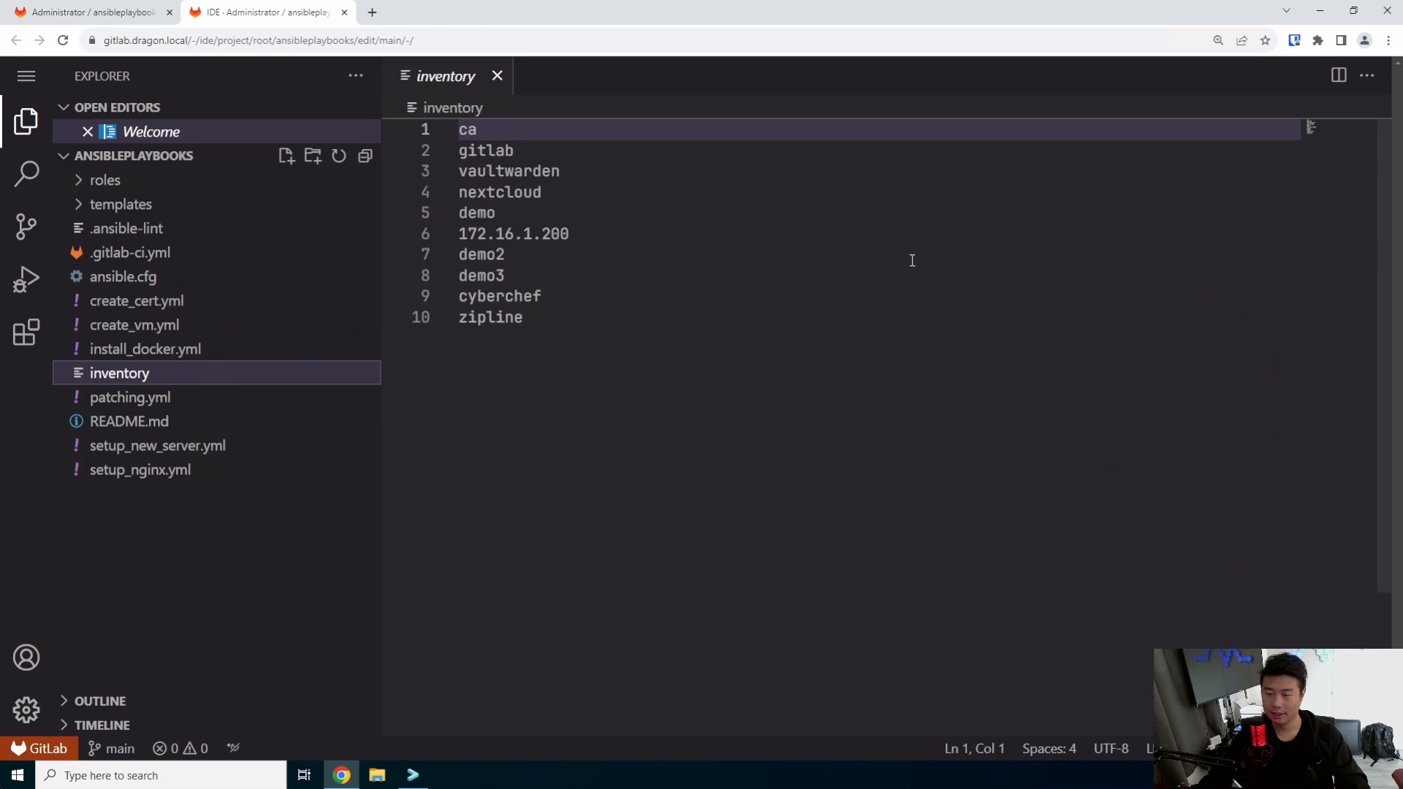
{"action": "type", "text": "gi"}
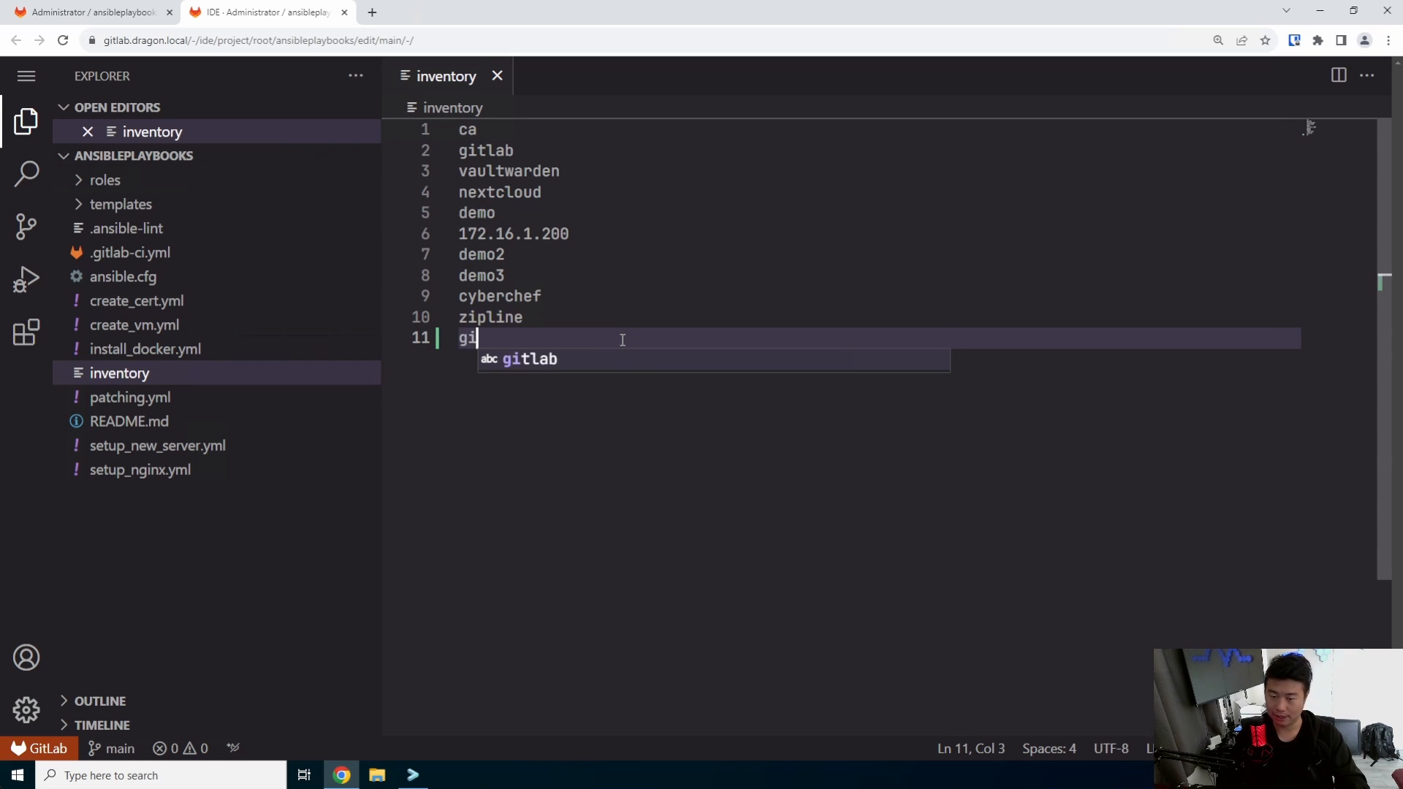
{"action": "type", "text": "tea"}
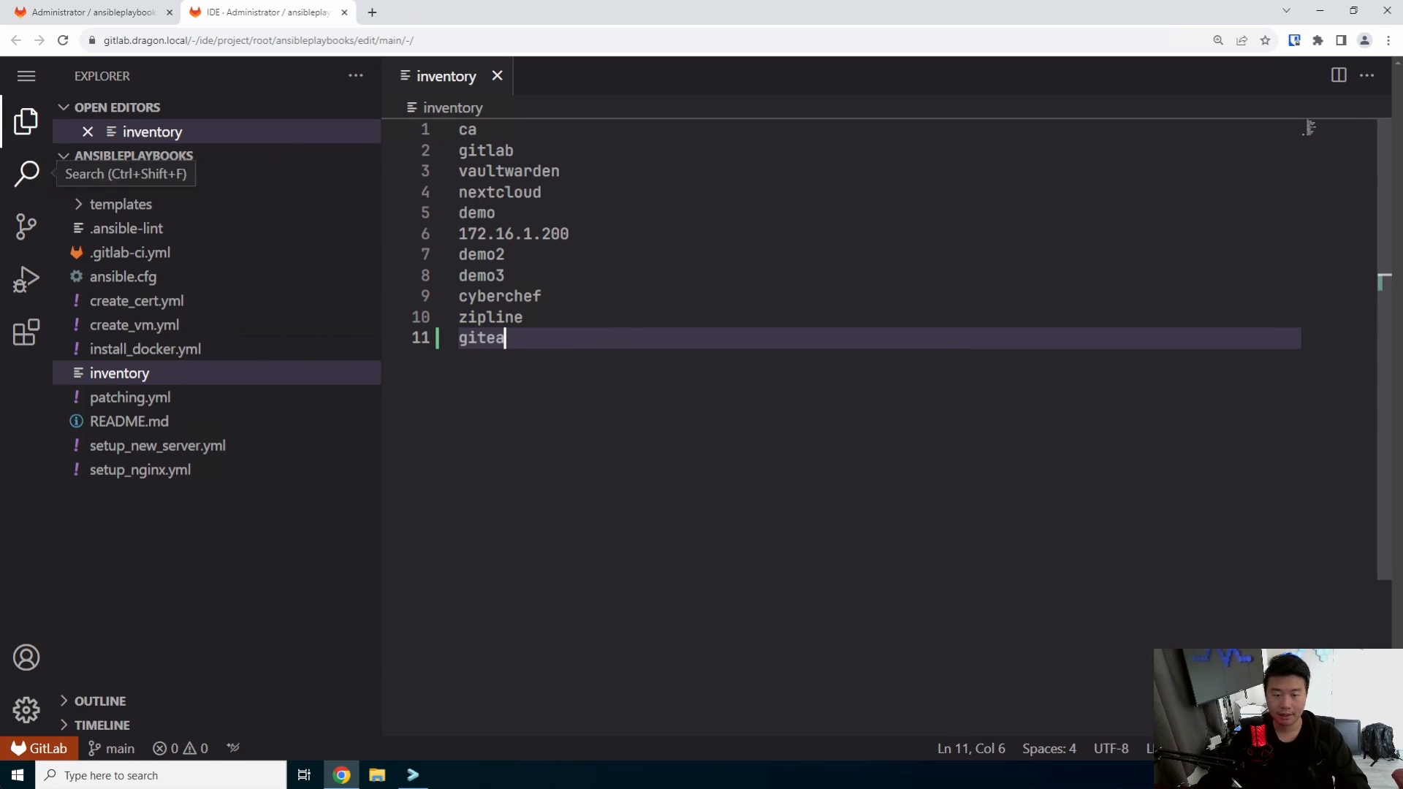
Commit the inventory change to main with message 'add gitea'.
{"action": "left_click", "coordinate": [25, 227]}
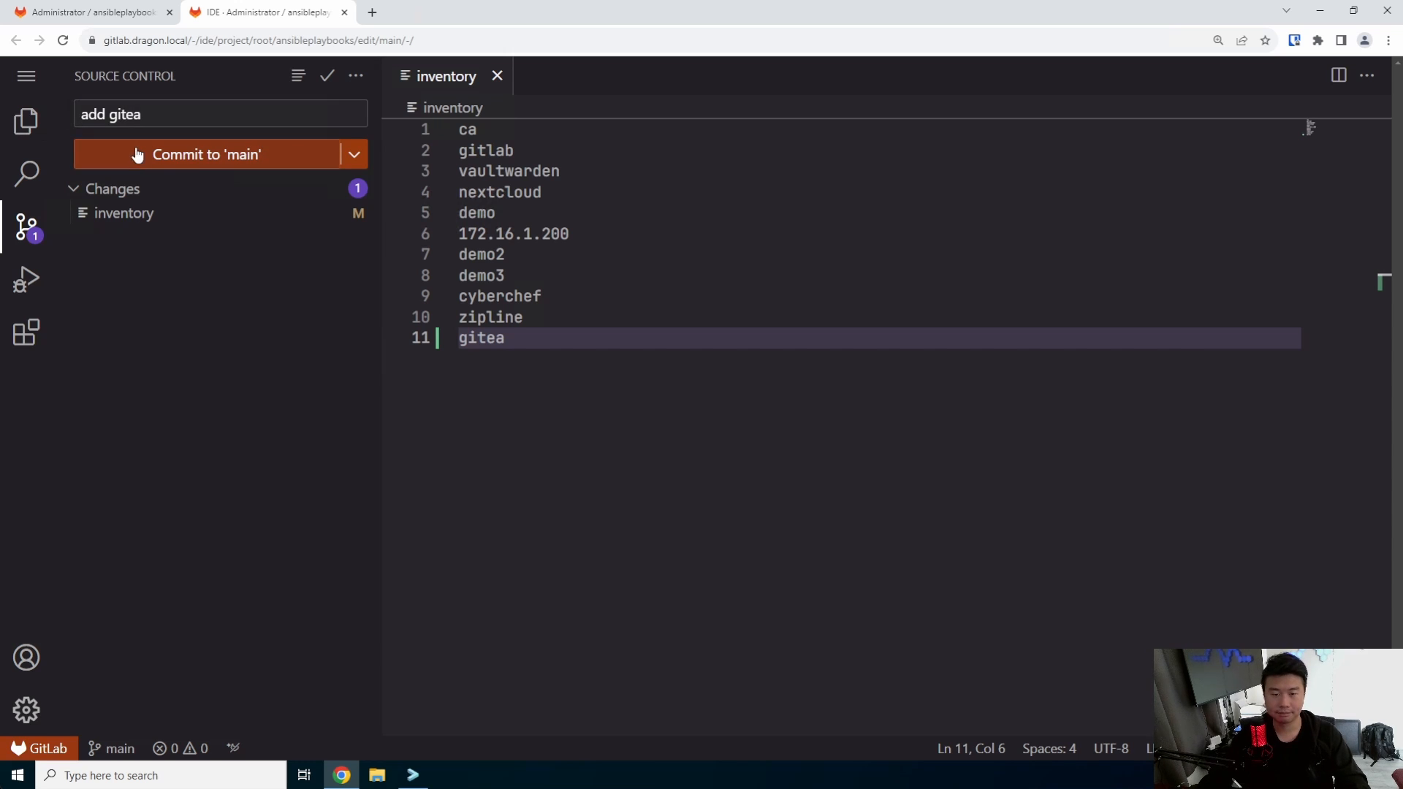
{"action": "left_click", "coordinate": [205, 154]}
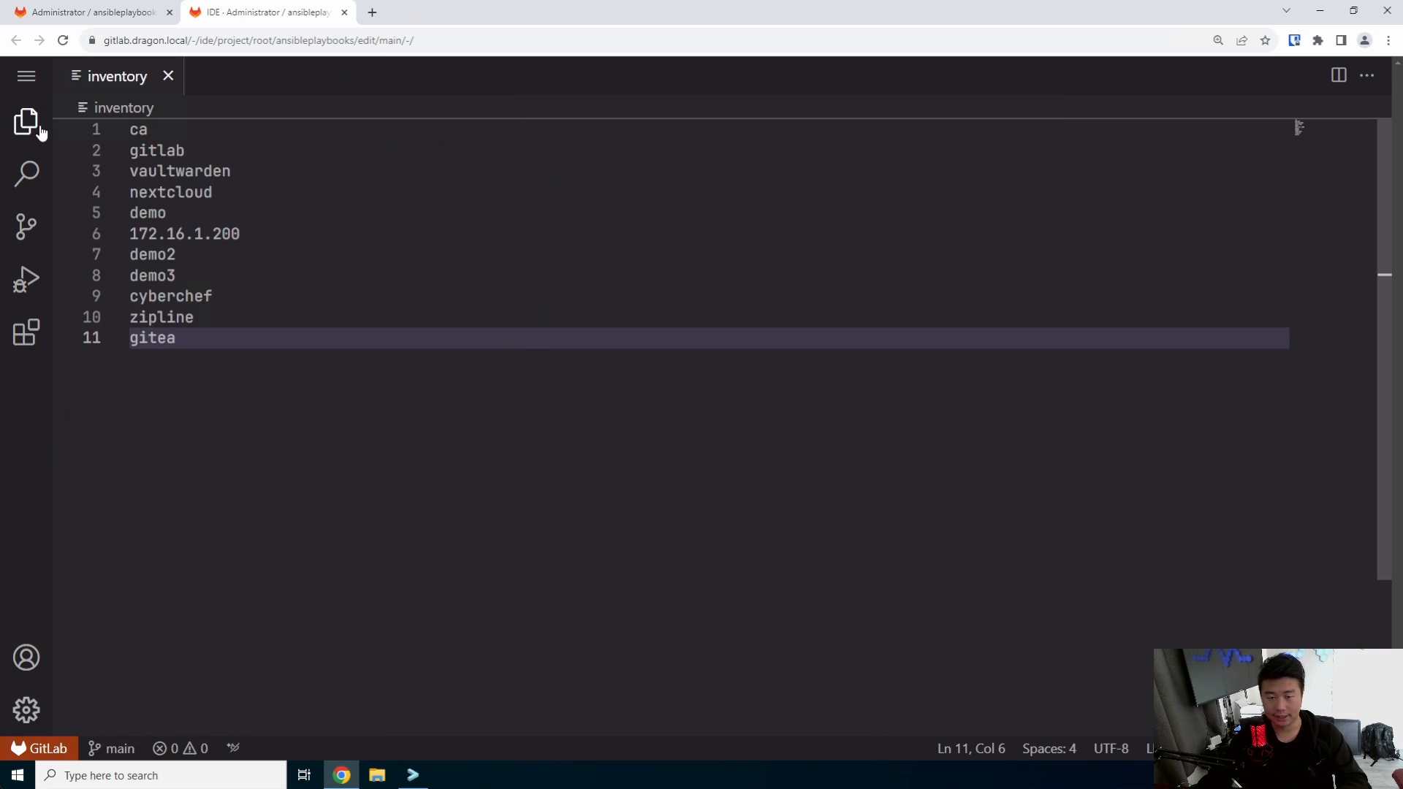
{"action": "left_click", "coordinate": [89, 12]}
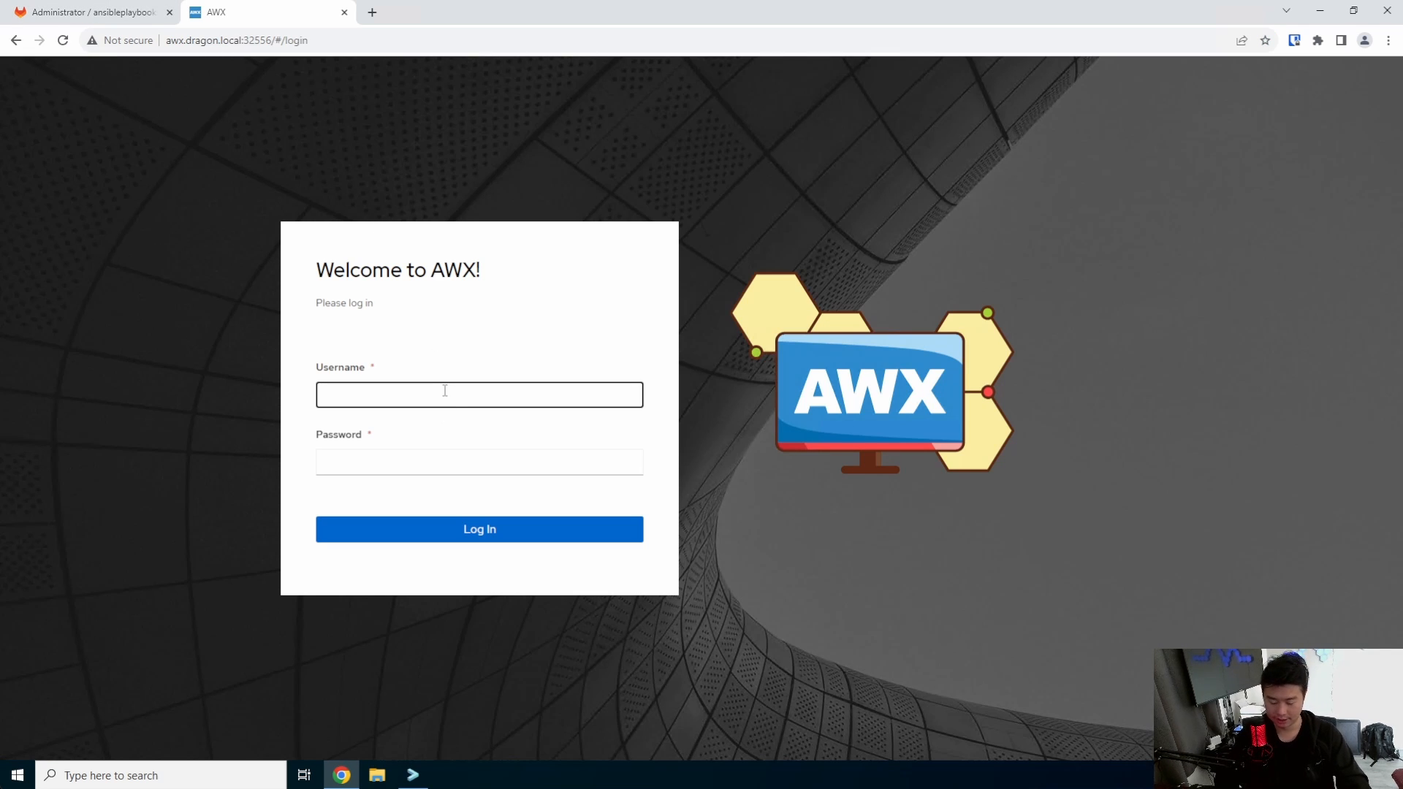
Log in to AWX with the admin username and password.
{"action": "type", "text": "admi"}
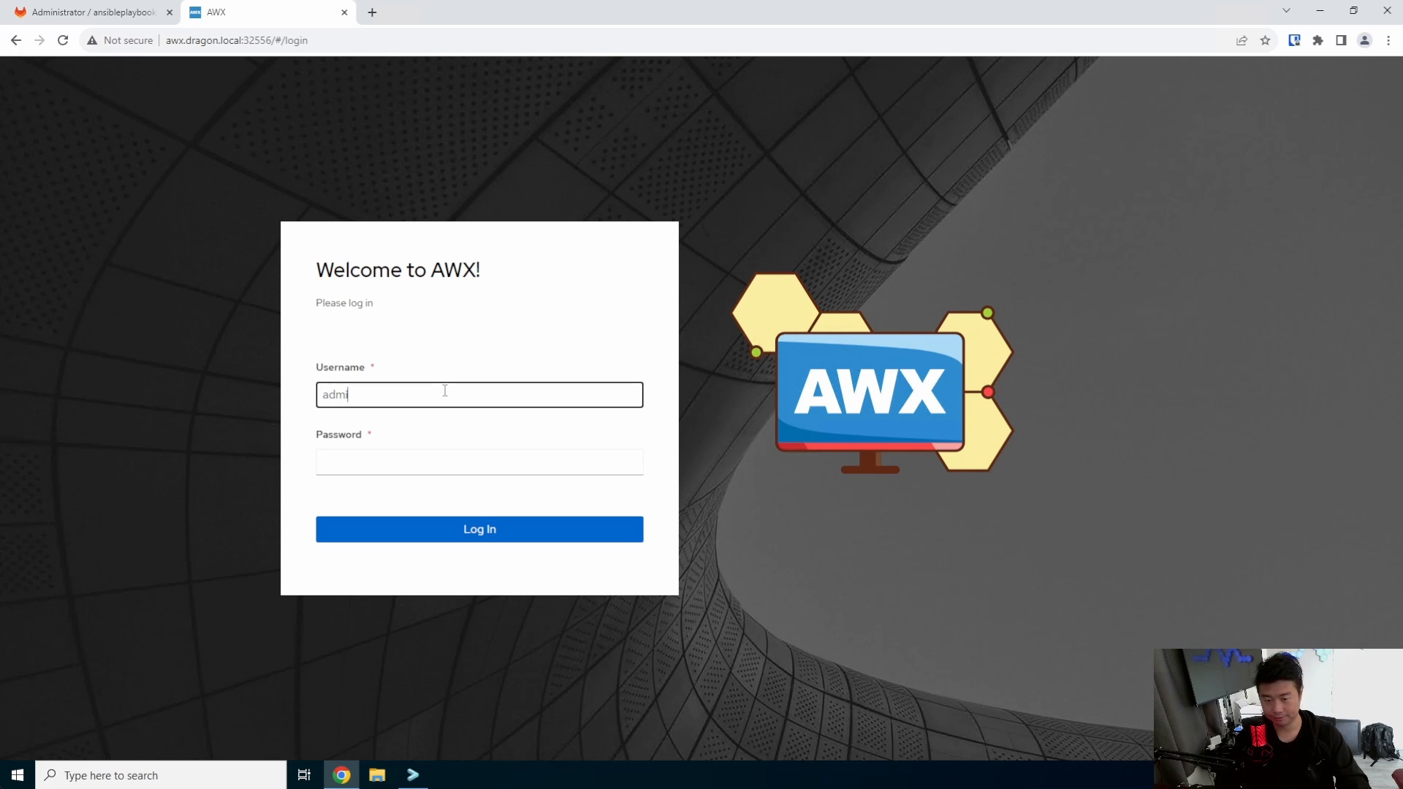
{"action": "type", "text": "password"}
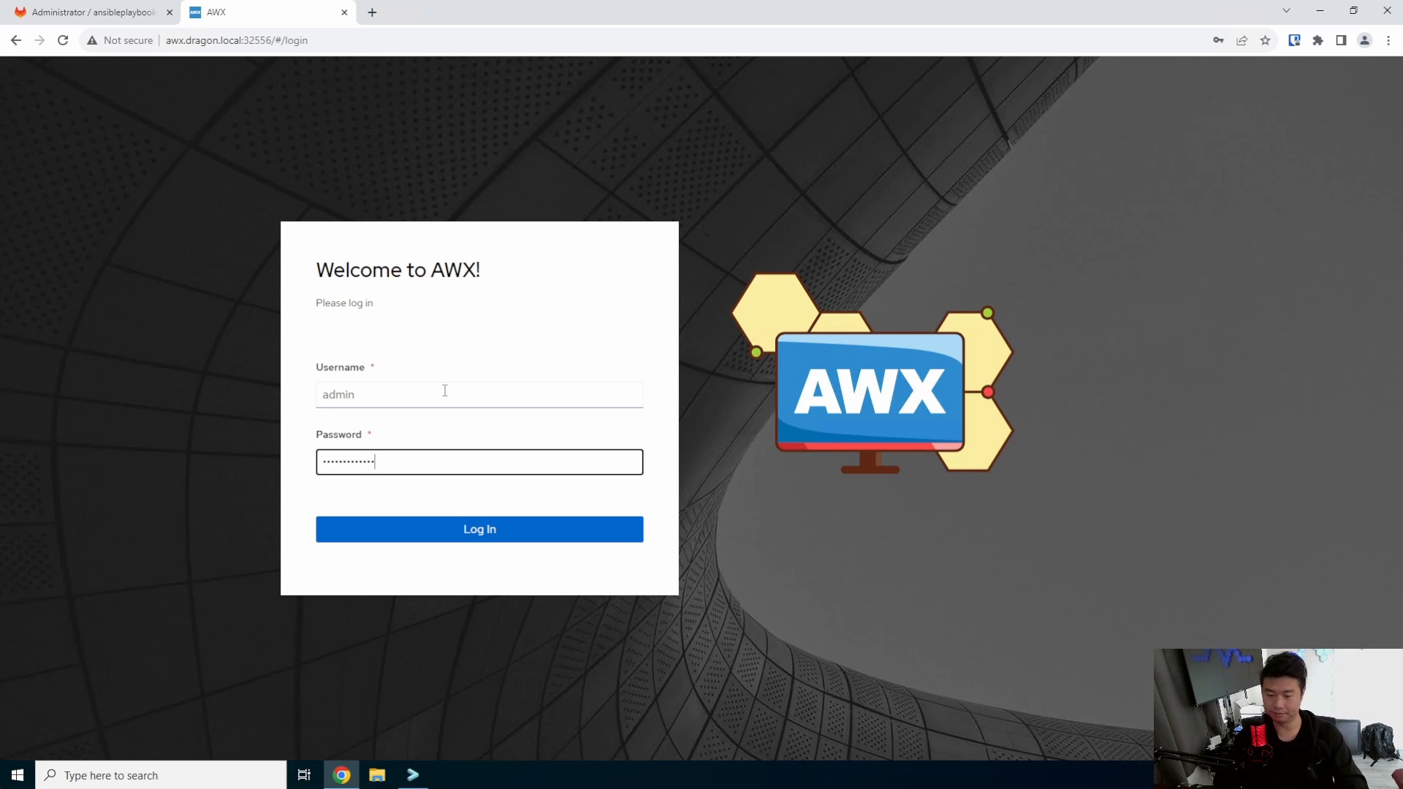
{"action": "left_click", "coordinate": [479, 529]}
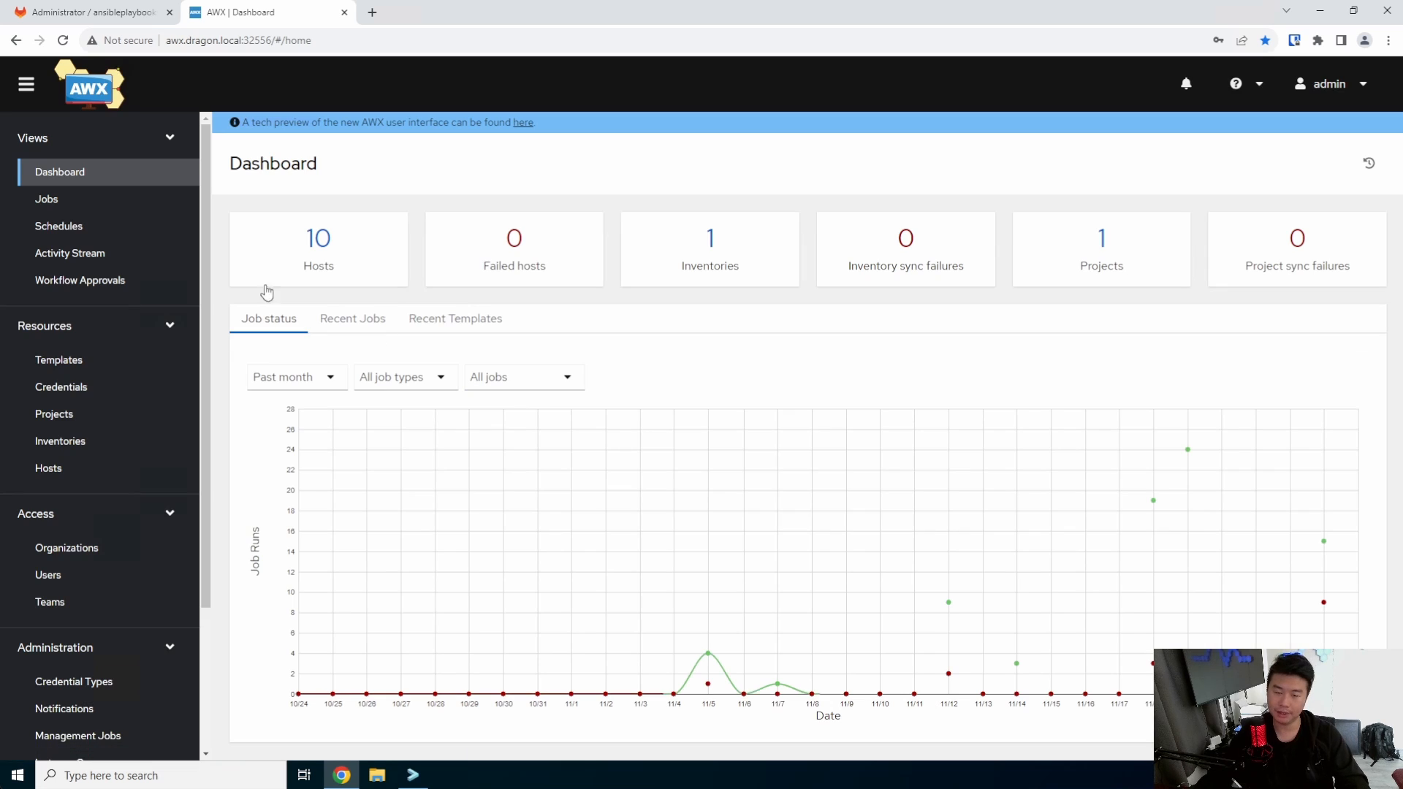
Open Templates under Resources in the AWX navigation.
{"action": "left_click", "coordinate": [58, 360]}
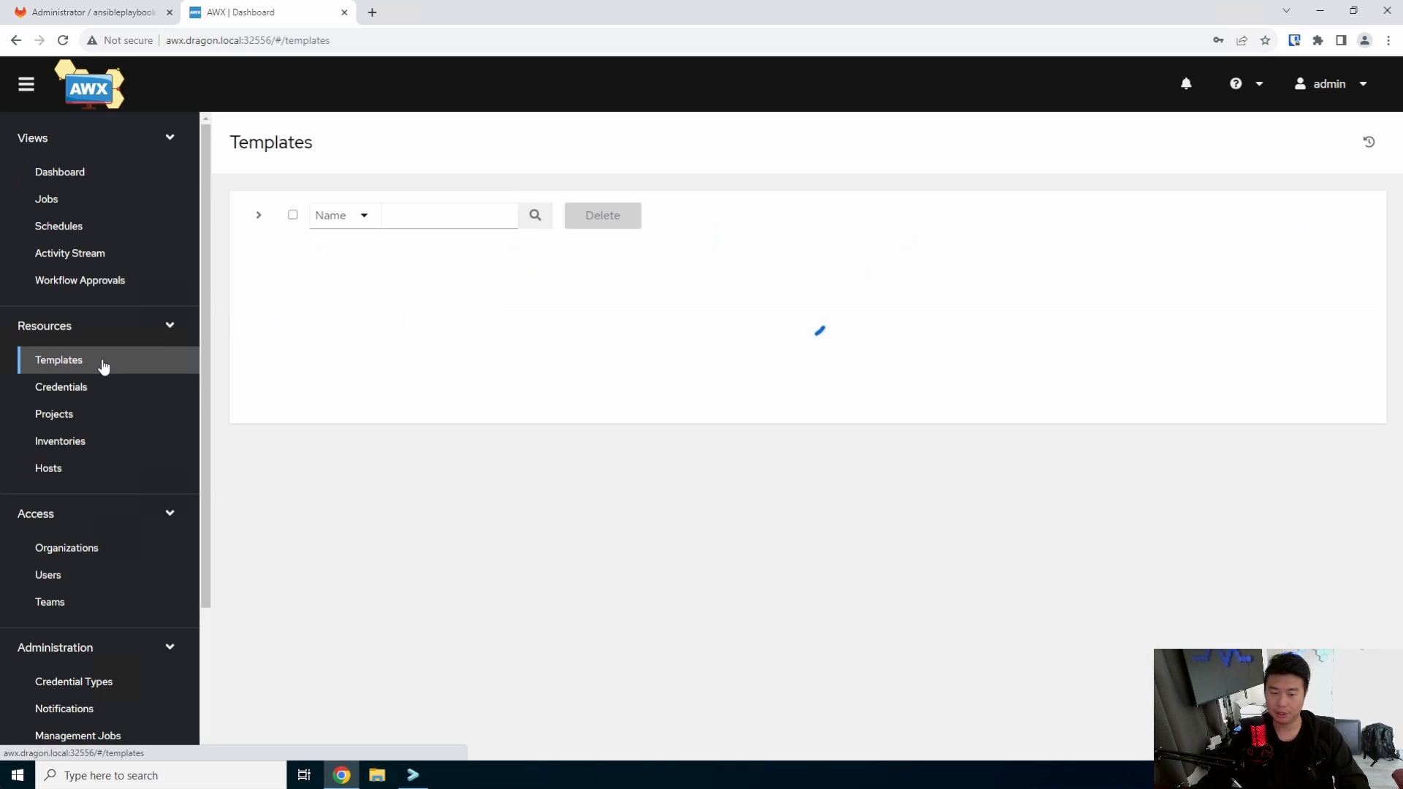
{"action": "left_click", "coordinate": [59, 360]}
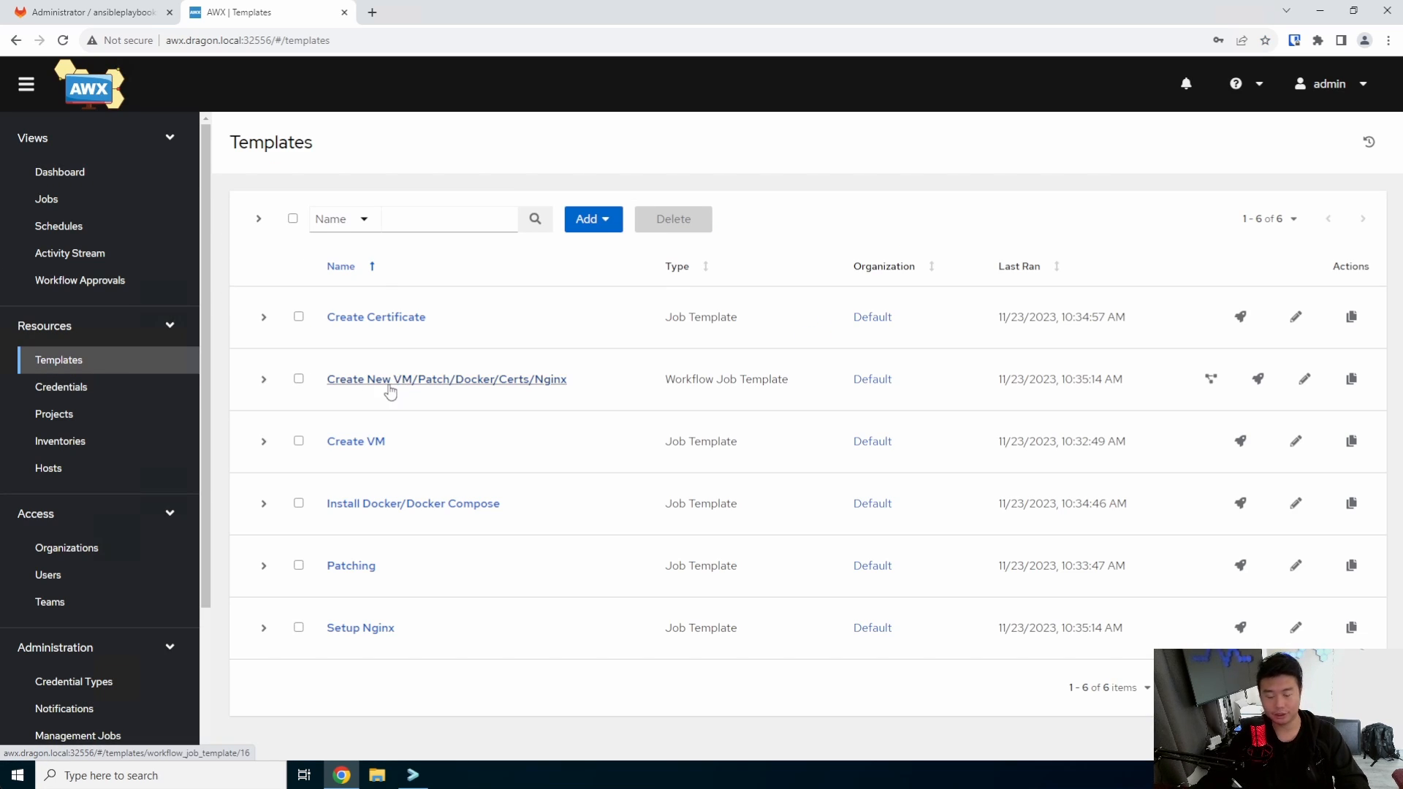
{"action": "mouse_move", "coordinate": [475, 388]}
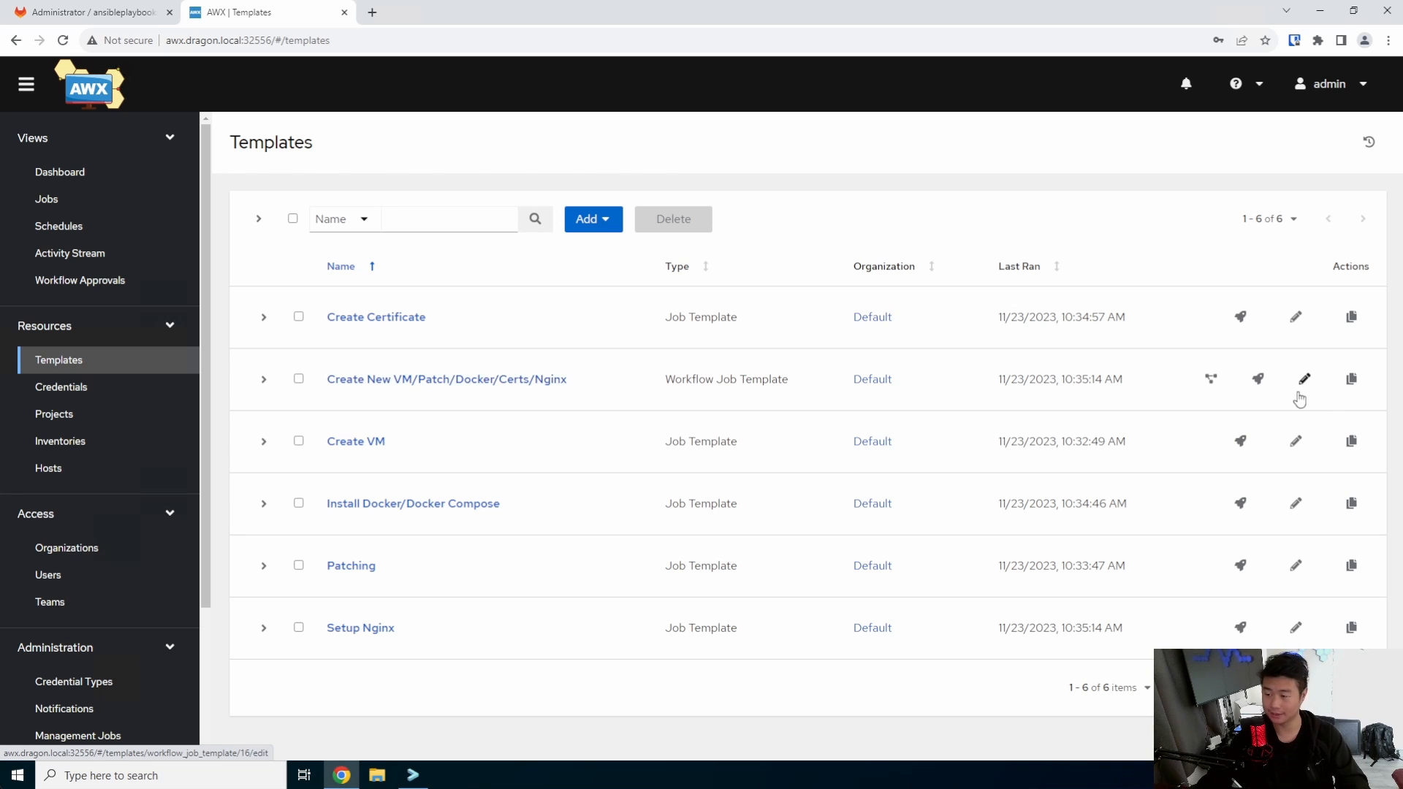
Launch the Create New VM workflow with hostname gitea, IP 172.16.1.83, VM name Dragon Gitea.
{"action": "left_click", "coordinate": [1257, 379]}
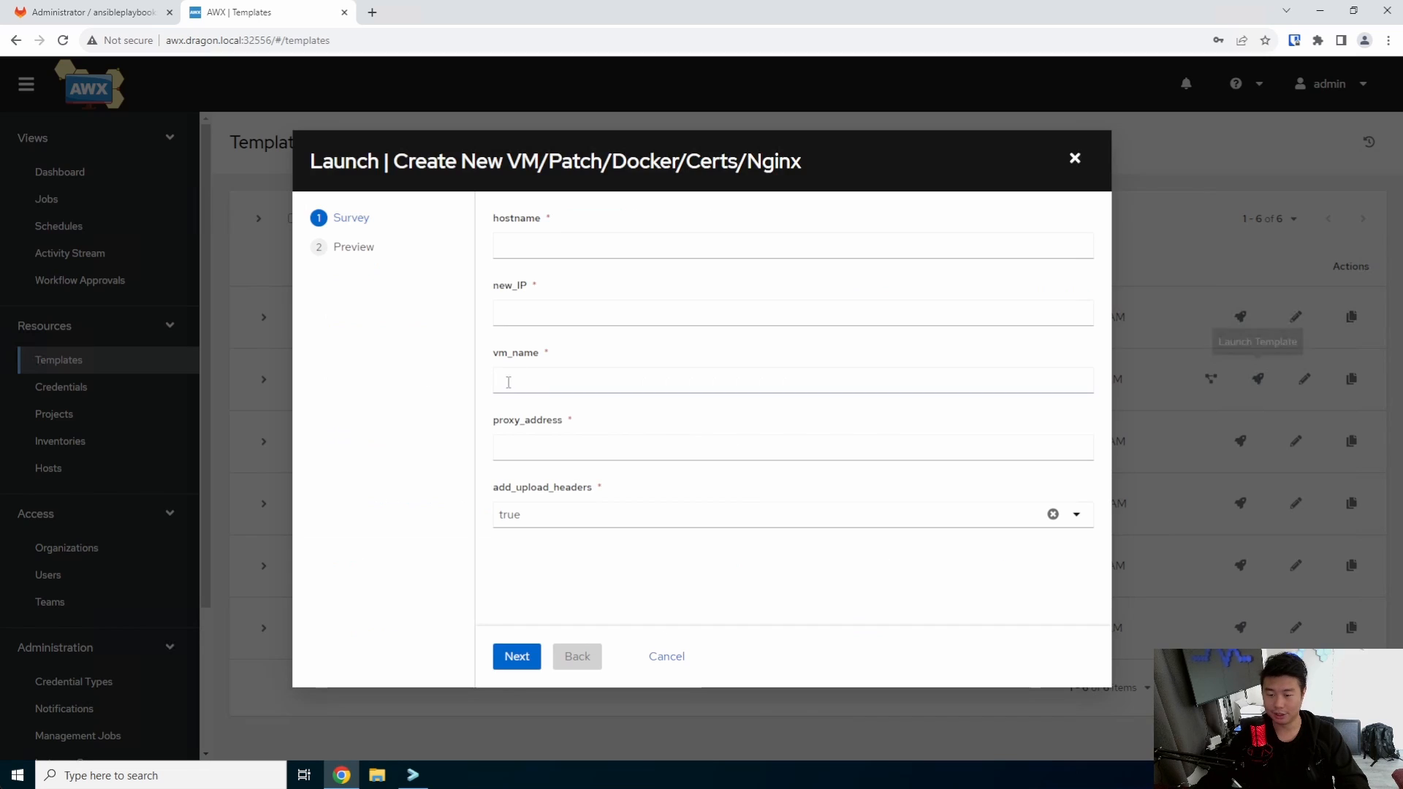
{"action": "left_click", "coordinate": [792, 246]}
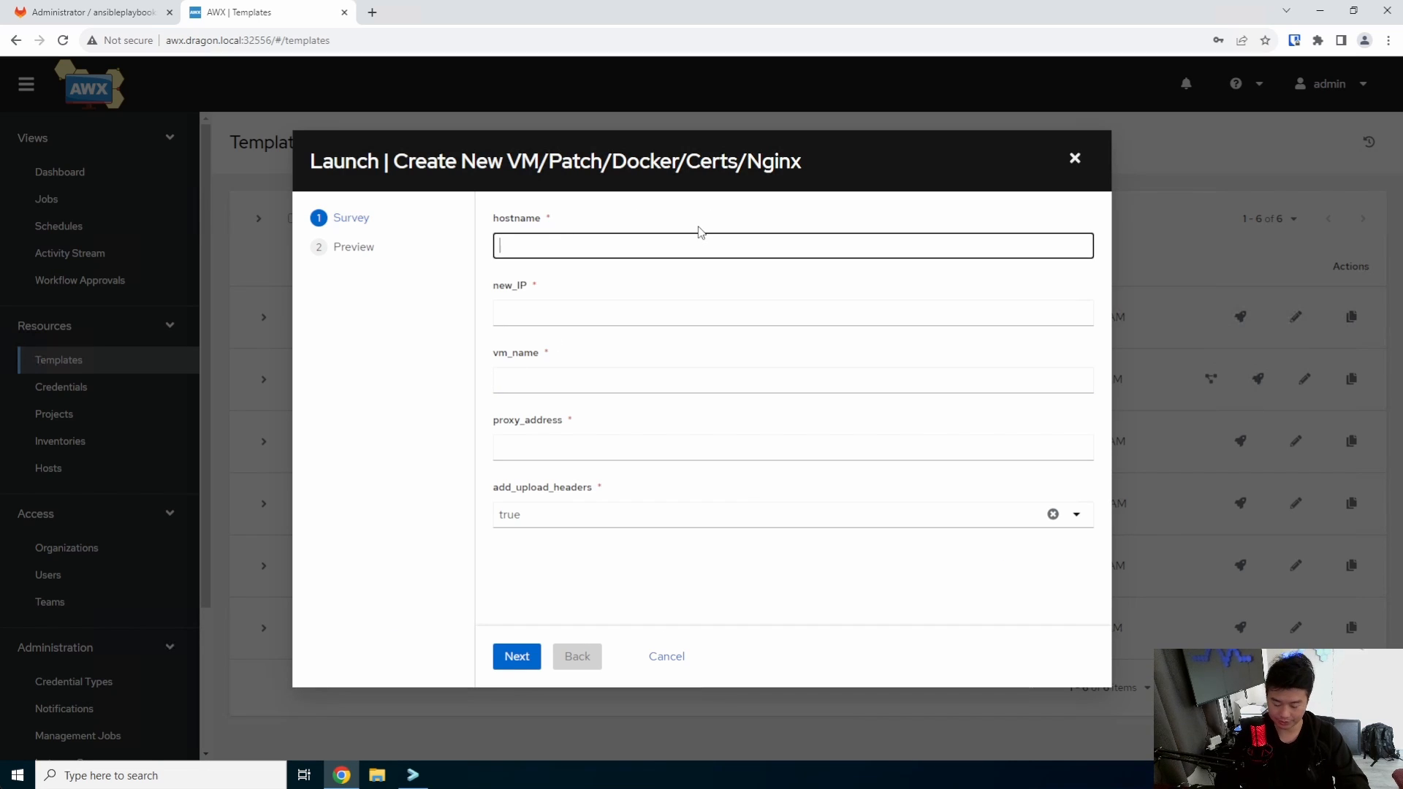
{"action": "type", "text": "gitea"}
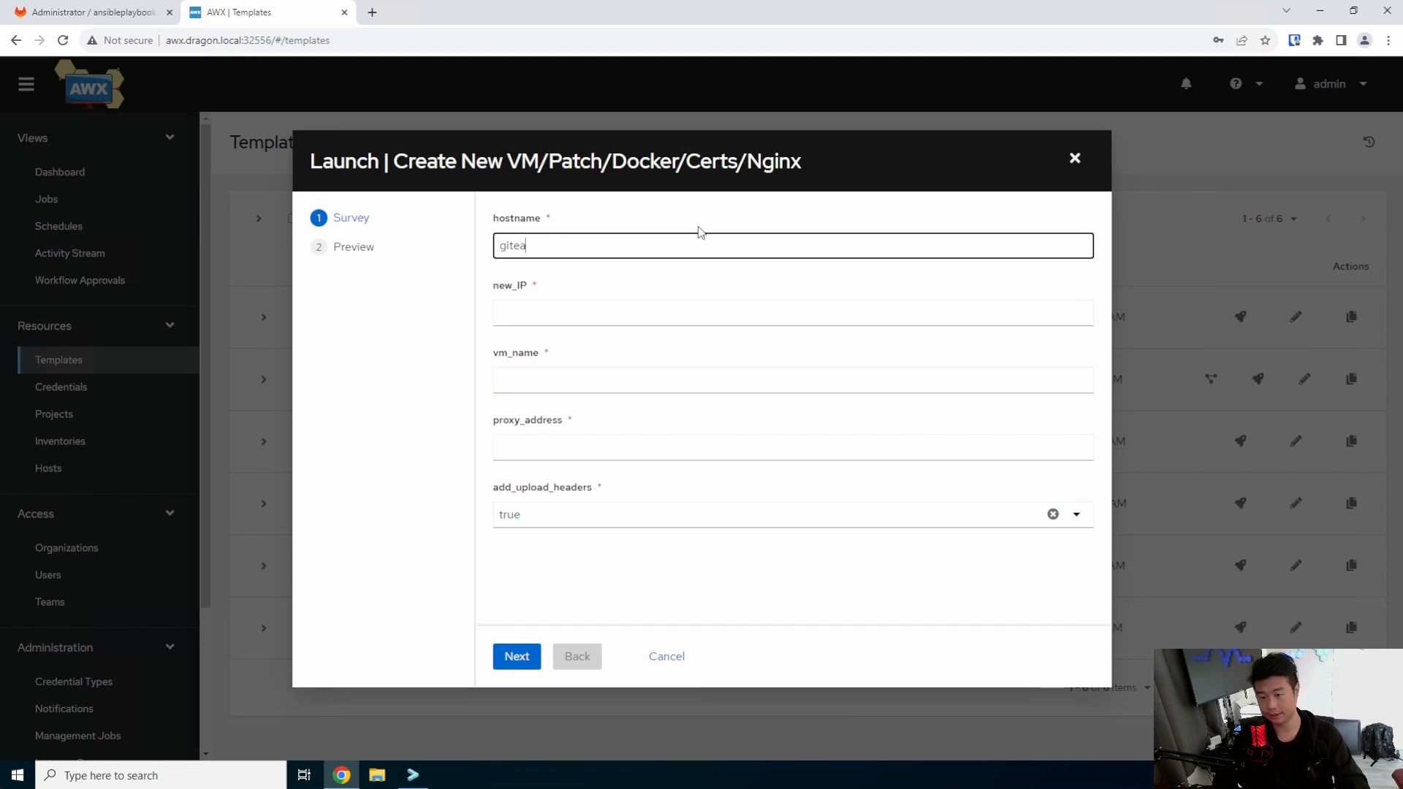
{"action": "type", "text": "172.16.1.83"}
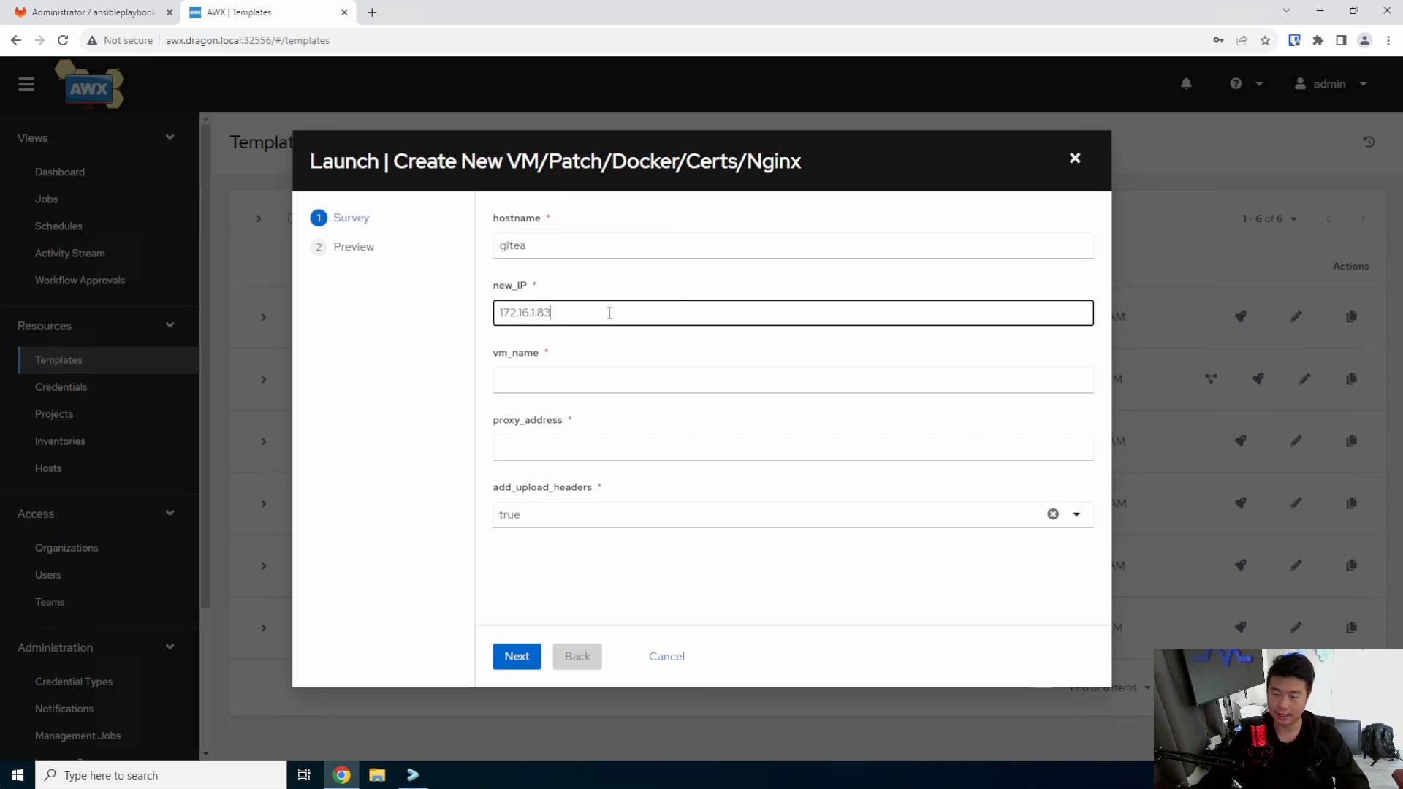
{"action": "type", "text": "D"}
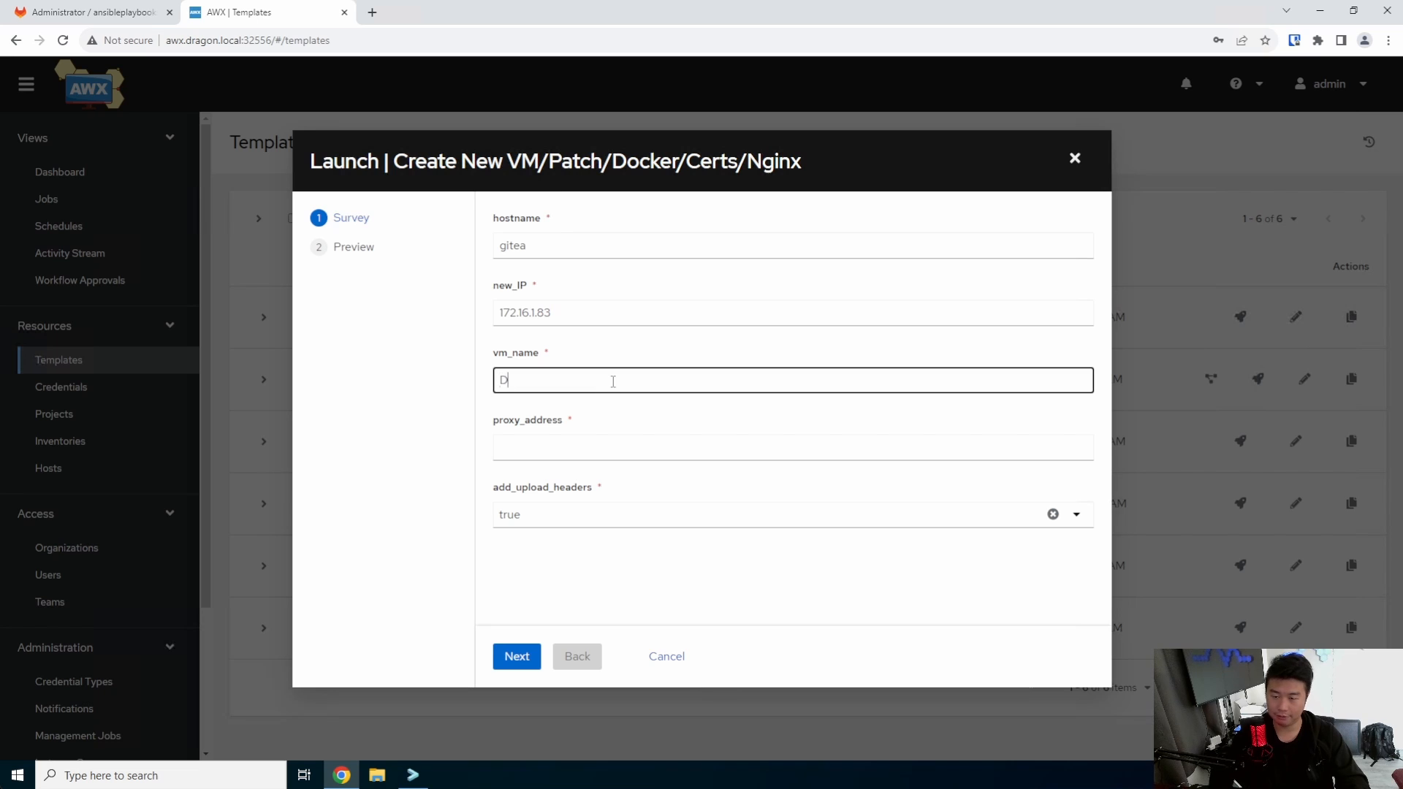
{"action": "type", "text": "ragon Gitea"}
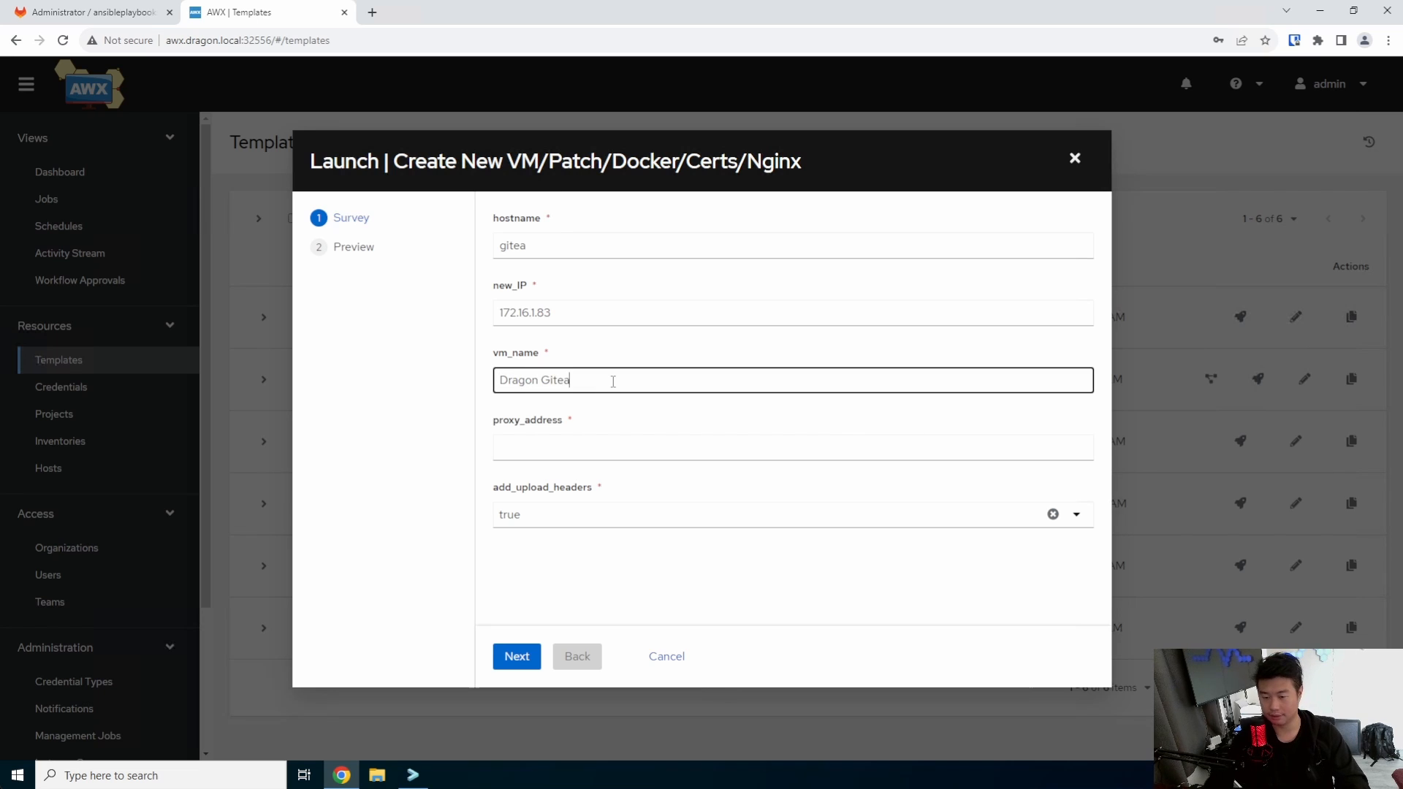
{"action": "left_click", "coordinate": [790, 447]}
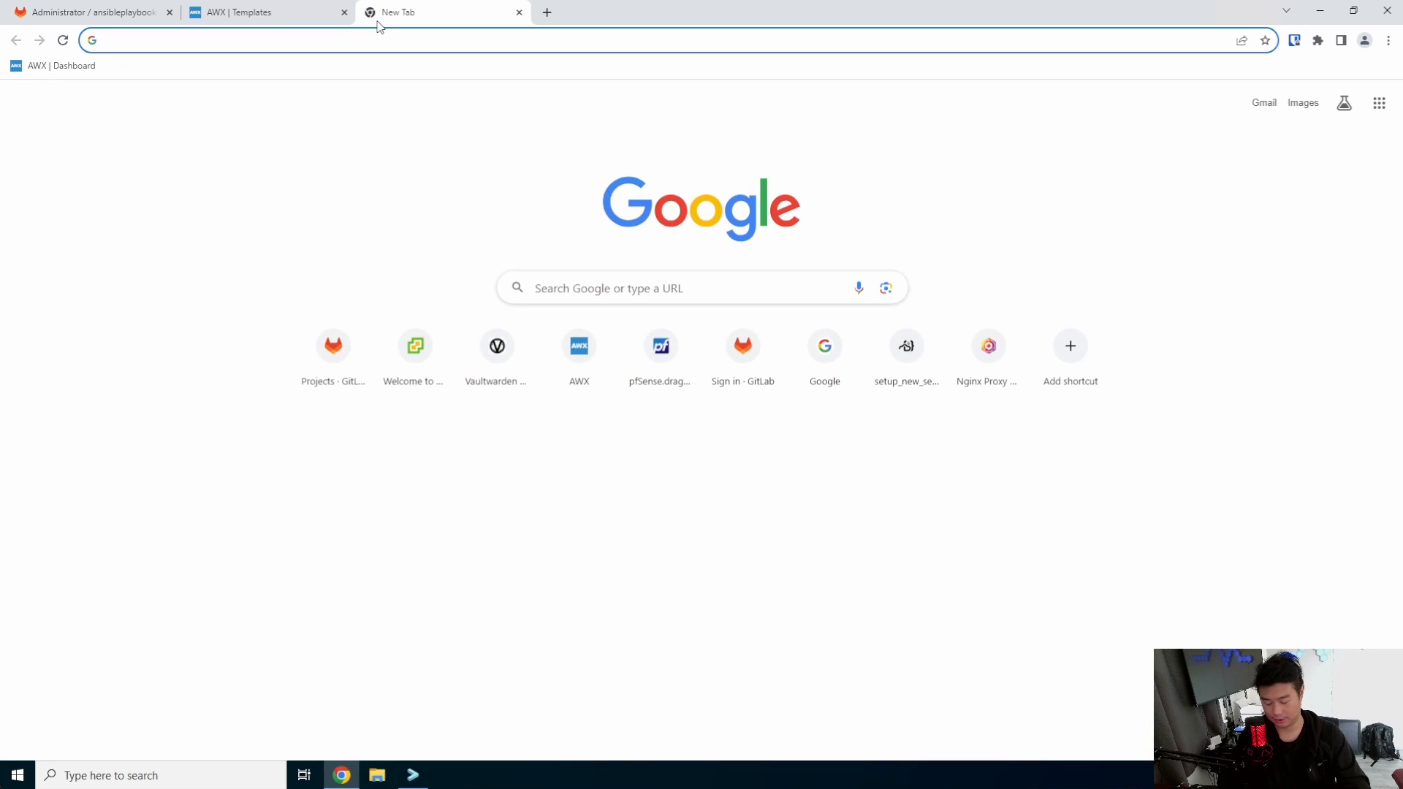
Search 'gitea docker' and check the port 3000 mapping in the compose example.
{"action": "type", "text": "gitea docker"}
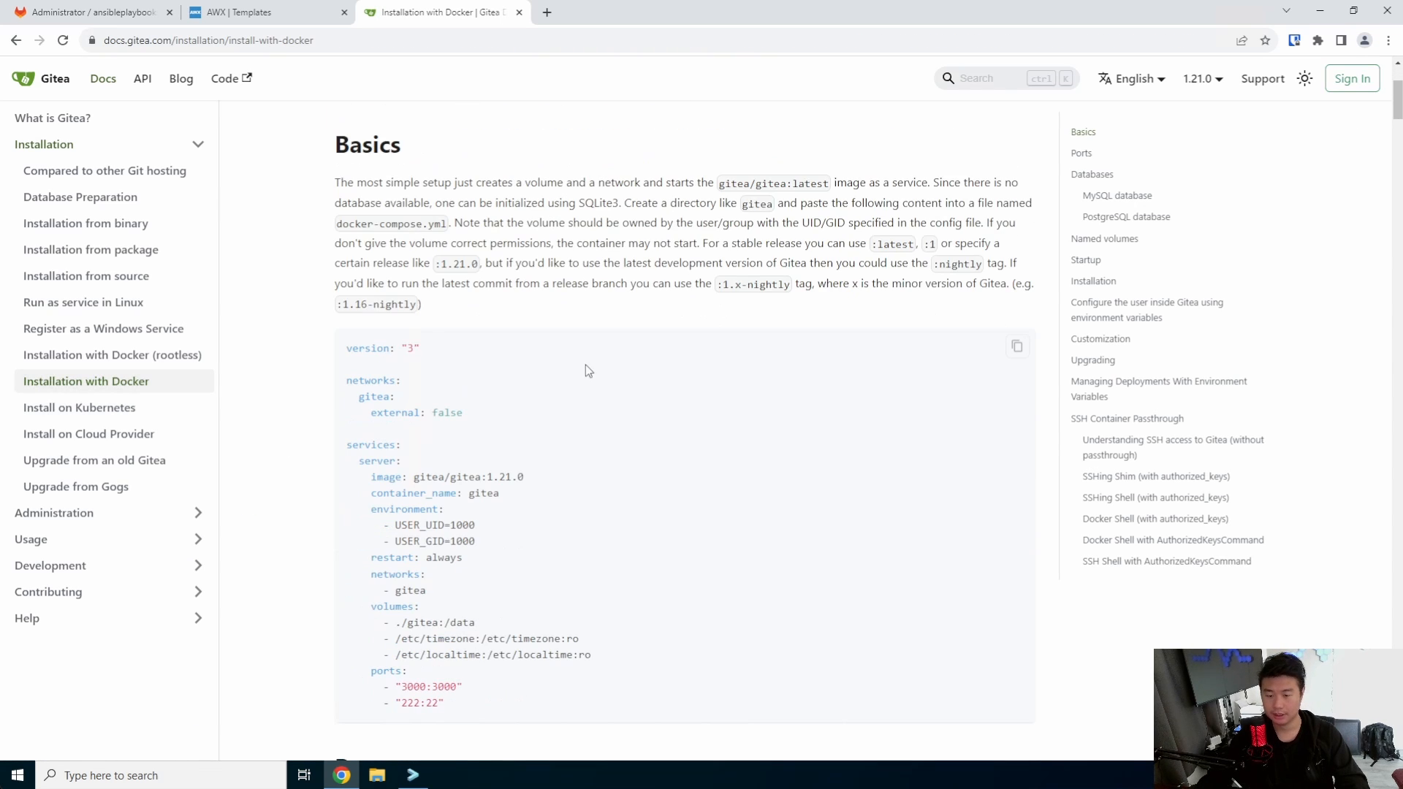
{"action": "scroll", "scroll_direction": "down", "scroll_amount": 3}
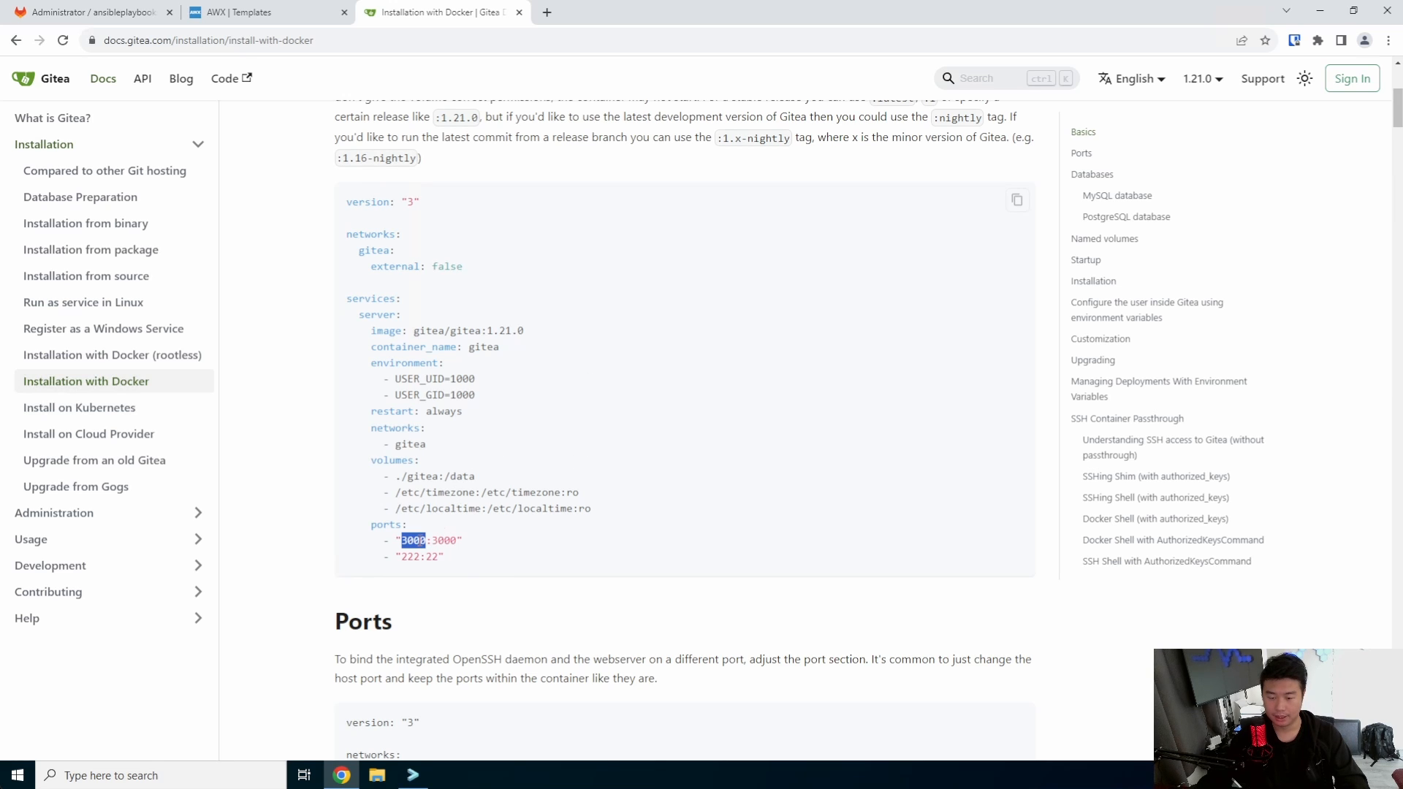
{"action": "left_click", "coordinate": [630, 379]}
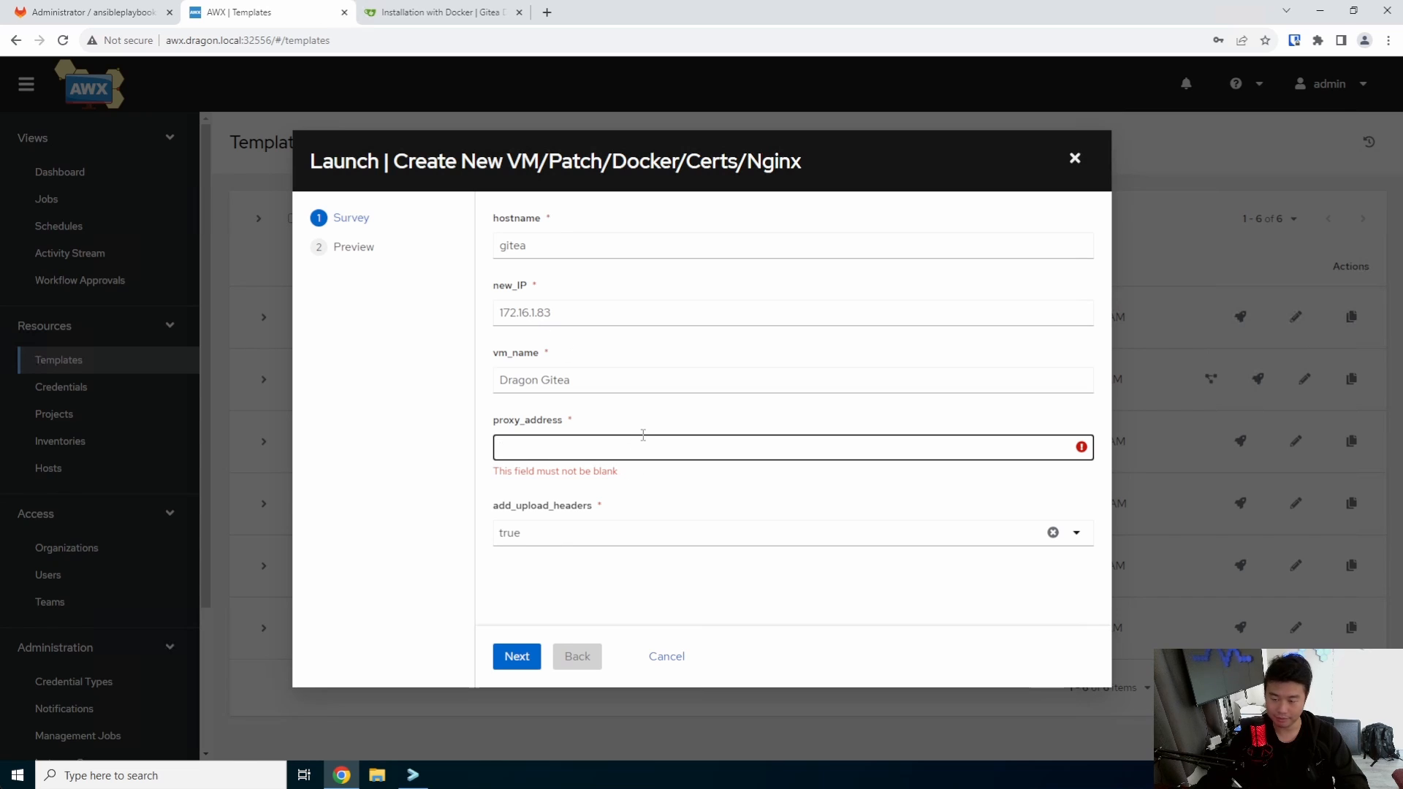
{"action": "type", "text": "http://localhost:3000"}
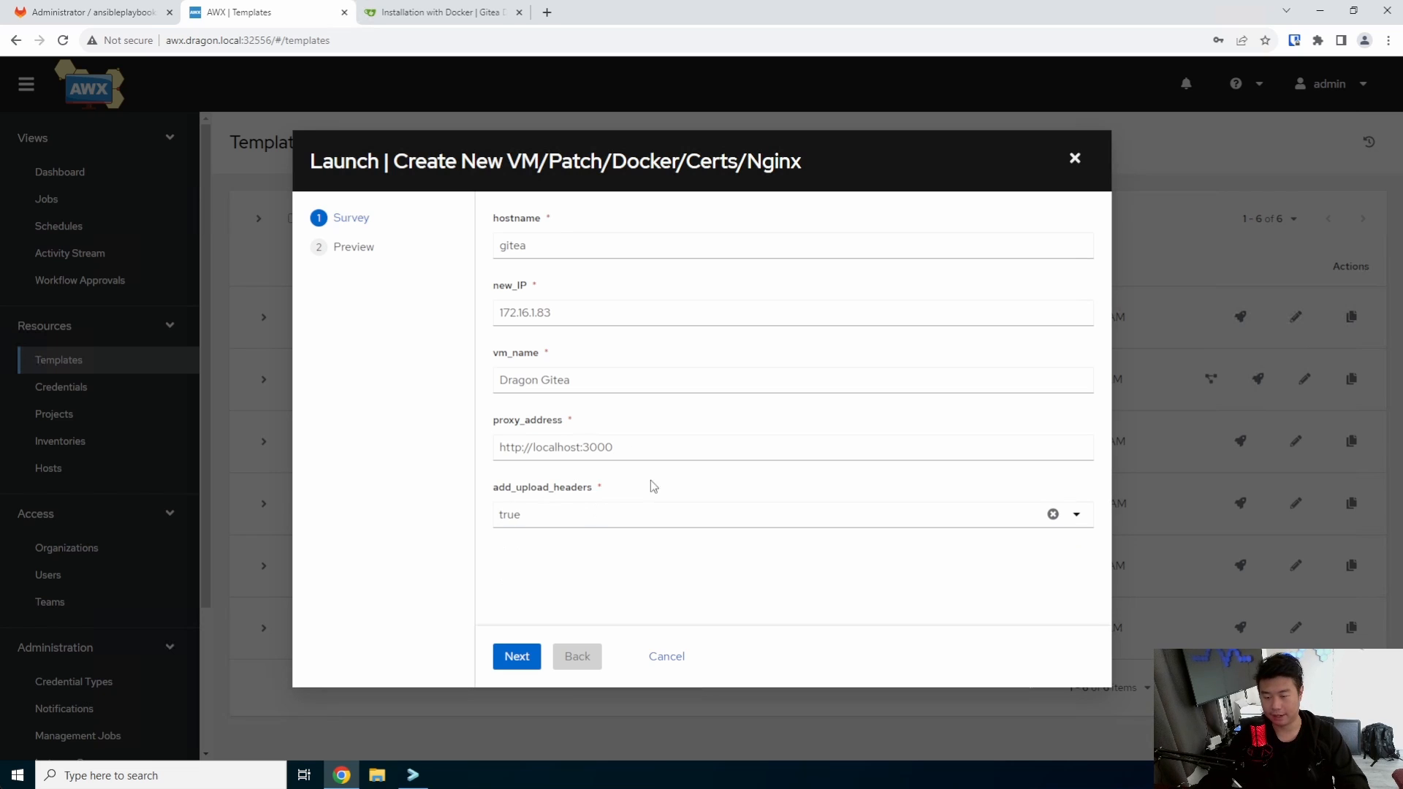
{"action": "mouse_move", "coordinate": [593, 439]}
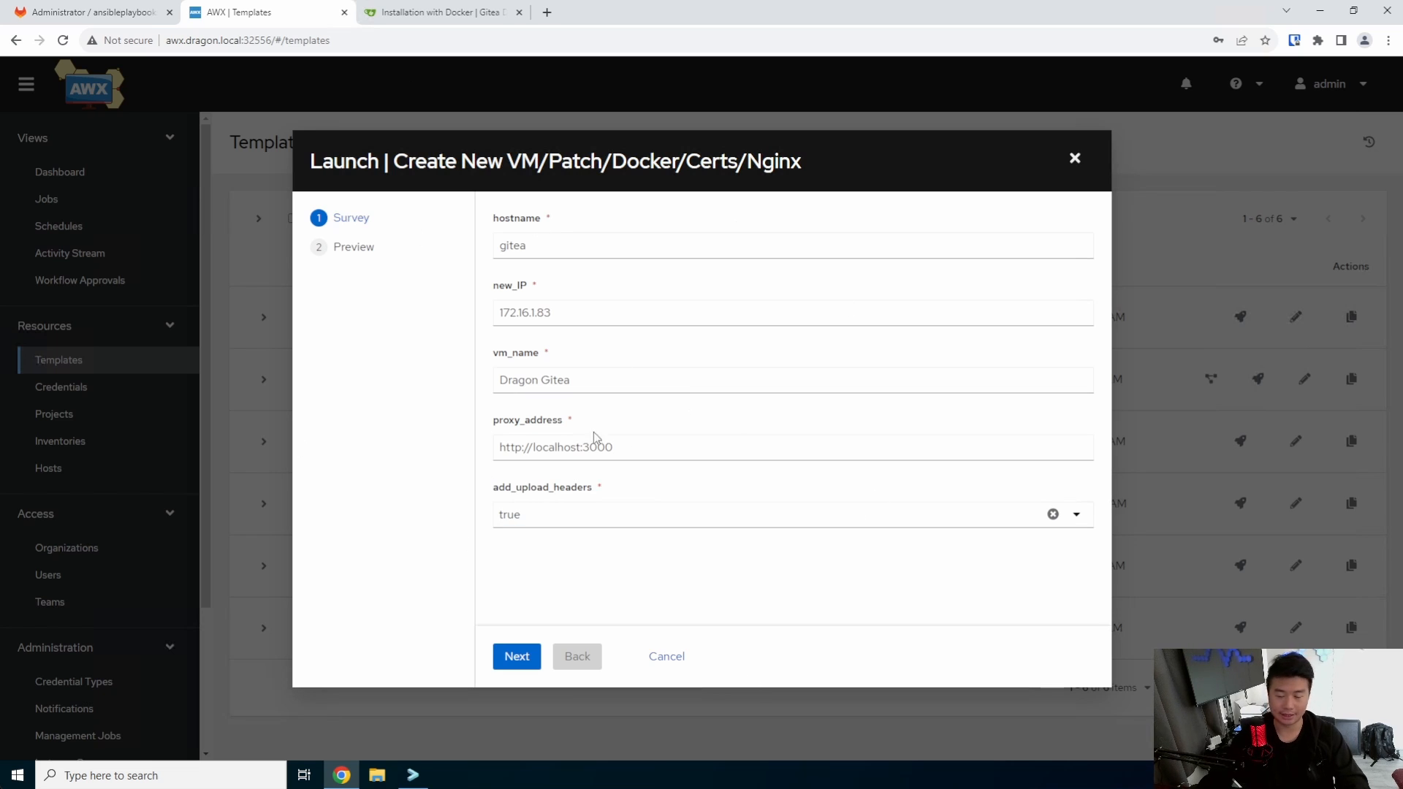
{"action": "left_click", "coordinate": [517, 656]}
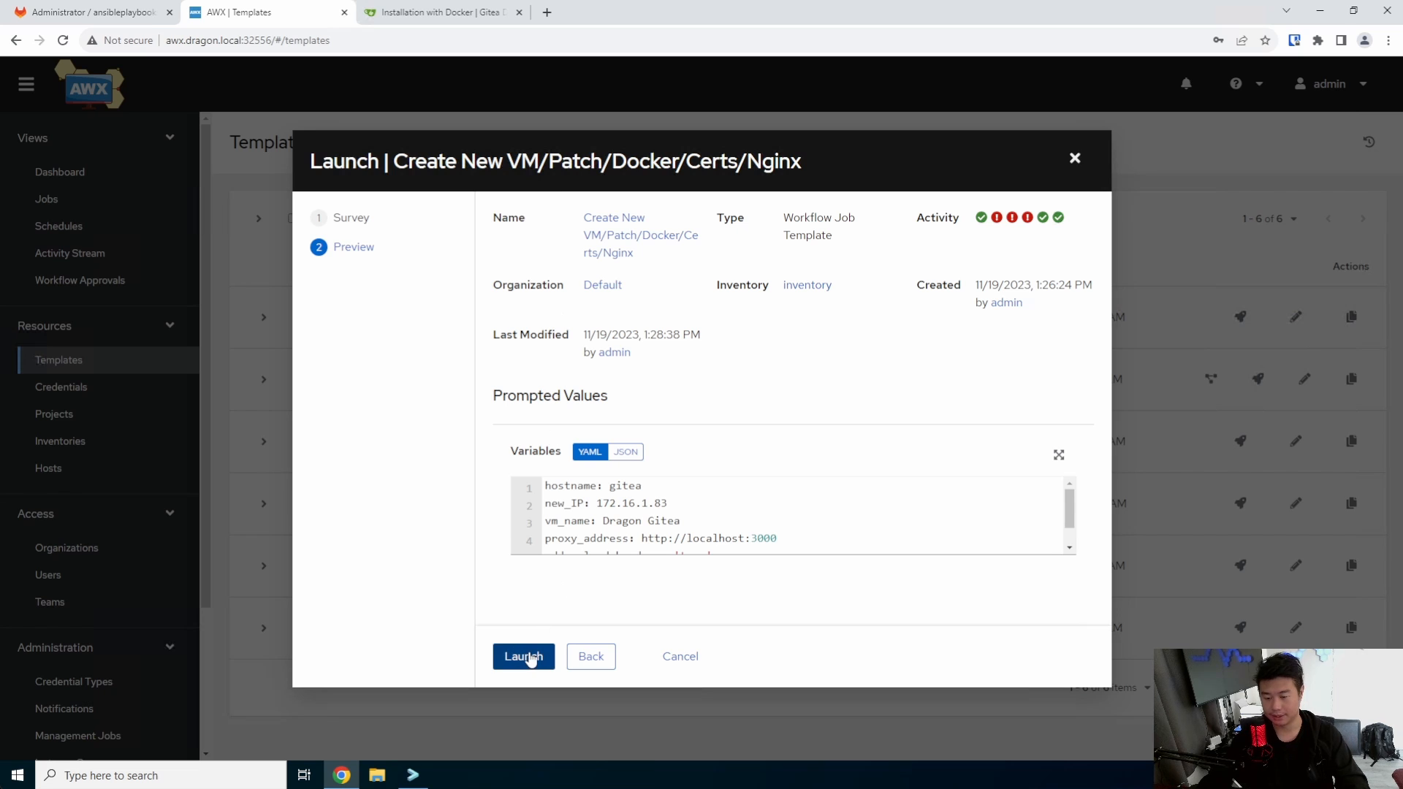
{"action": "left_click", "coordinate": [523, 656]}
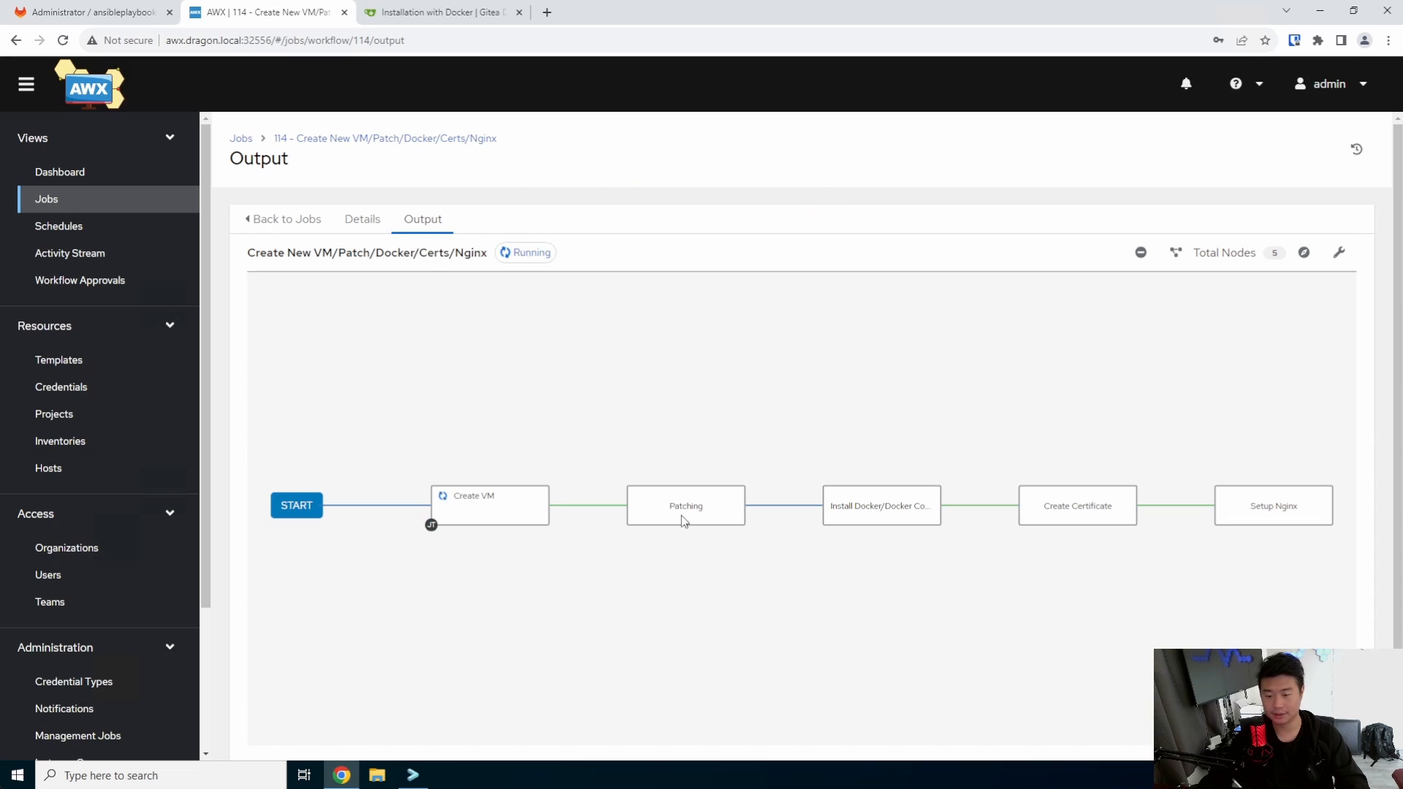
{"action": "mouse_move", "coordinate": [725, 545]}
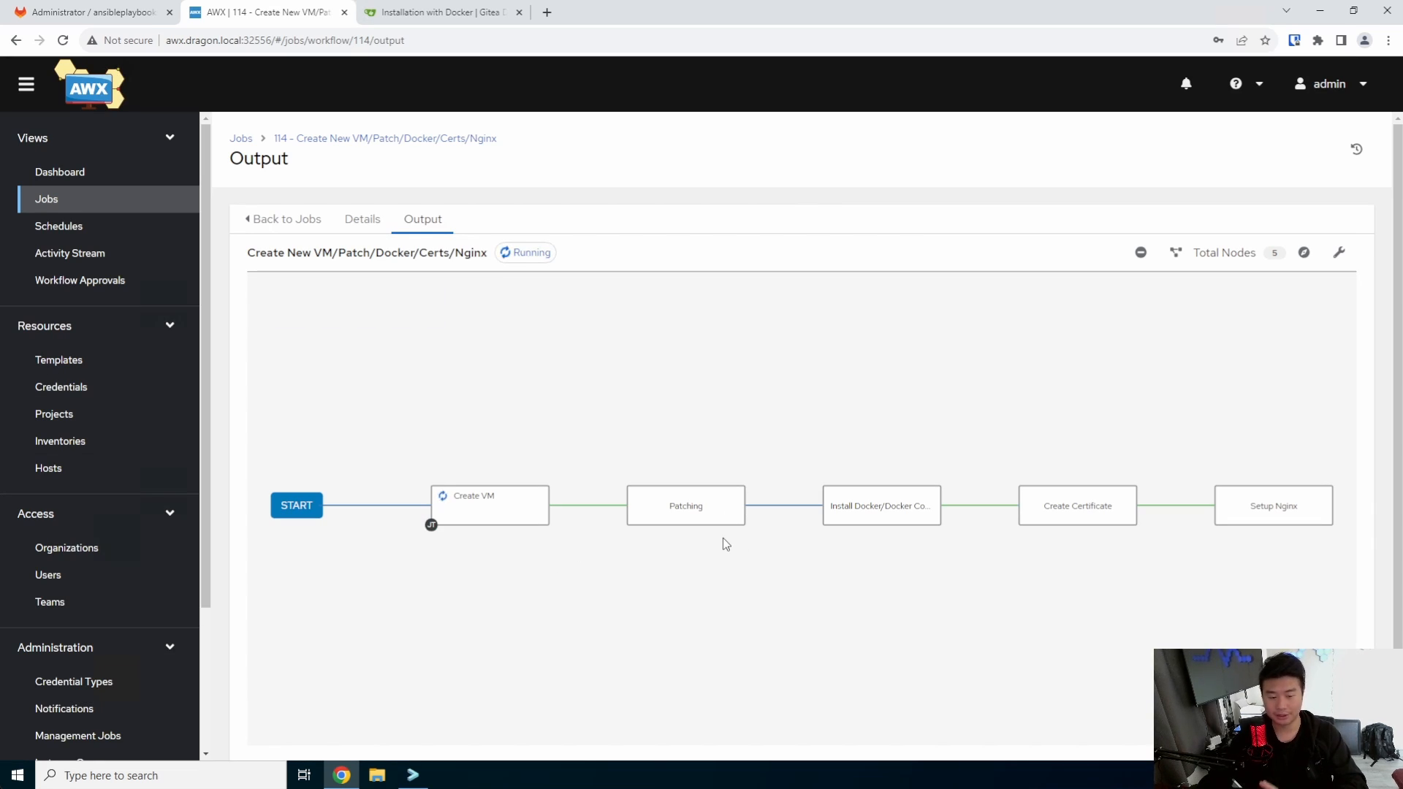
{"action": "mouse_move", "coordinate": [489, 505]}
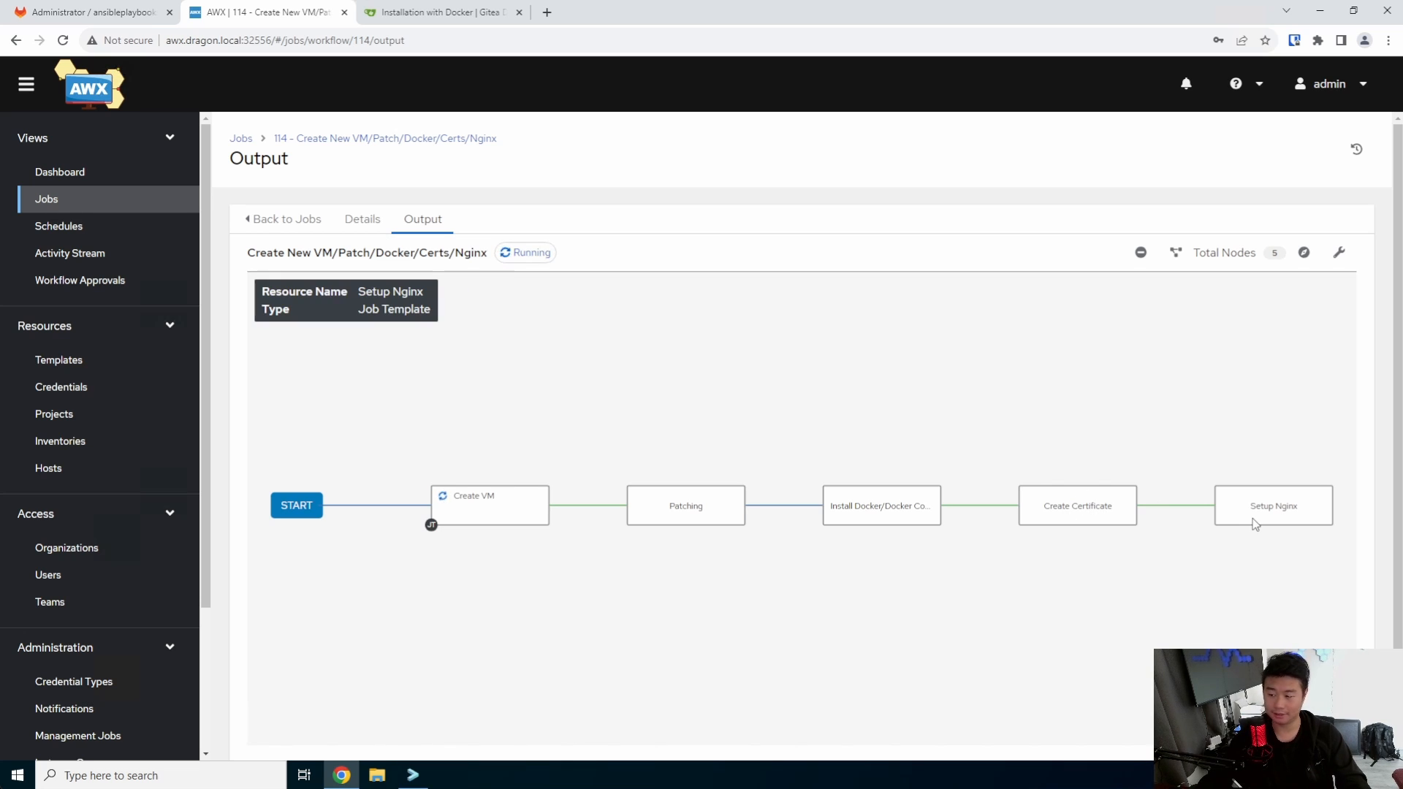
{"action": "mouse_move", "coordinate": [1241, 513]}
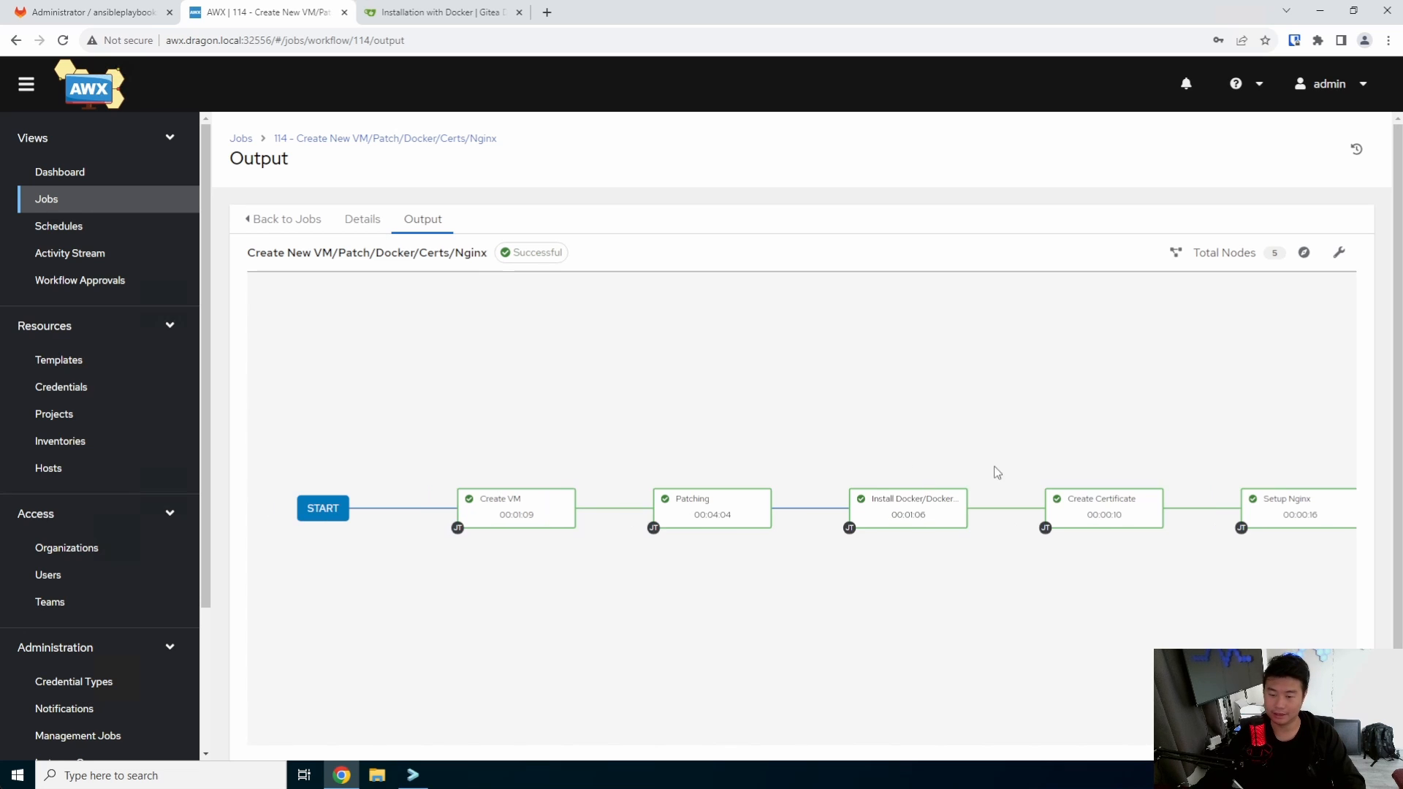
Pan the job 114 workflow graph to confirm all five nodes succeeded.
{"action": "left_click_drag", "start_coordinate": [997, 473], "coordinate": [590, 559]}
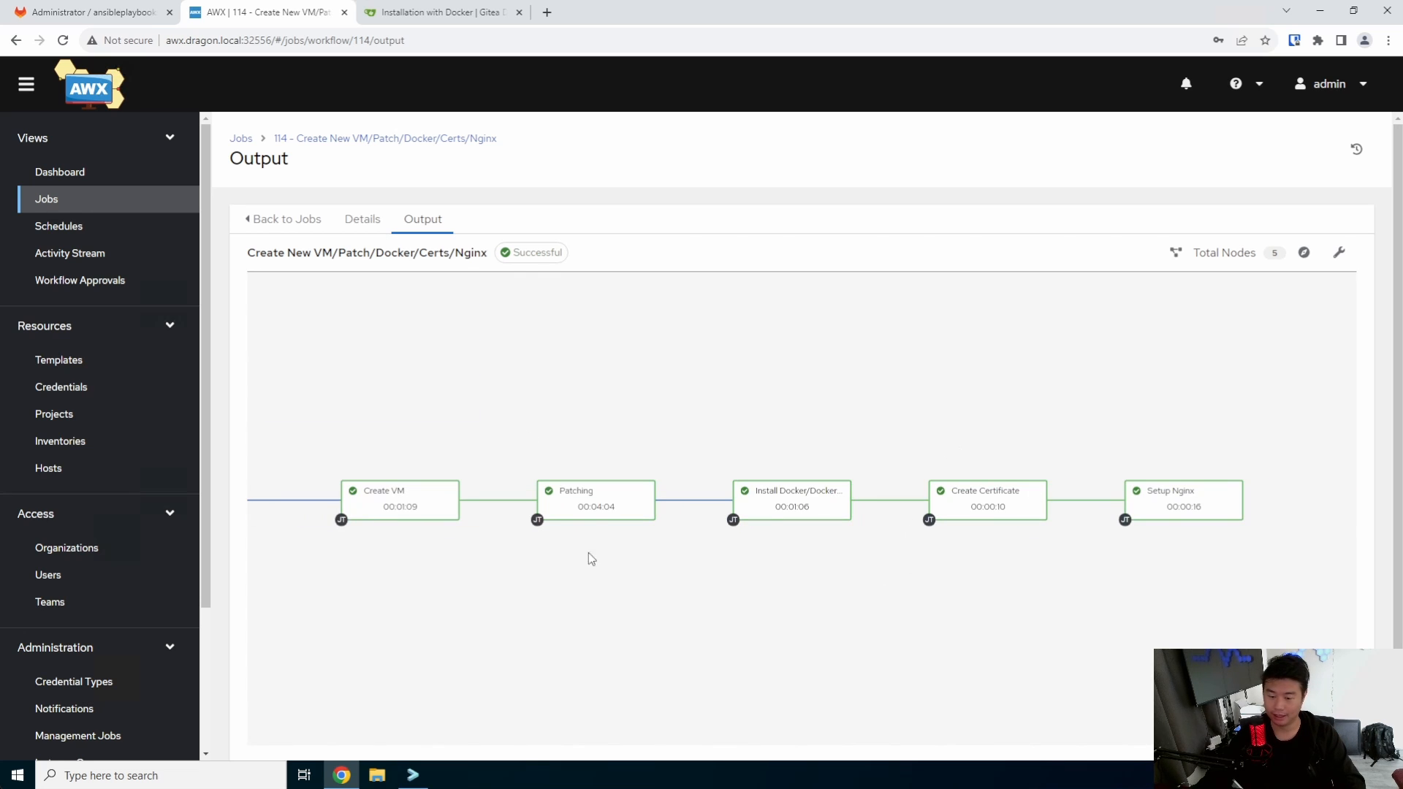
SSH into gitea.dragon.local as root, accepting its host key fingerprint.
{"action": "left_click", "coordinate": [412, 775]}
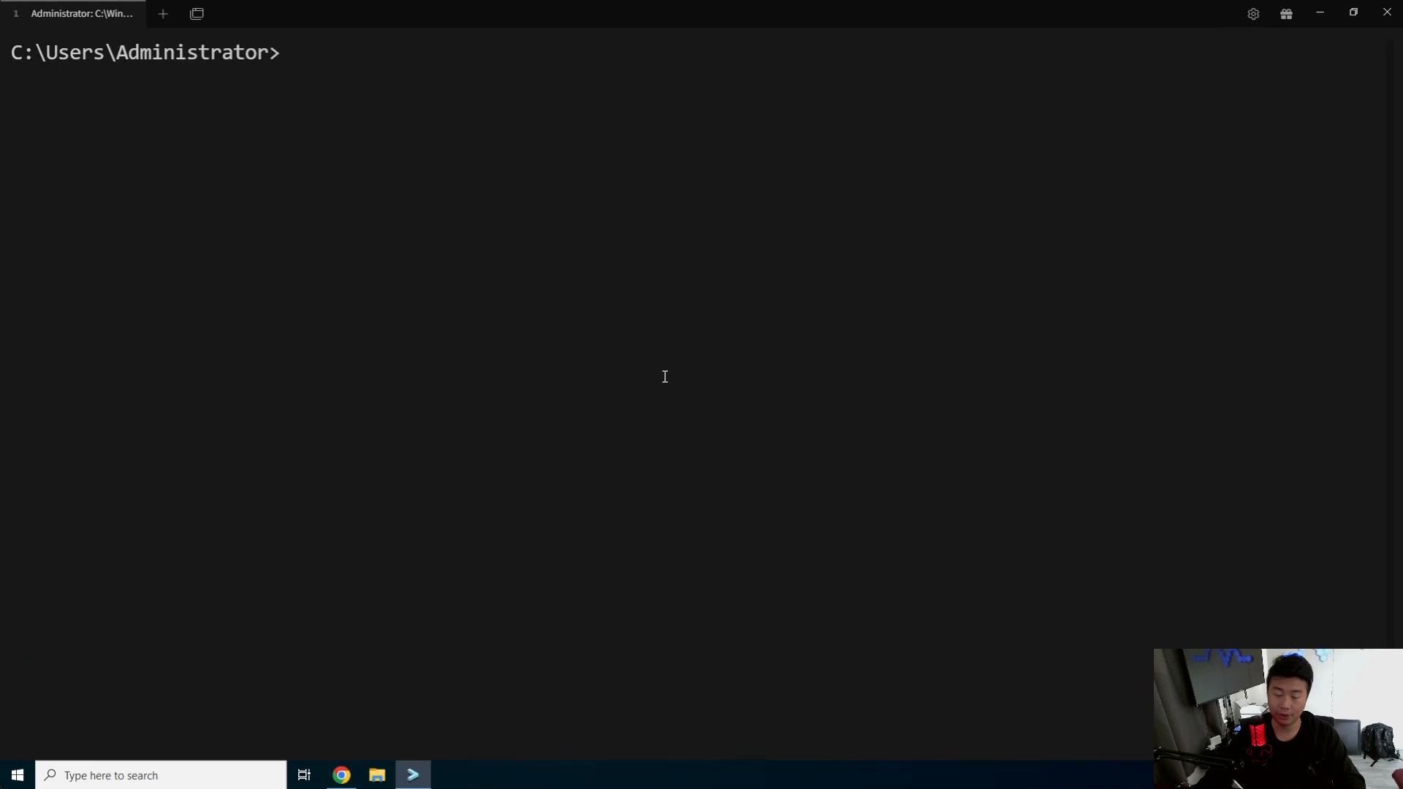
{"action": "type", "text": "ssh root@zipline.dragon.local"}
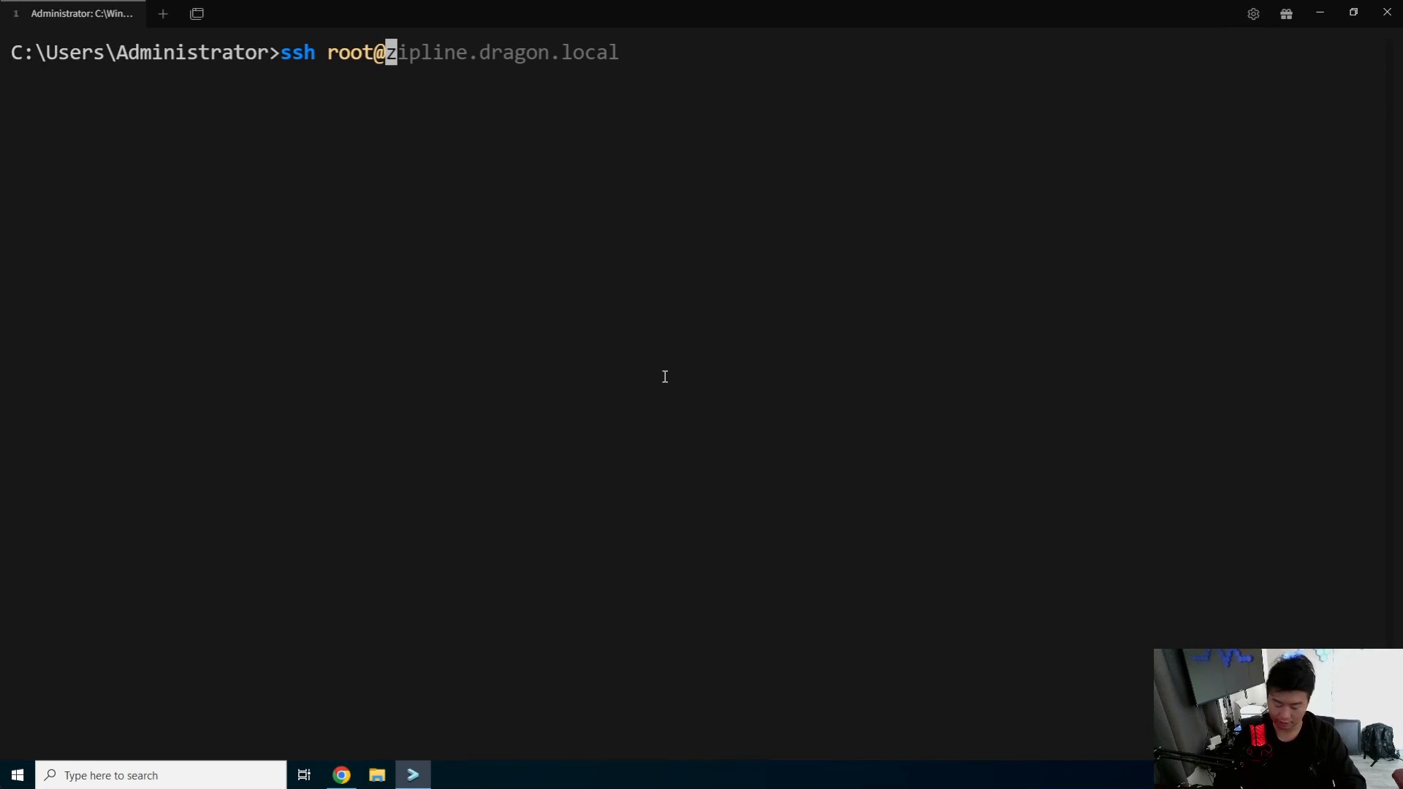
{"action": "type", "text": "gitea.dragon.local"}
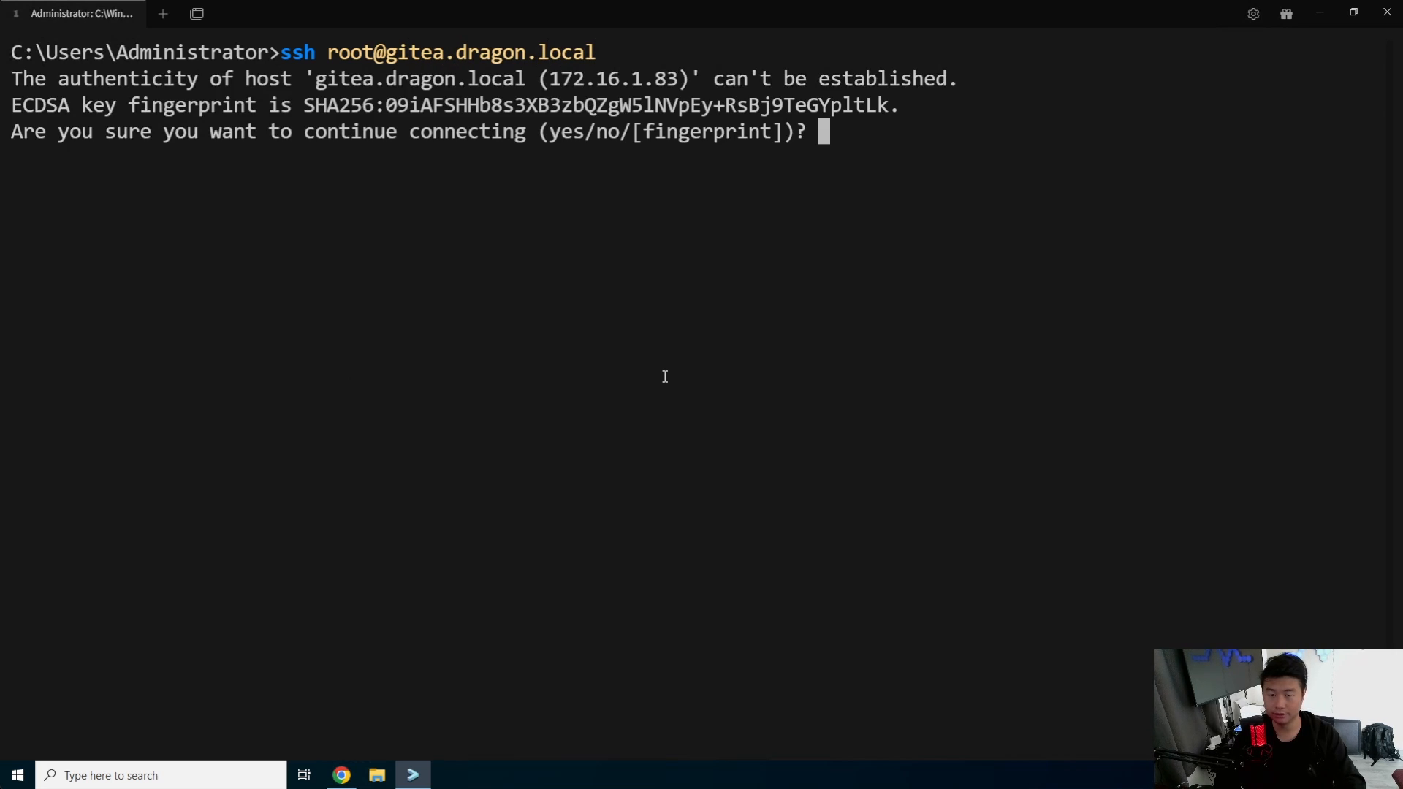
{"action": "type", "text": "yes"}
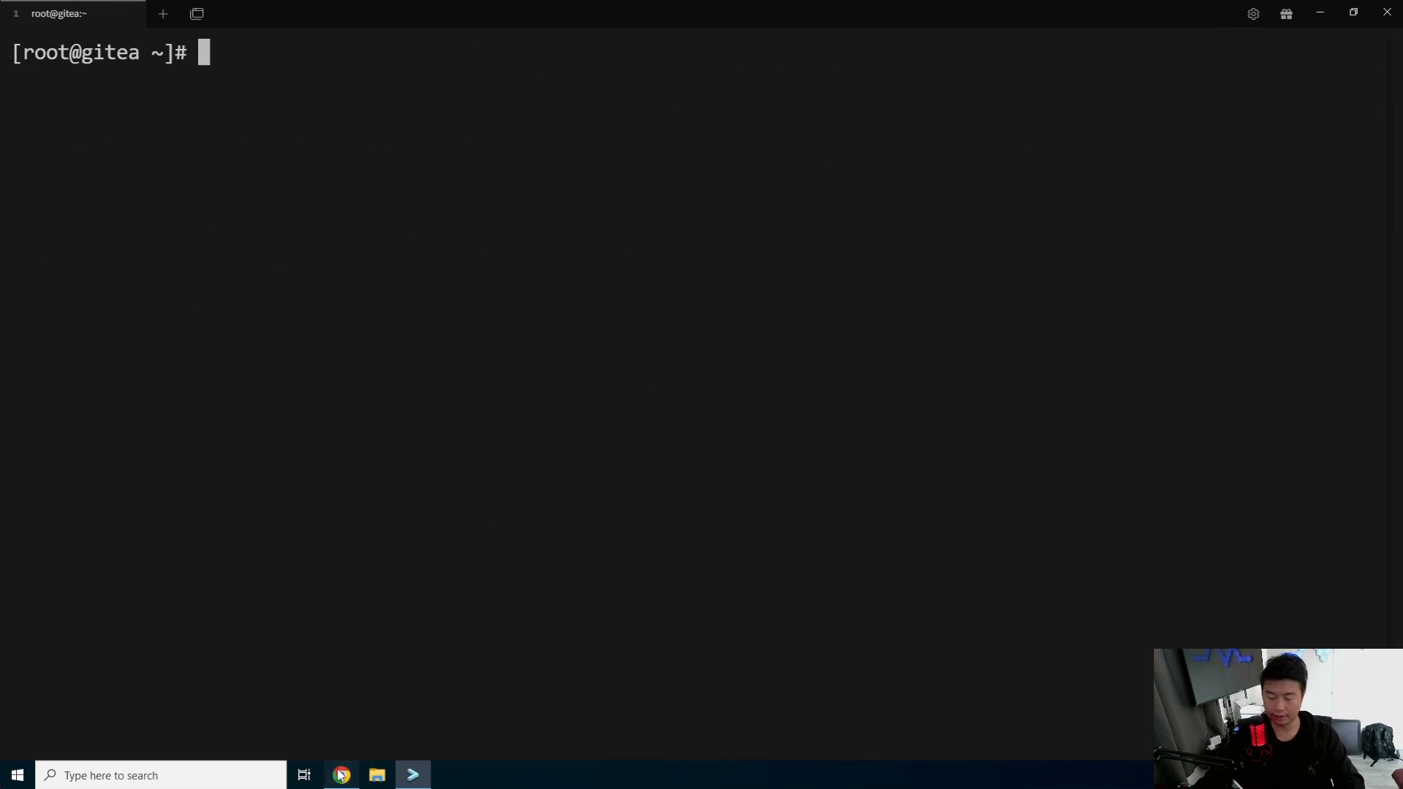
Return to the Gitea Docs Docker guide's docker-compose example to copy it.
{"action": "left_click", "coordinate": [340, 775]}
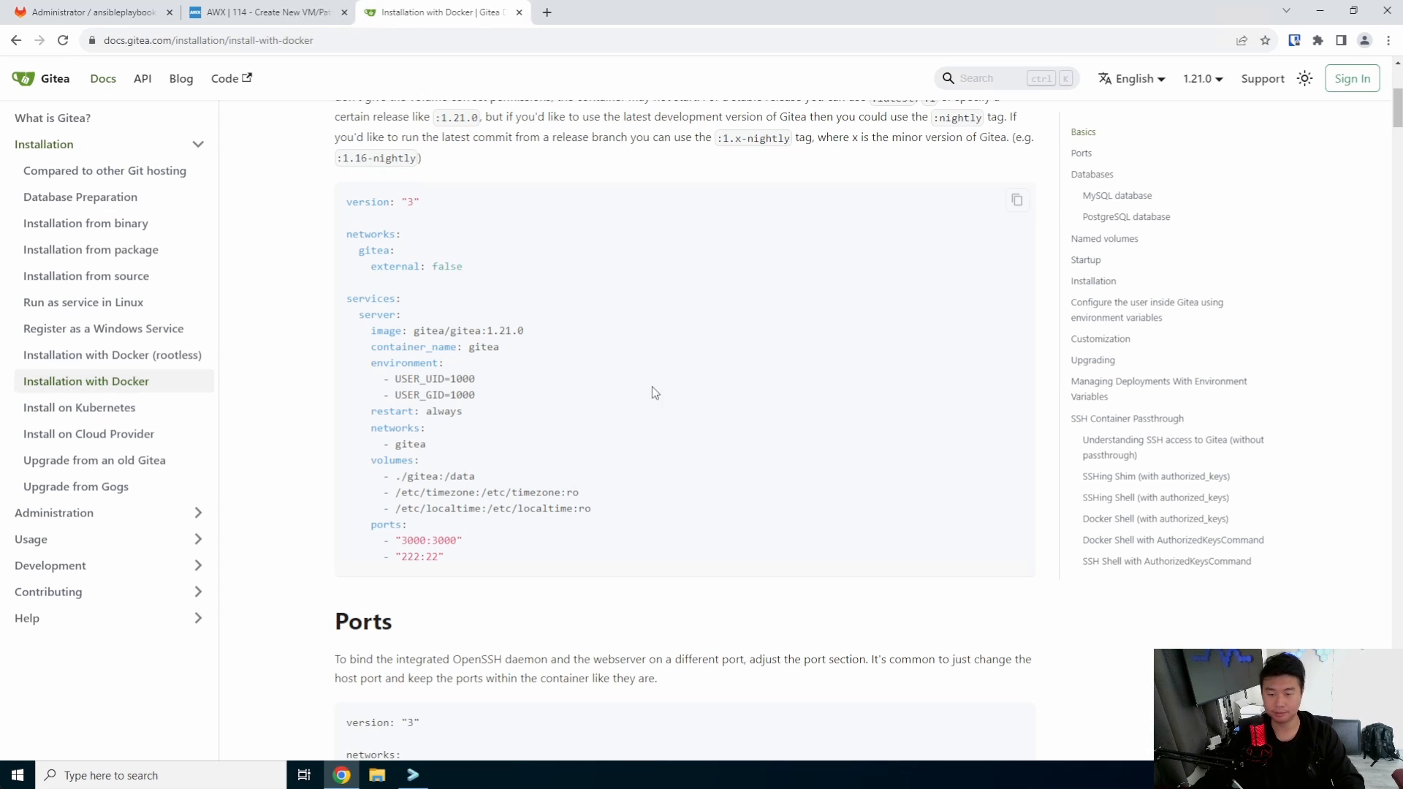
{"action": "mouse_move", "coordinate": [997, 202]}
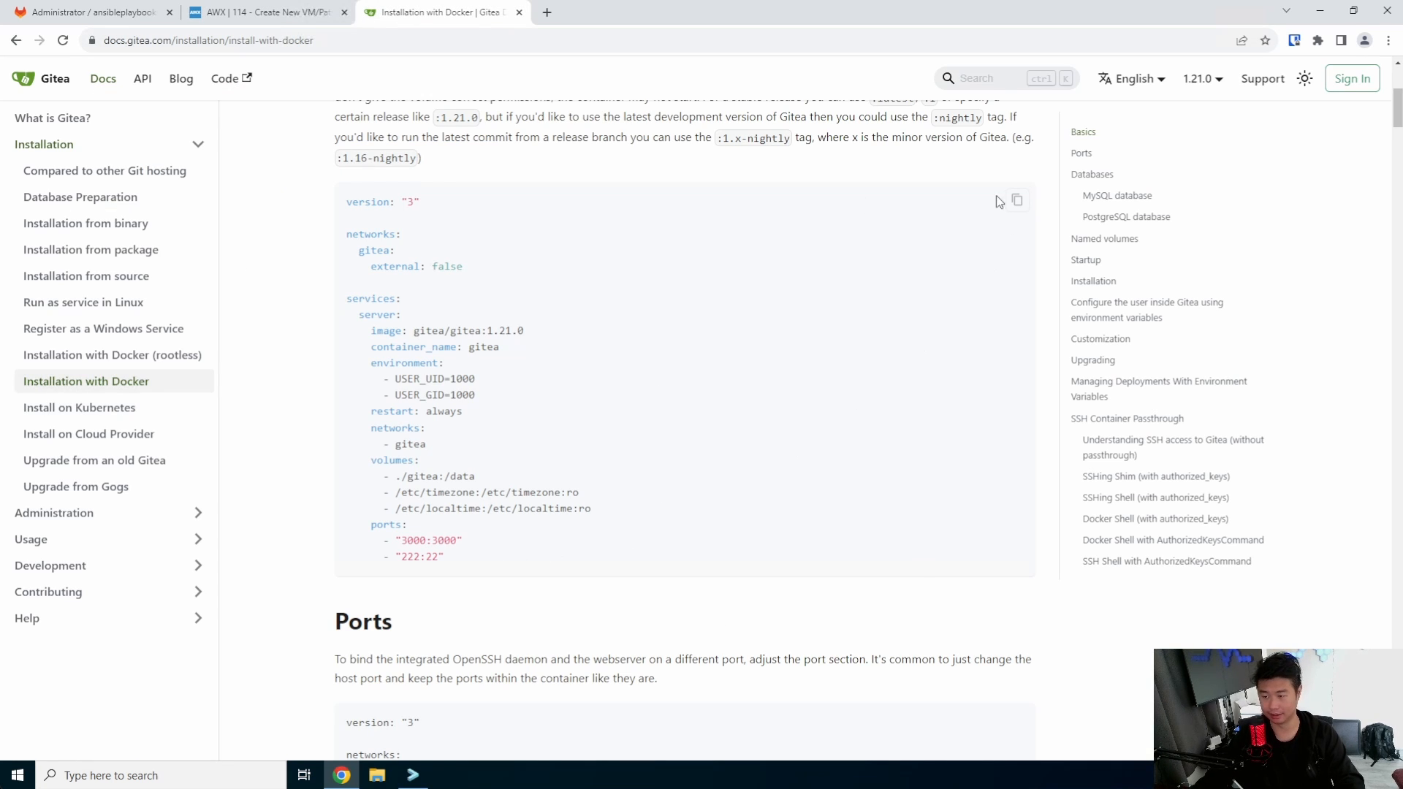
{"action": "mouse_move", "coordinate": [1016, 200]}
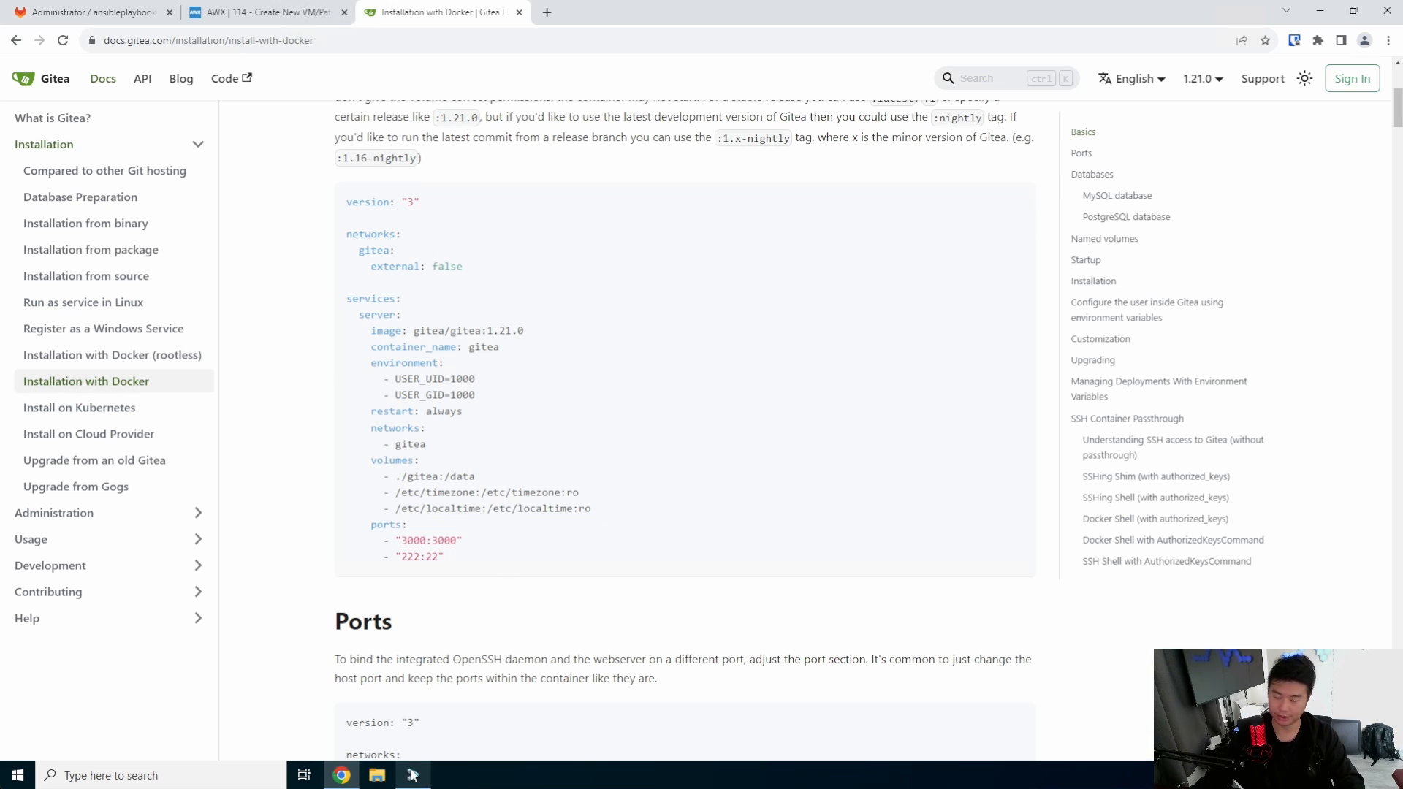
Create docker-compose.yml in vi from the pasted Gitea example, then view /etc/nginx/nginx.conf.
{"action": "left_click", "coordinate": [413, 775]}
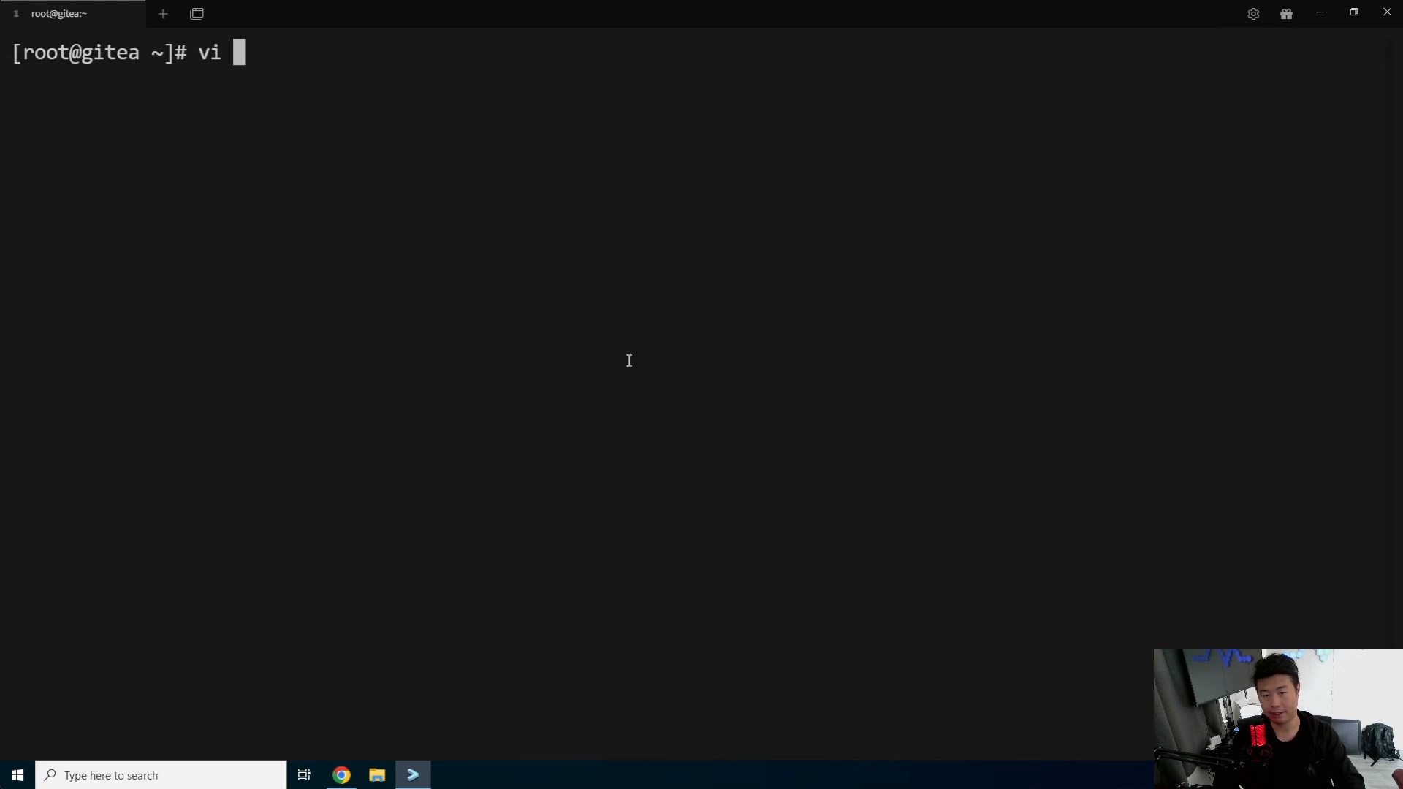
{"action": "type", "text": "docker-co"}
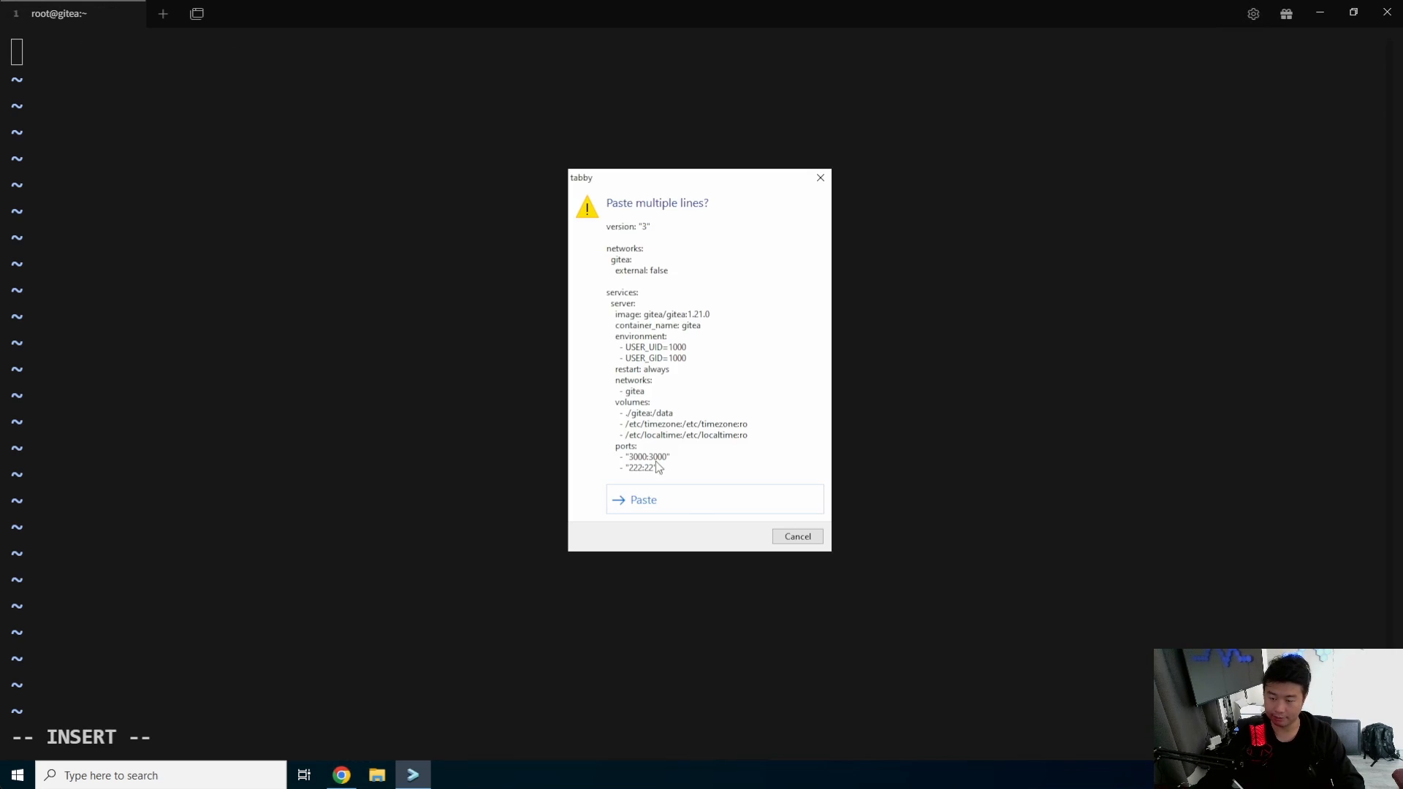
{"action": "left_click", "coordinate": [642, 499]}
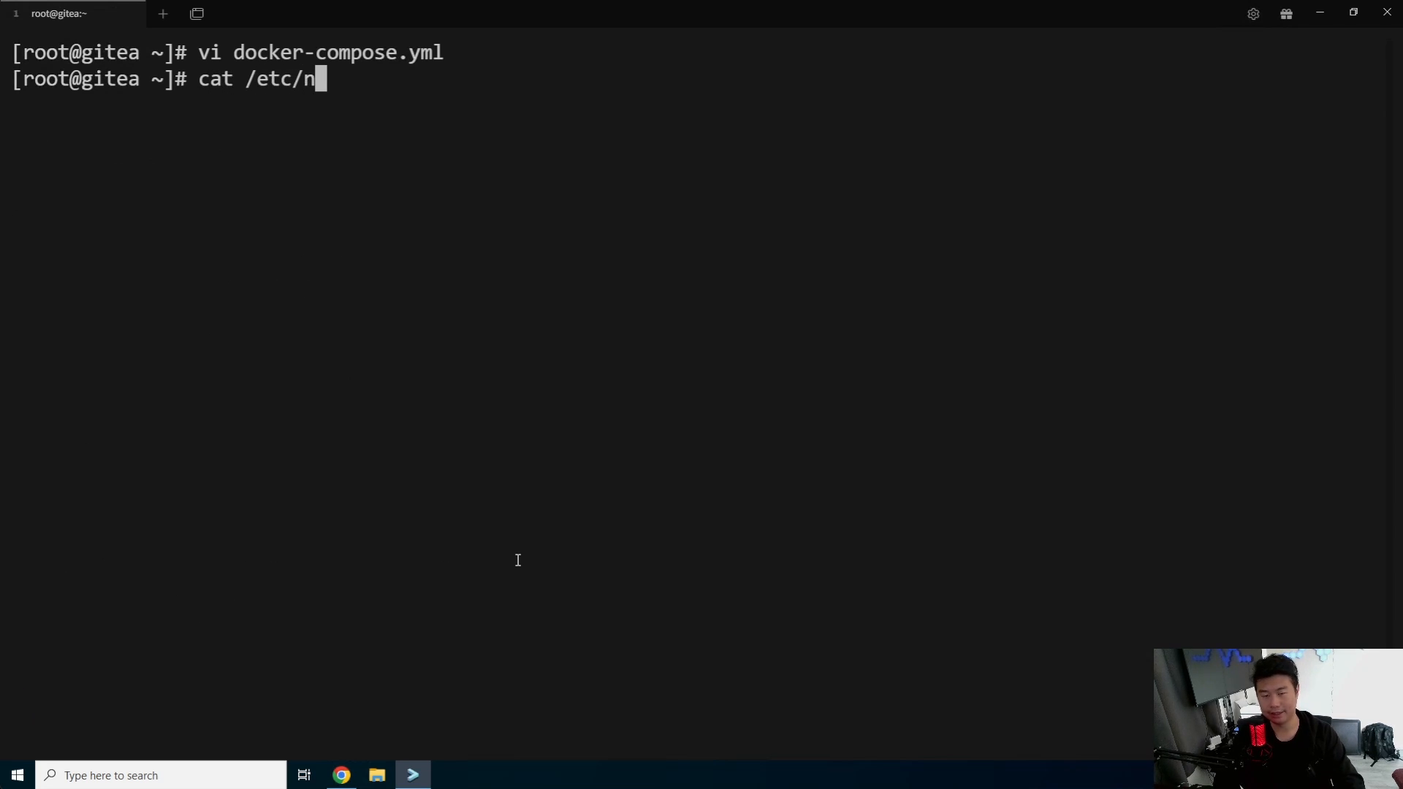
{"action": "type", "text": "ginx/nginx.conf"}
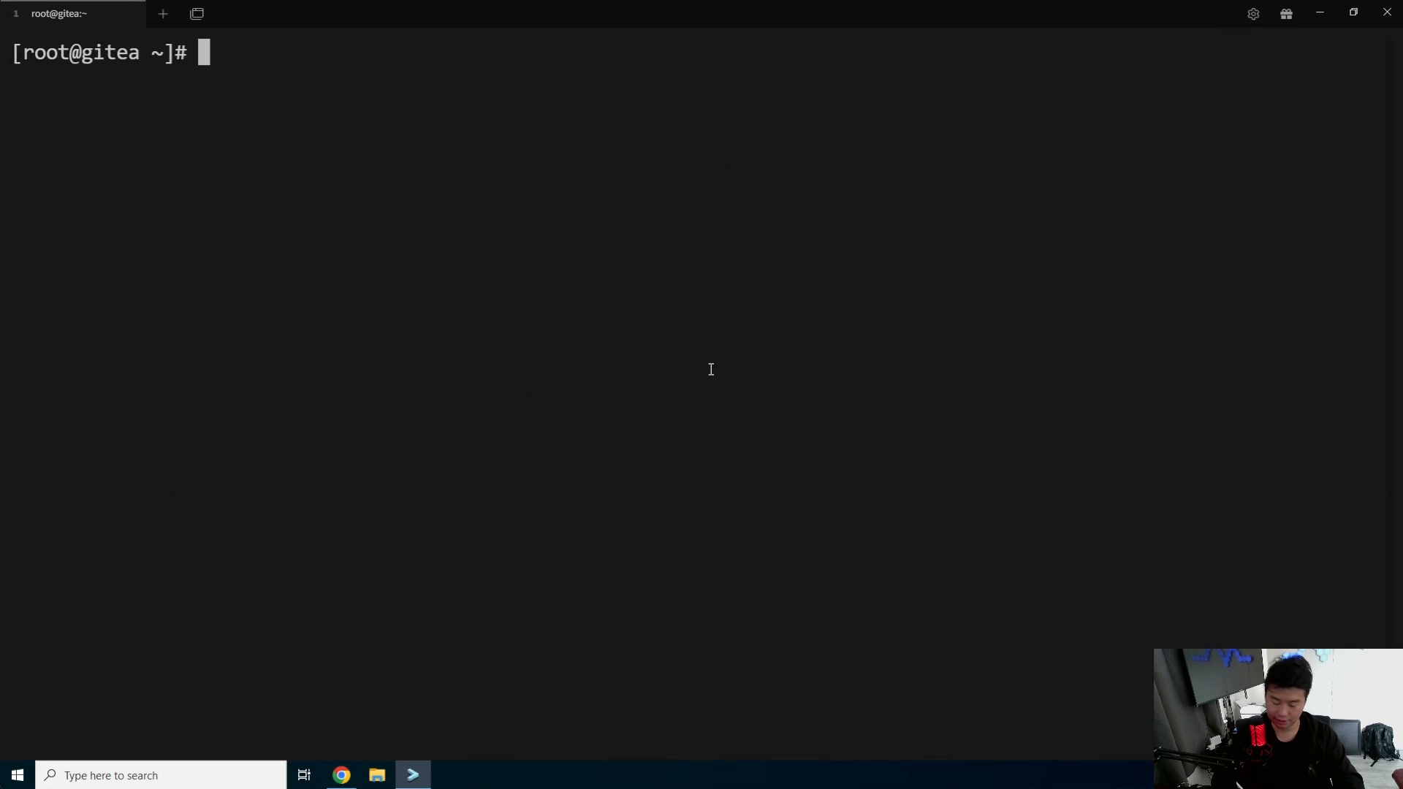
{"action": "type", "text": "docker-compose up -d"}
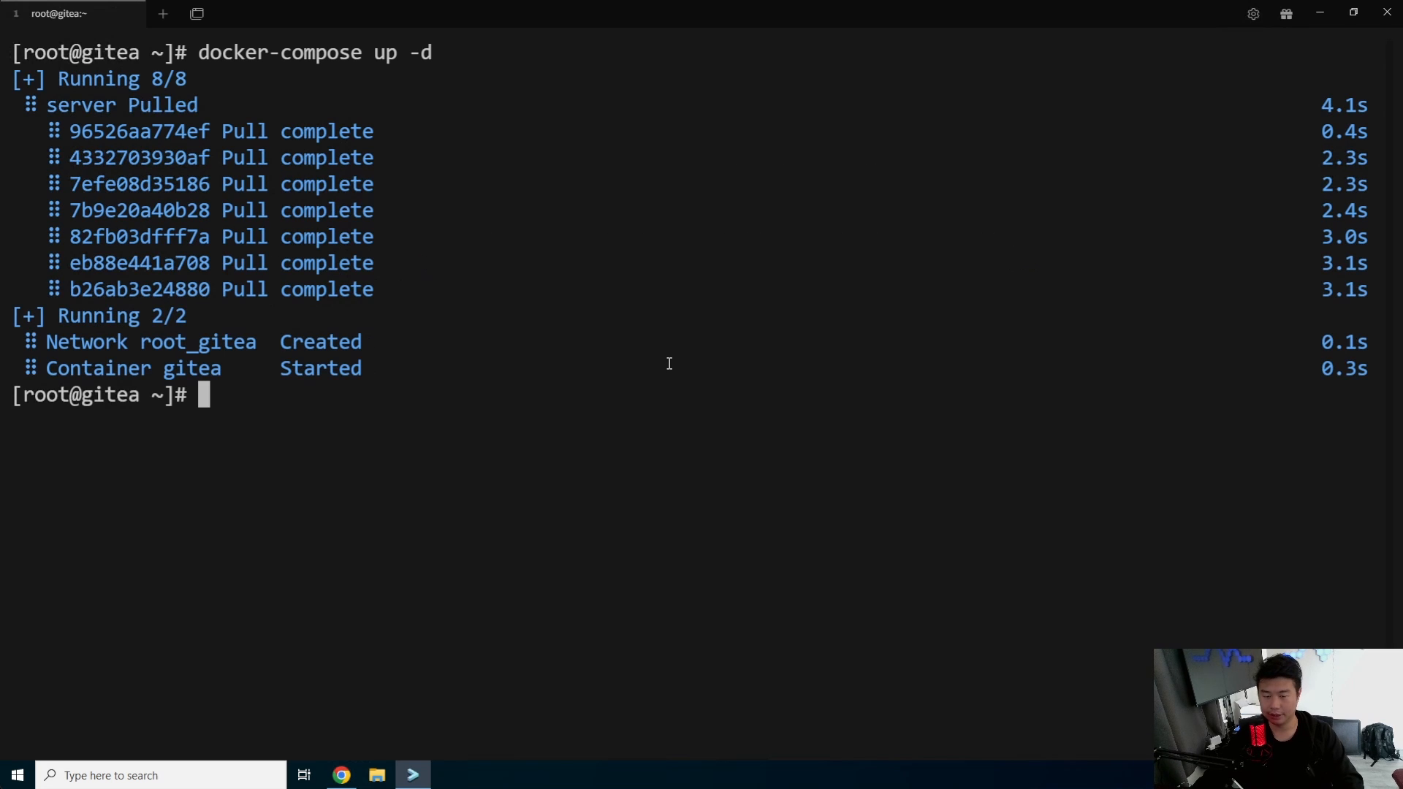
{"action": "type", "text": "ls"}
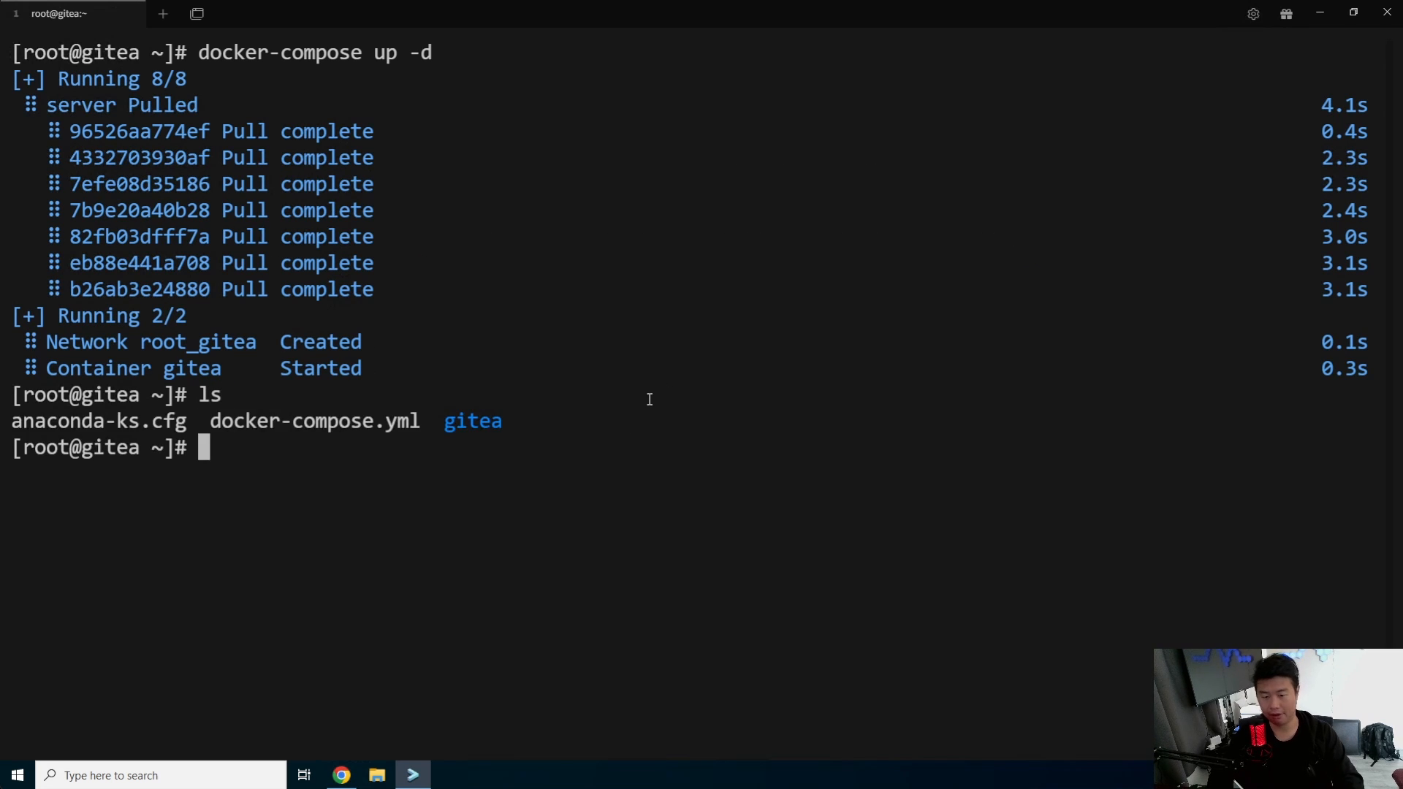
{"action": "double_click", "coordinate": [473, 421]}
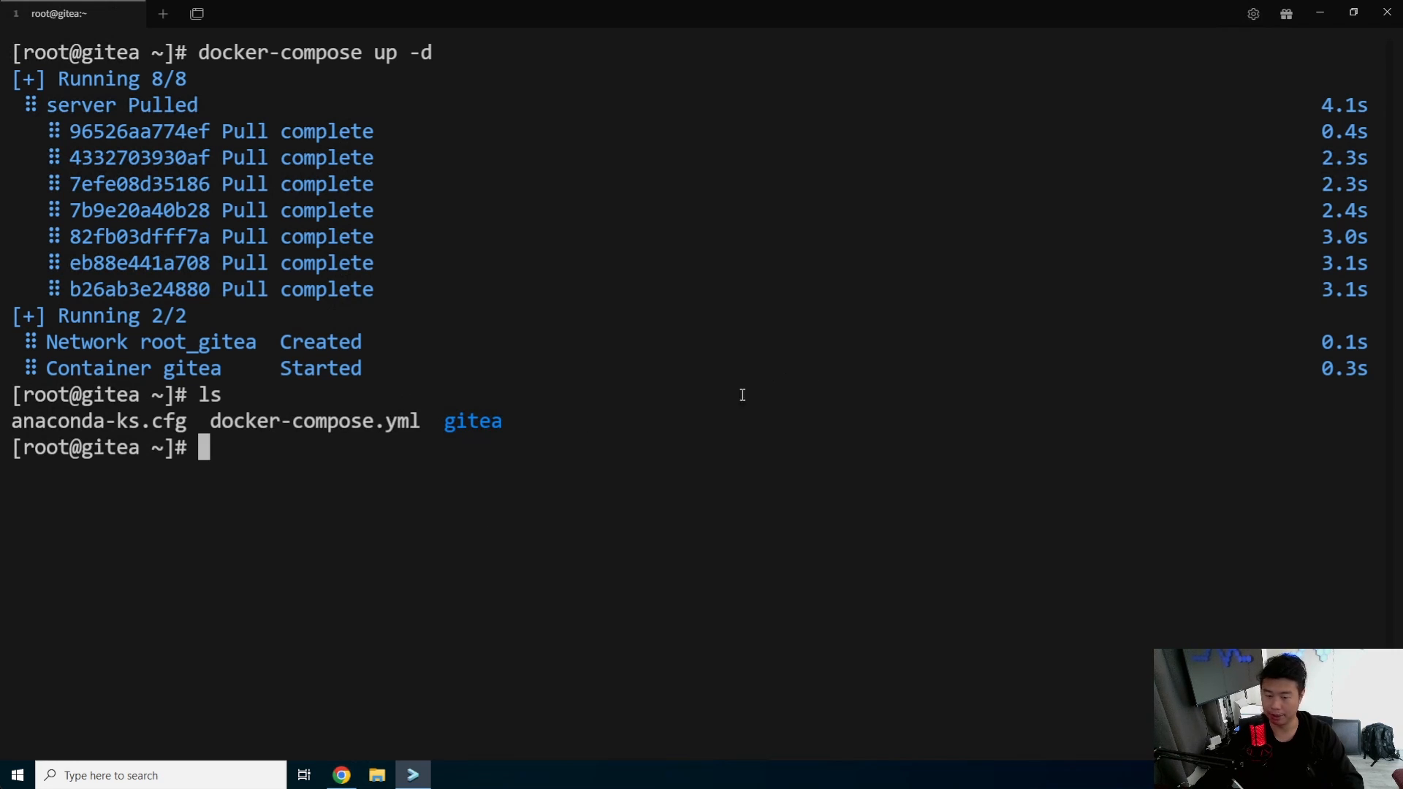
{"action": "type", "text": "docker"}
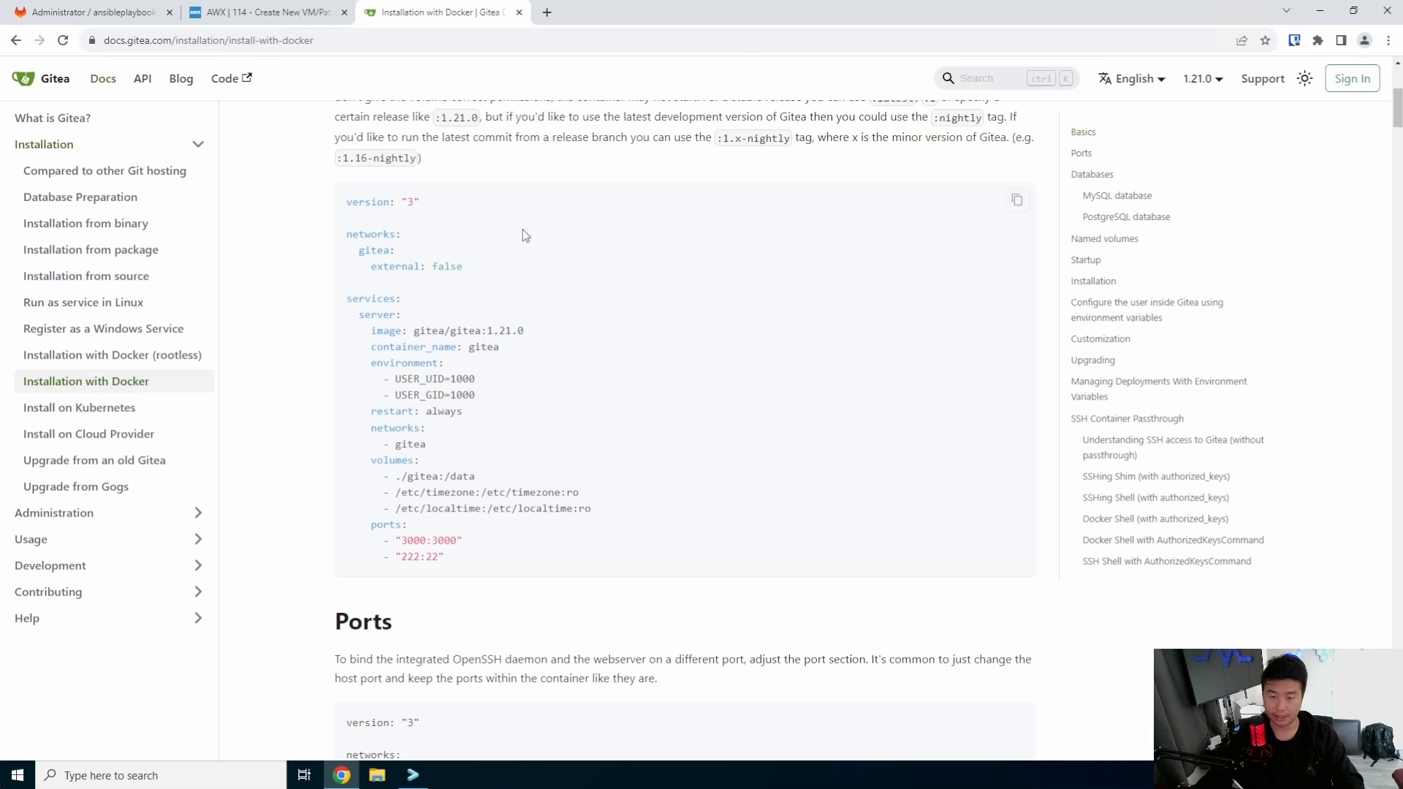
{"action": "left_click", "coordinate": [721, 12]}
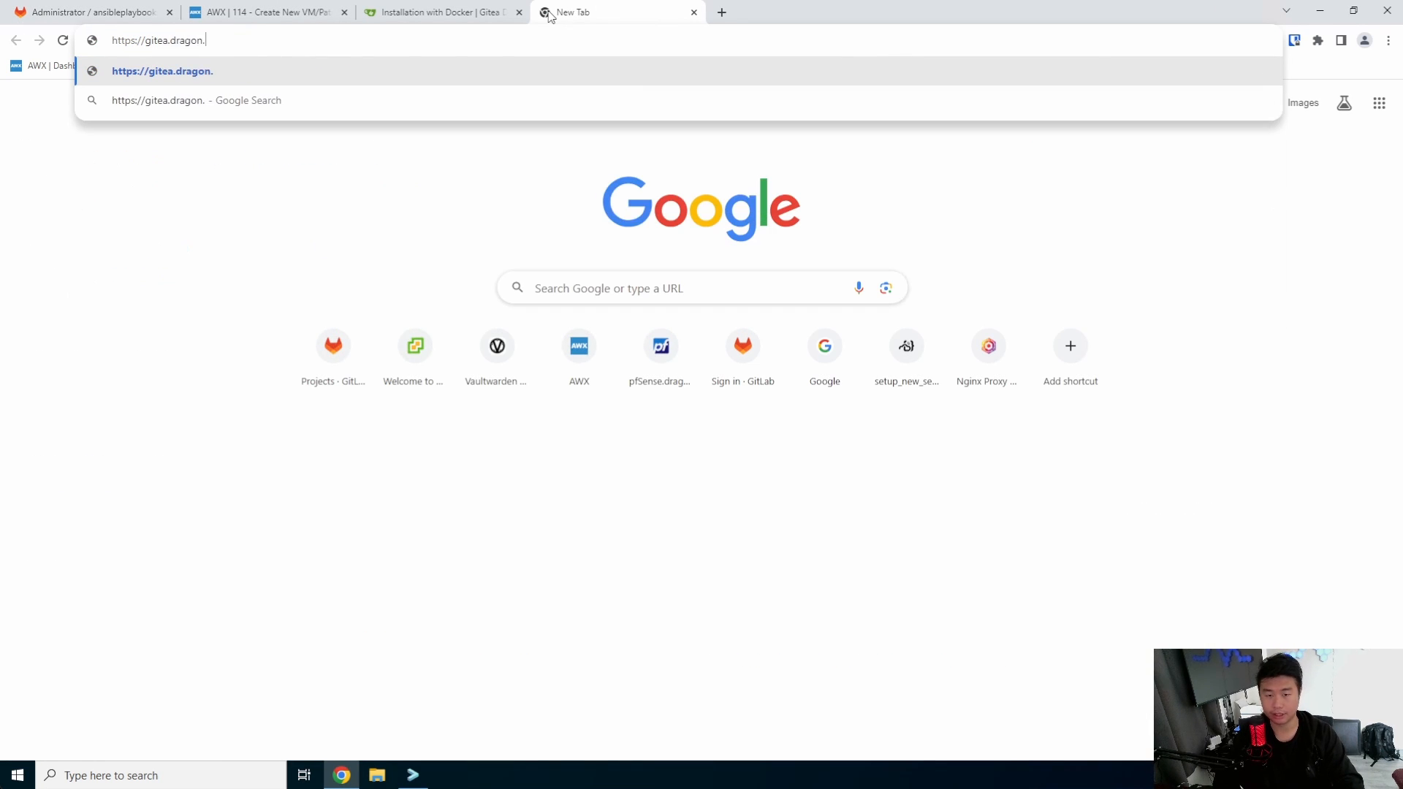
{"action": "key", "text": "Enter"}
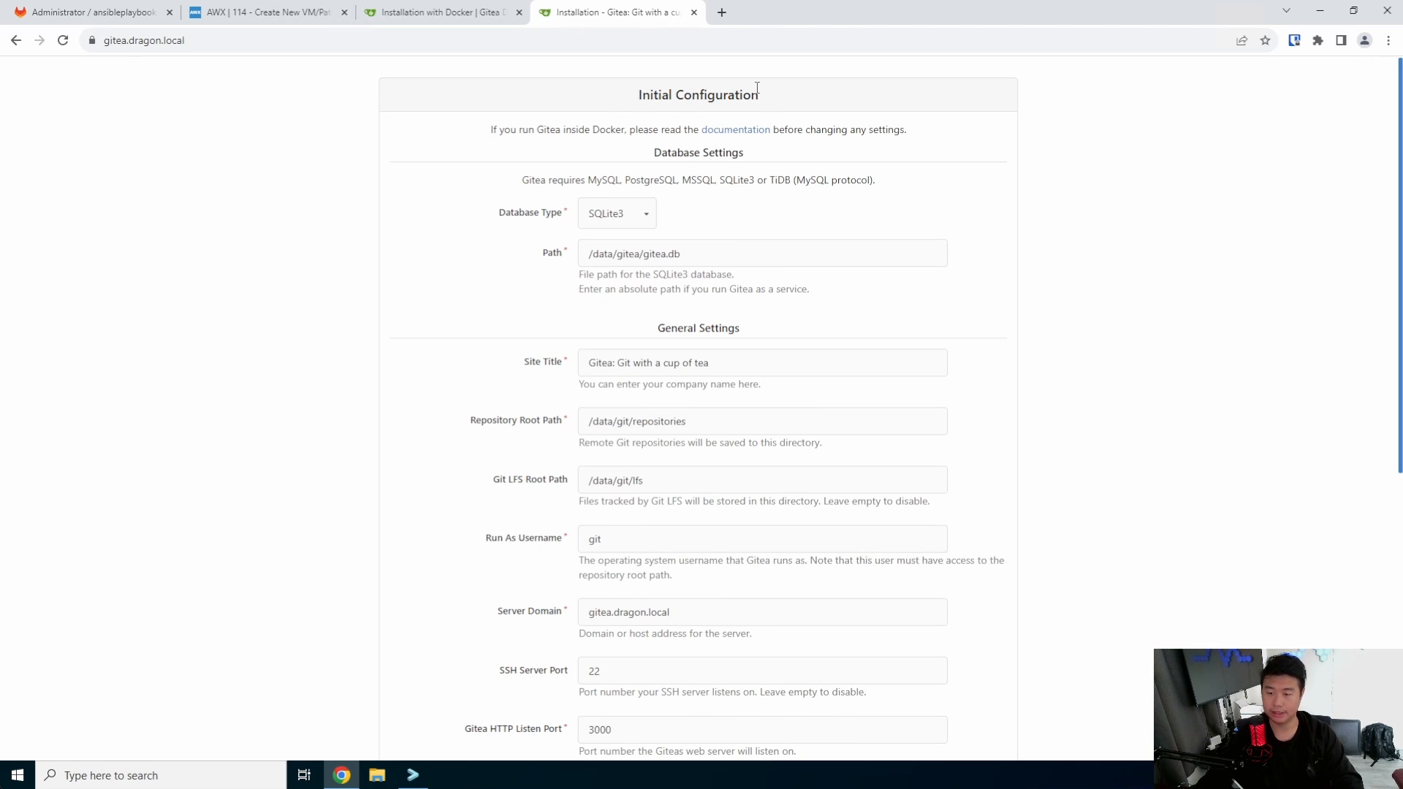
{"action": "mouse_move", "coordinate": [768, 224]}
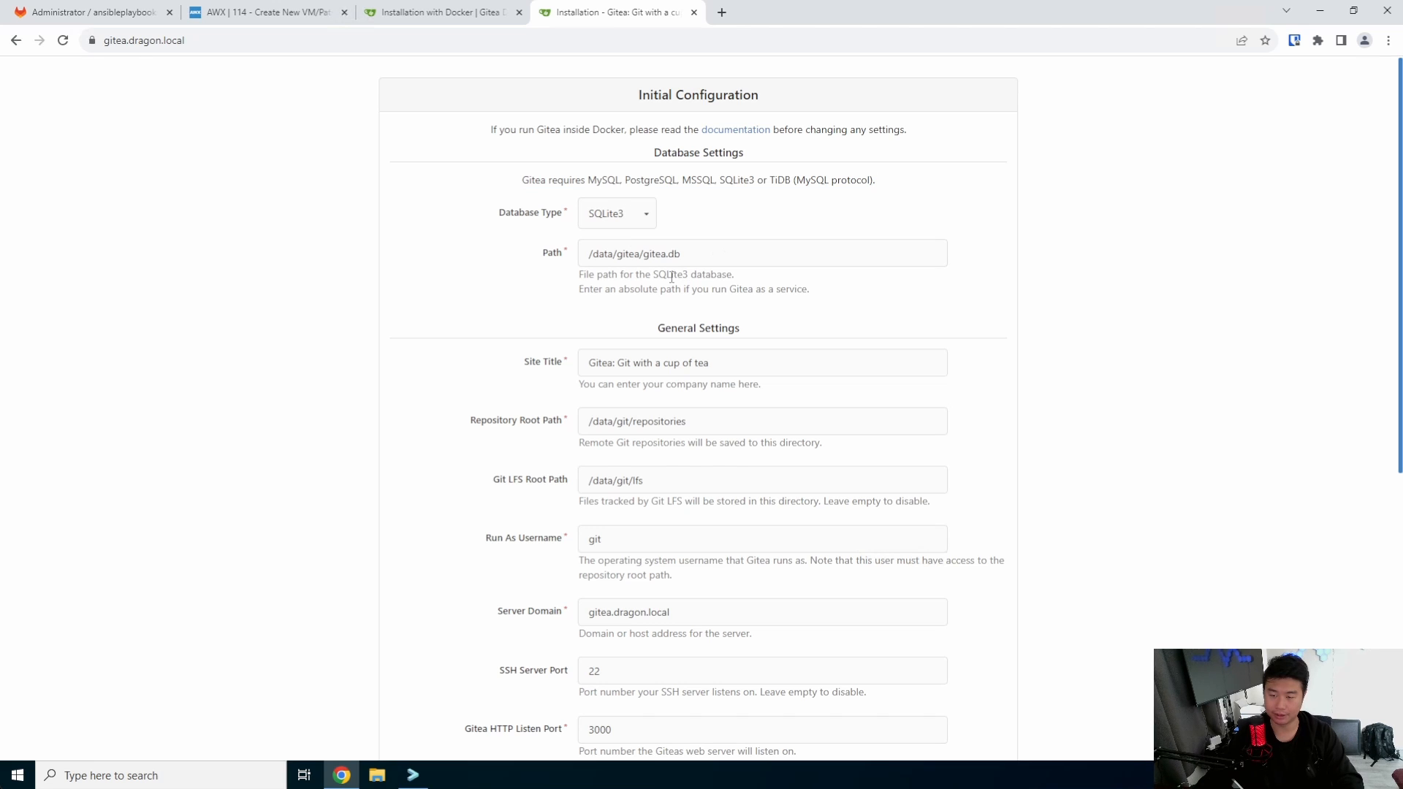
Keep SQLite3 as the database and review the repository and Git LFS root paths.
{"action": "left_click", "coordinate": [616, 213]}
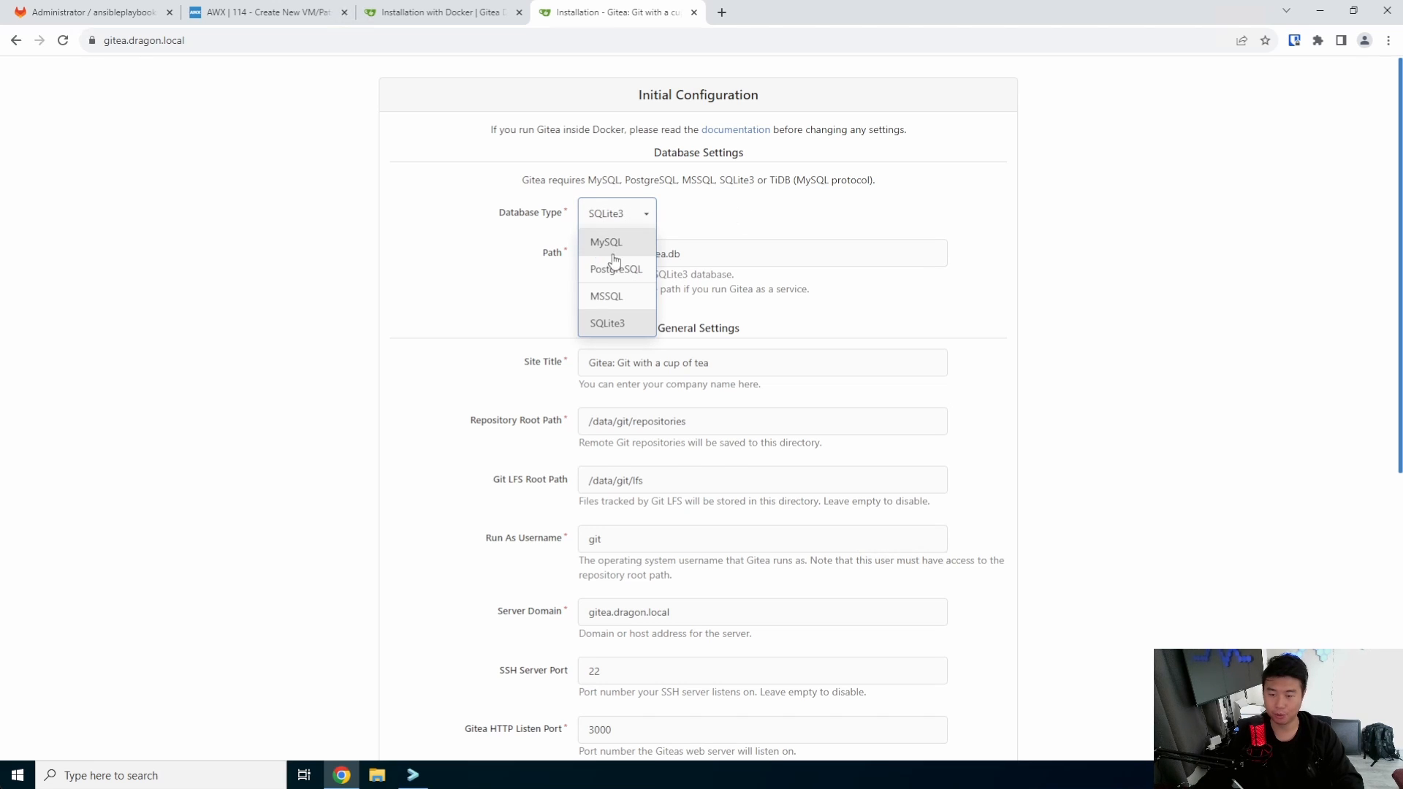
{"action": "mouse_move", "coordinate": [839, 199]}
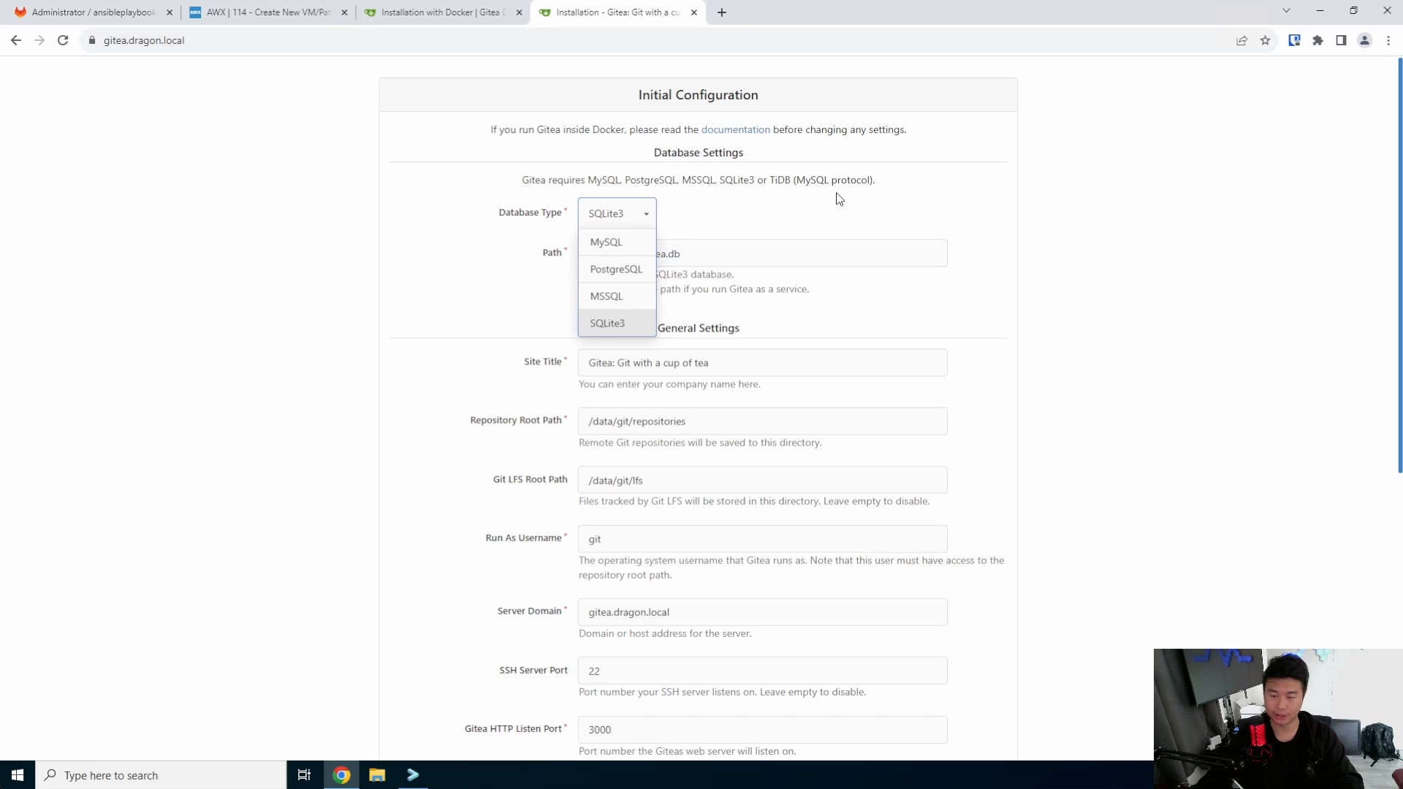
{"action": "left_click", "coordinate": [606, 323]}
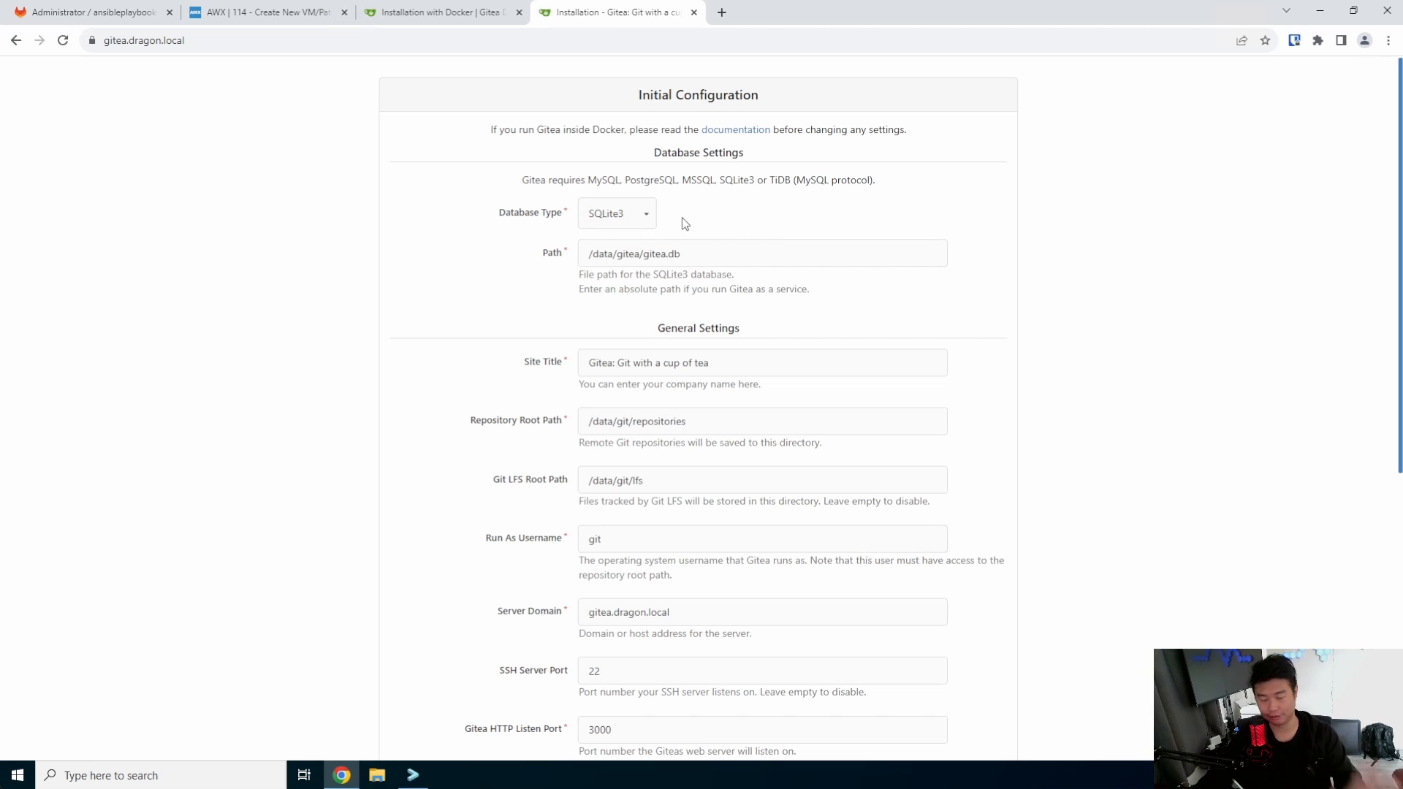
{"action": "mouse_move", "coordinate": [818, 282]}
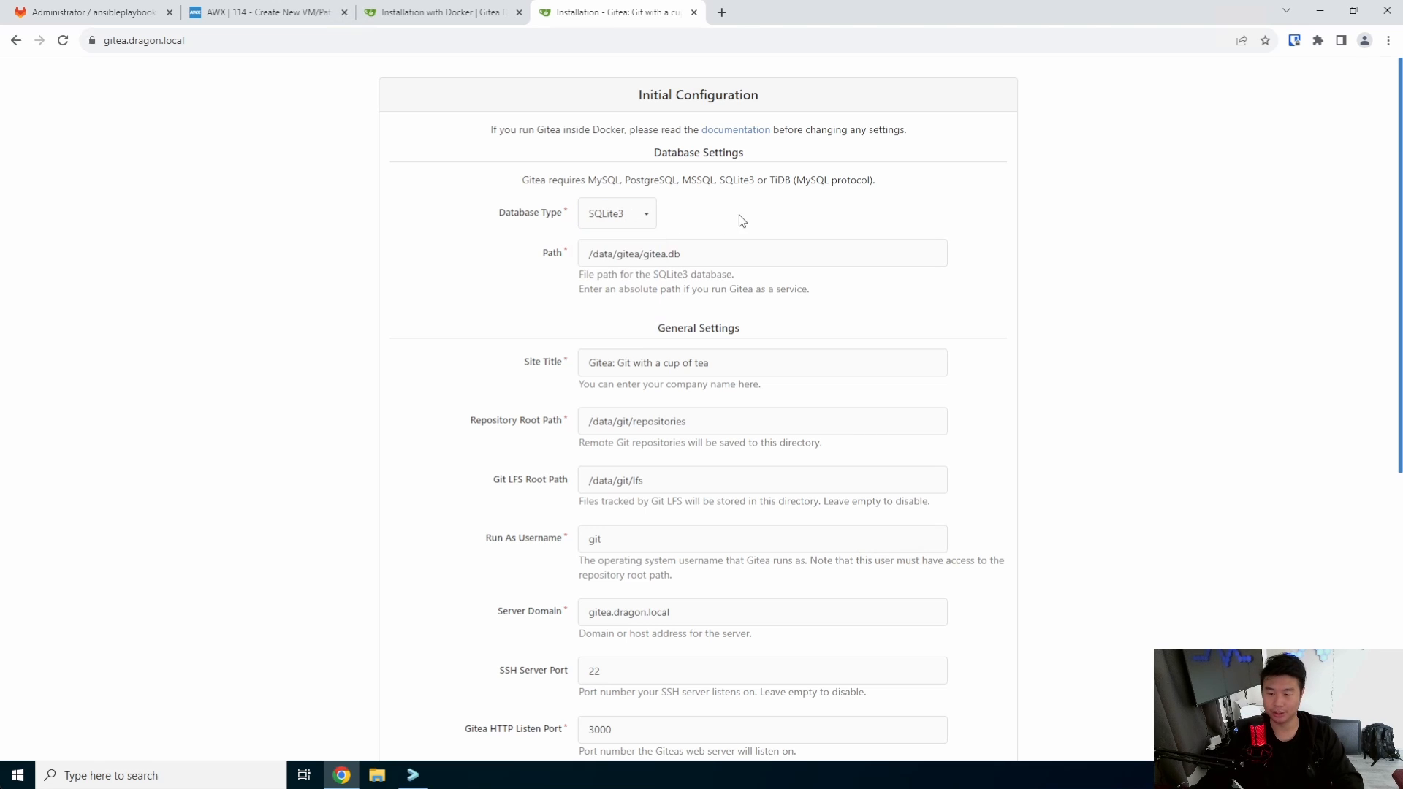
{"action": "scroll", "scroll_direction": "down", "scroll_amount": 3}
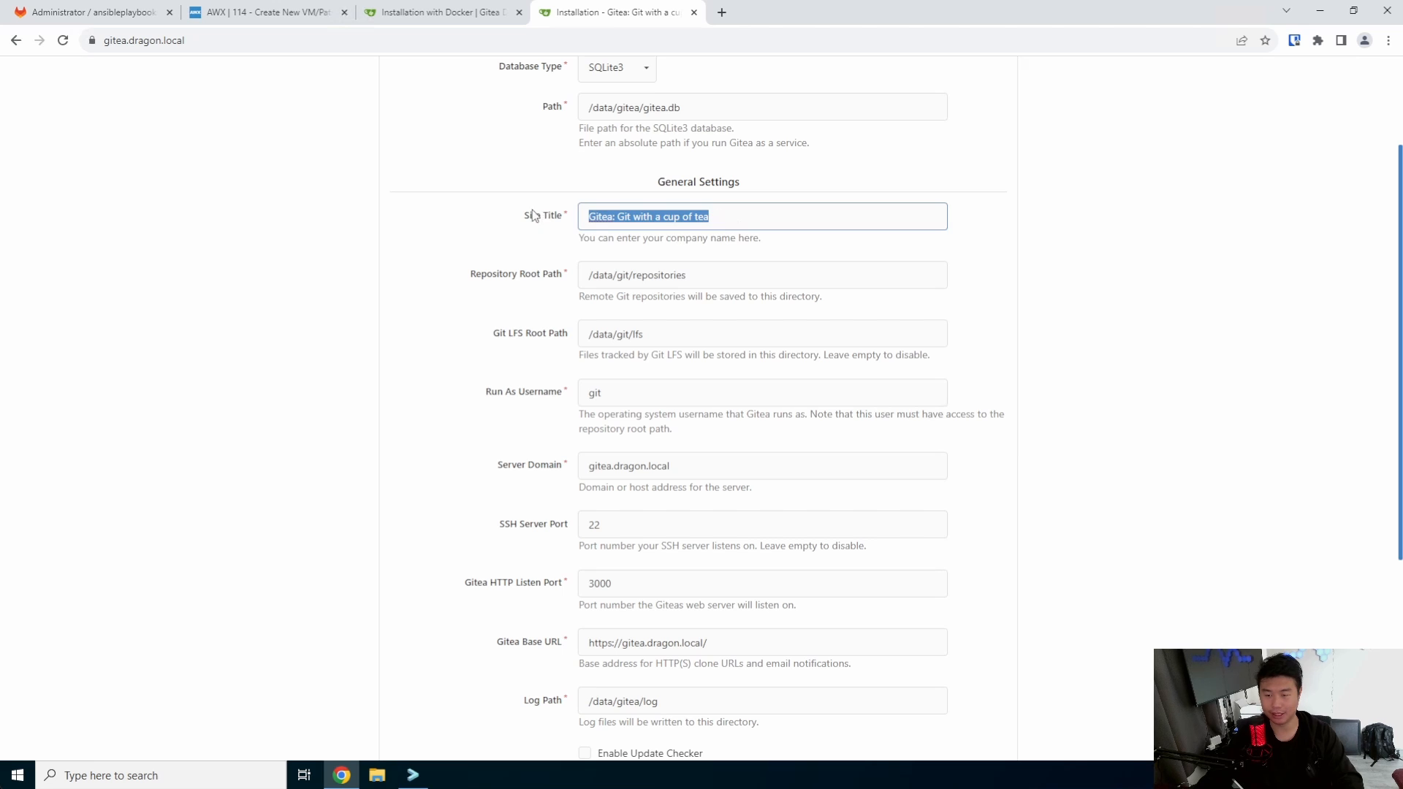
{"action": "left_click", "coordinate": [761, 274]}
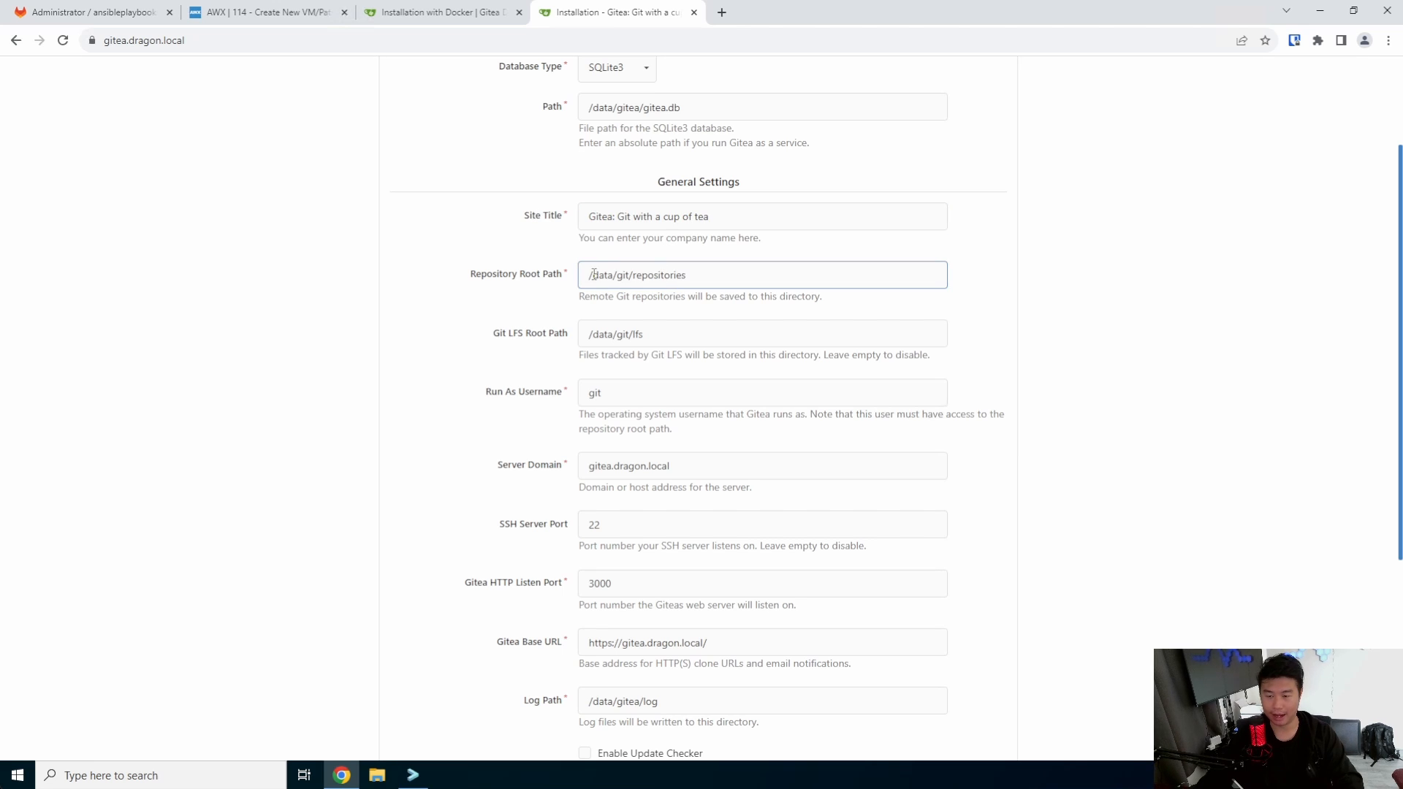
{"action": "scroll", "scroll_direction": "down", "scroll_amount": 3}
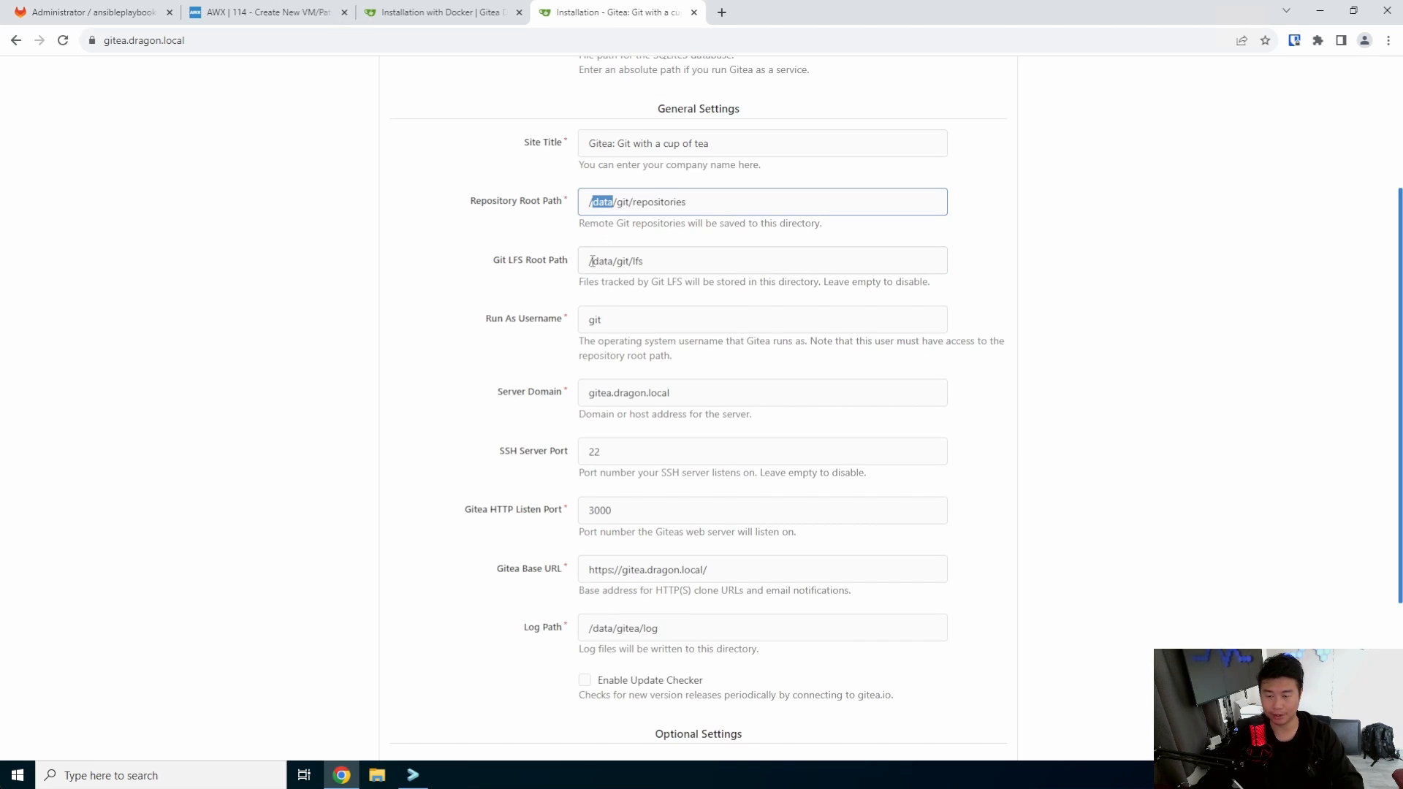
{"action": "left_click", "coordinate": [760, 260]}
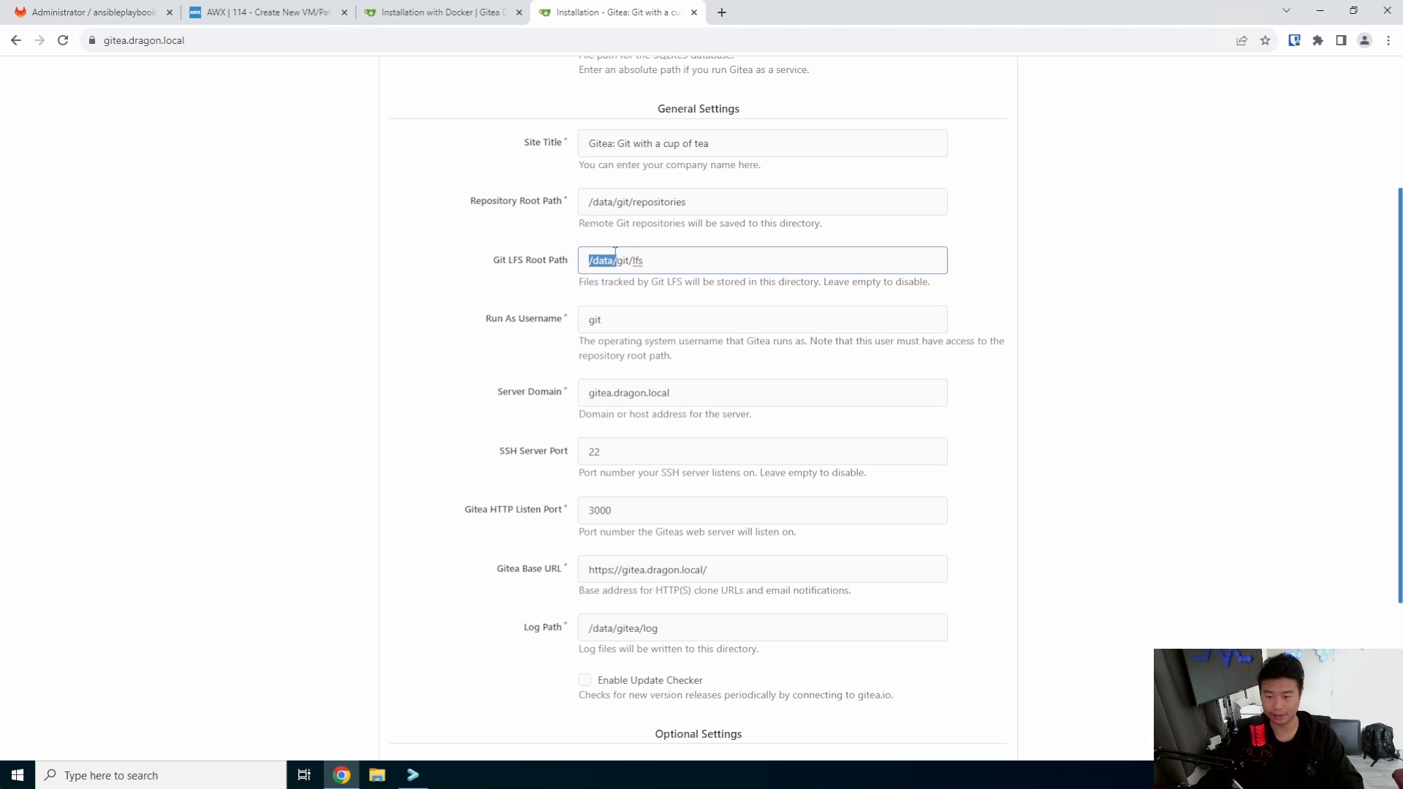
Leave the SSH port at 22 and submit Install Gitea.
{"action": "scroll", "scroll_direction": "down", "scroll_amount": 3}
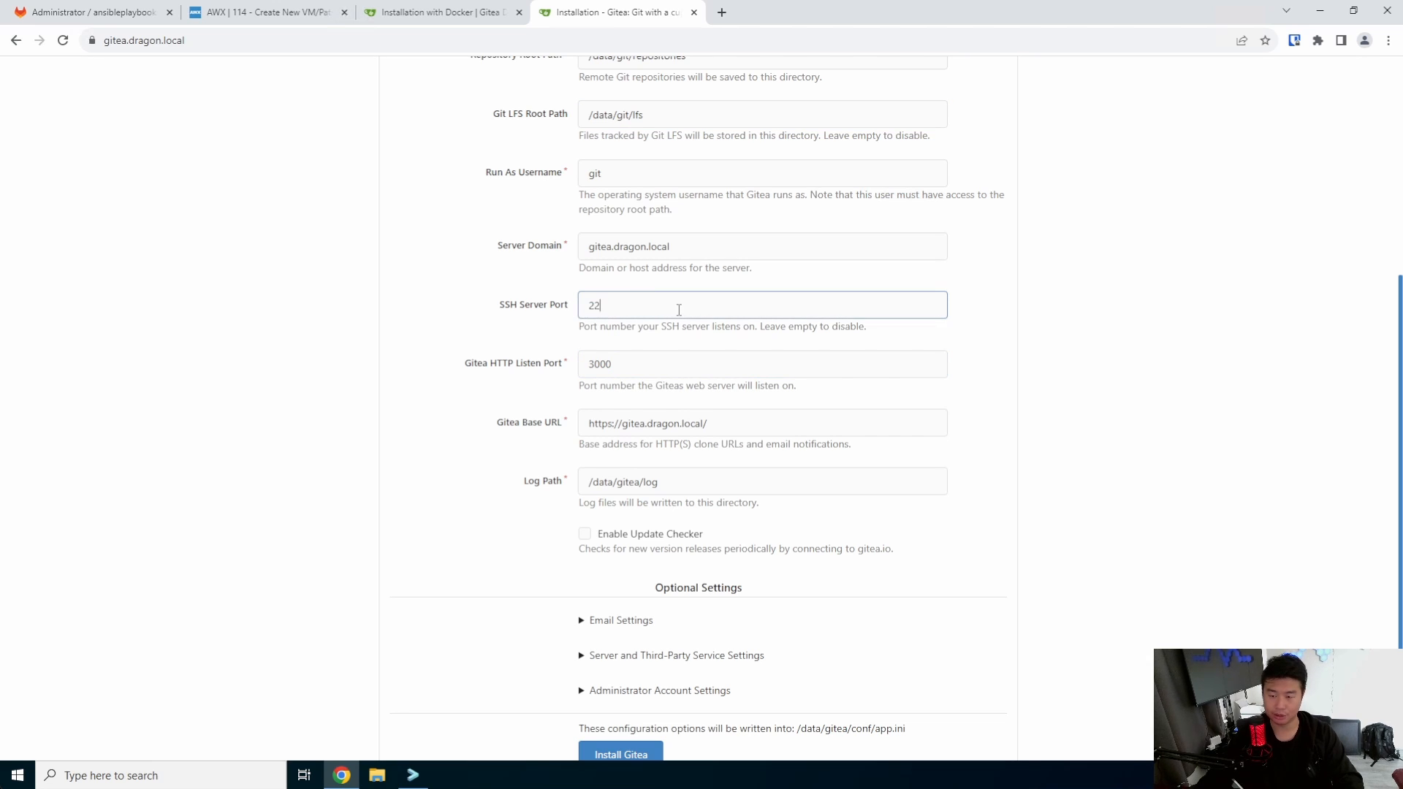
{"action": "double_click", "coordinate": [592, 306]}
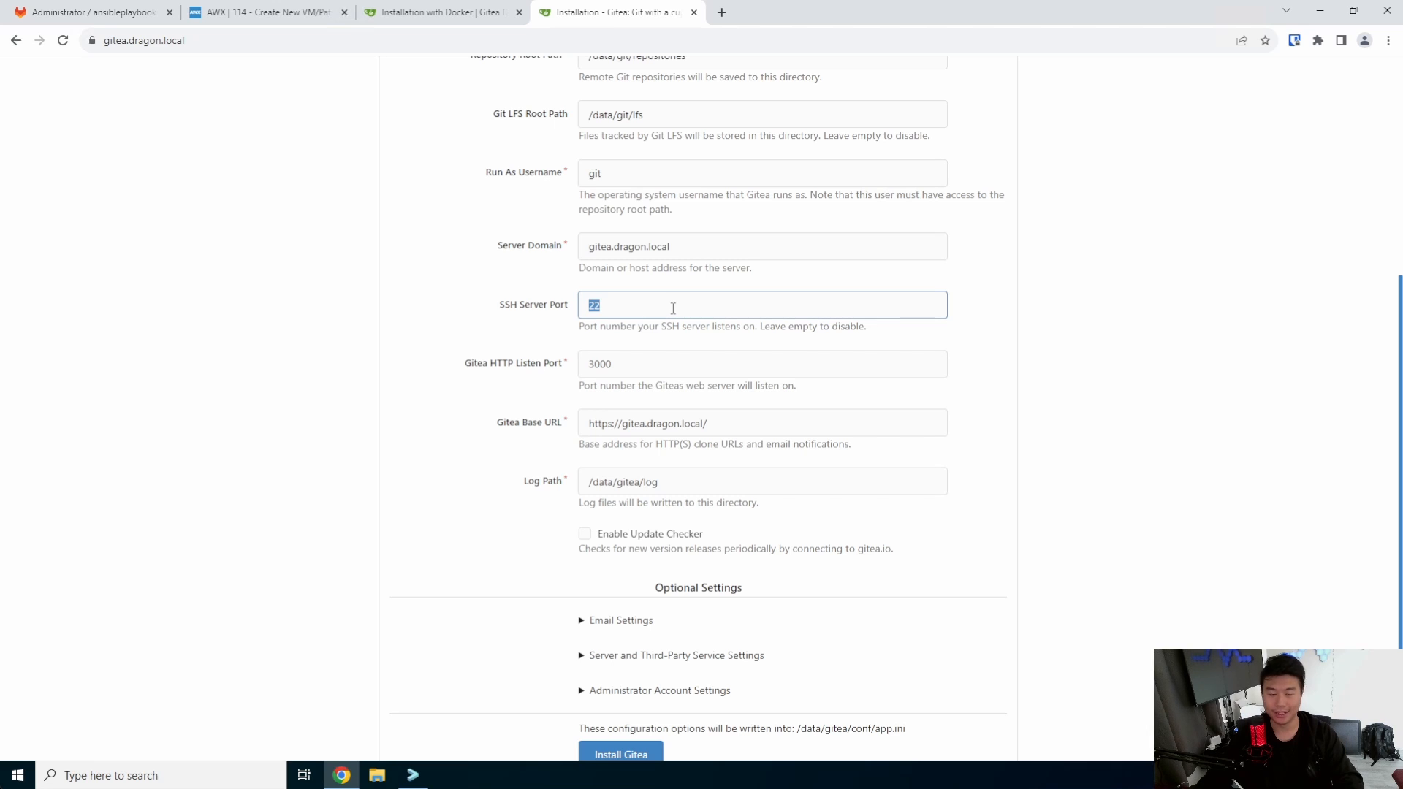
{"action": "mouse_move", "coordinate": [543, 312]}
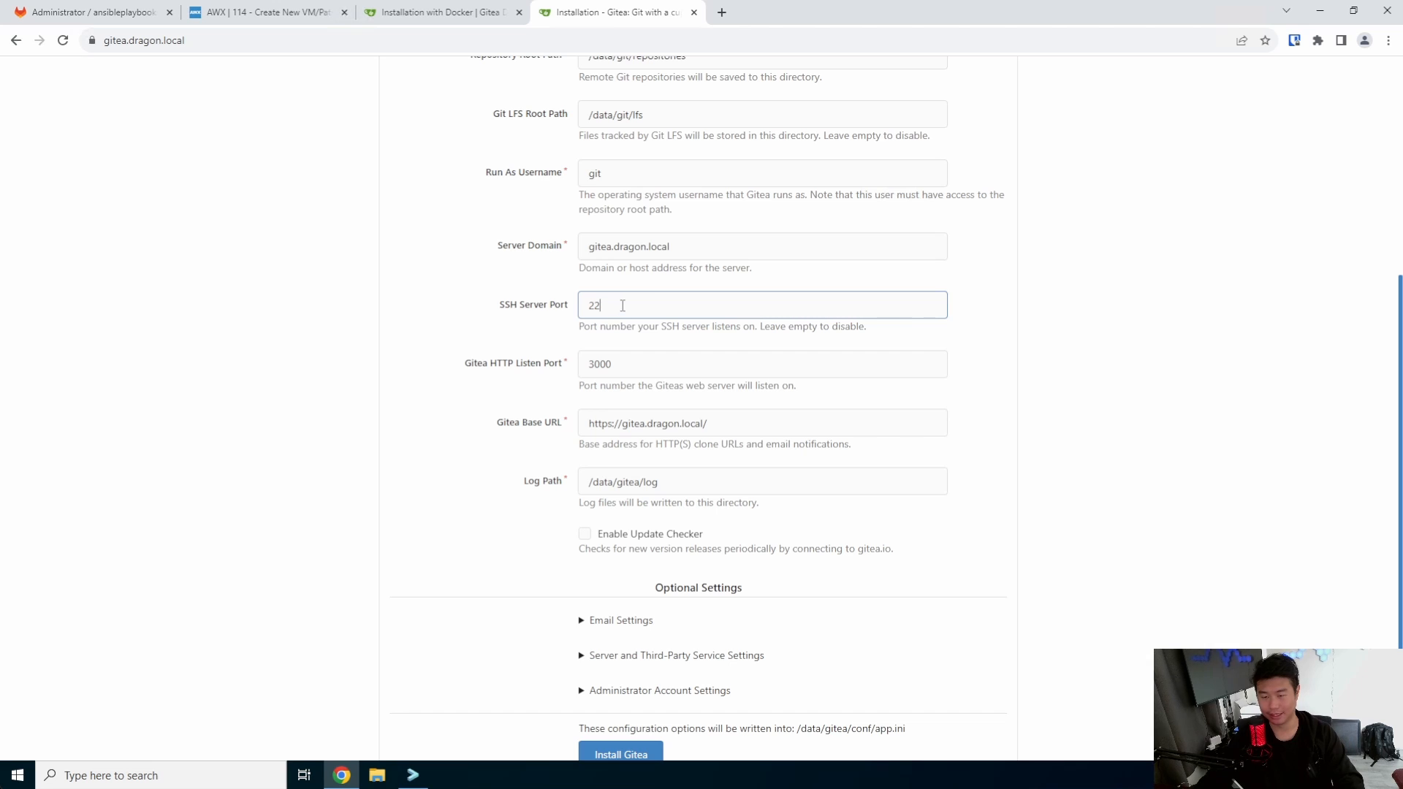
{"action": "double_click", "coordinate": [594, 306]}
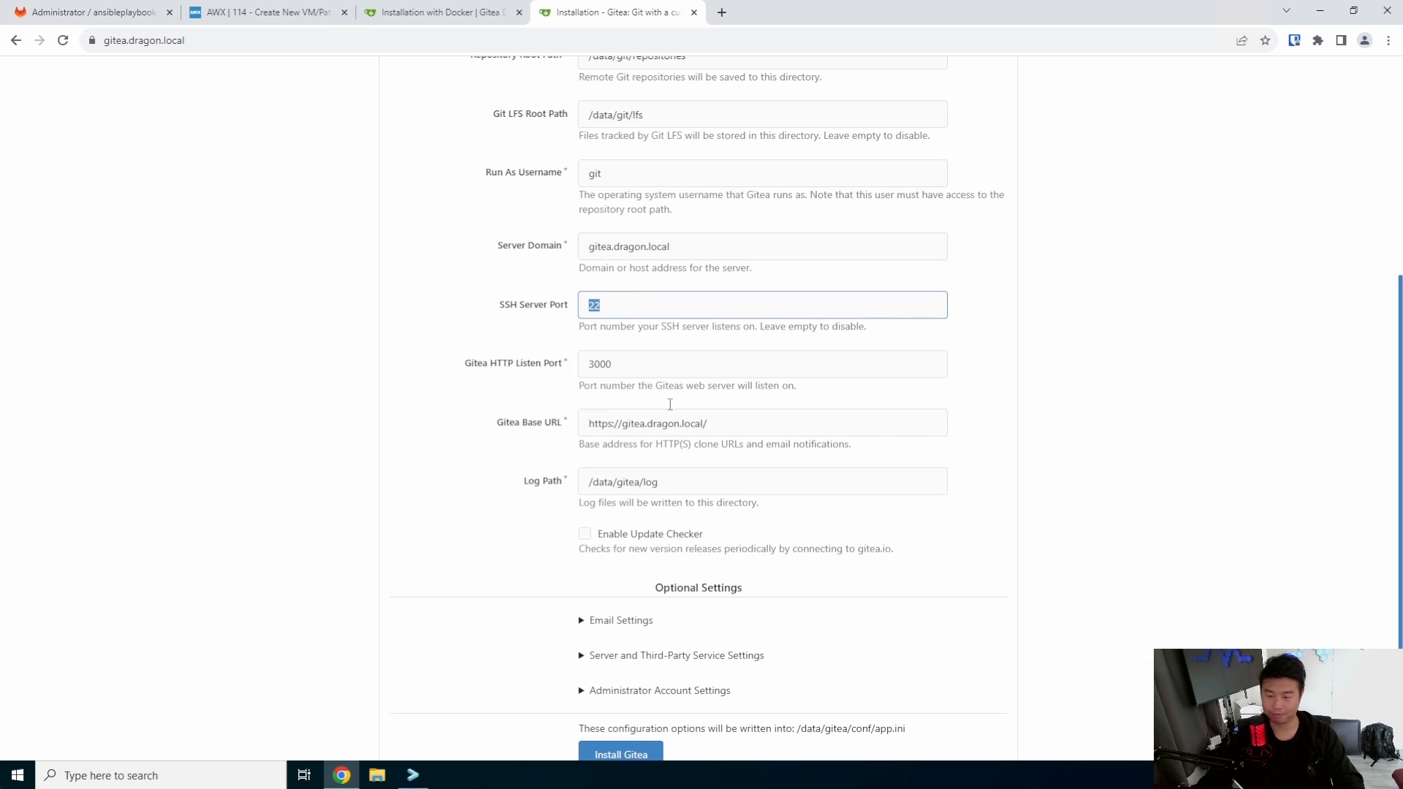
{"action": "scroll", "scroll_direction": "down", "scroll_amount": 3}
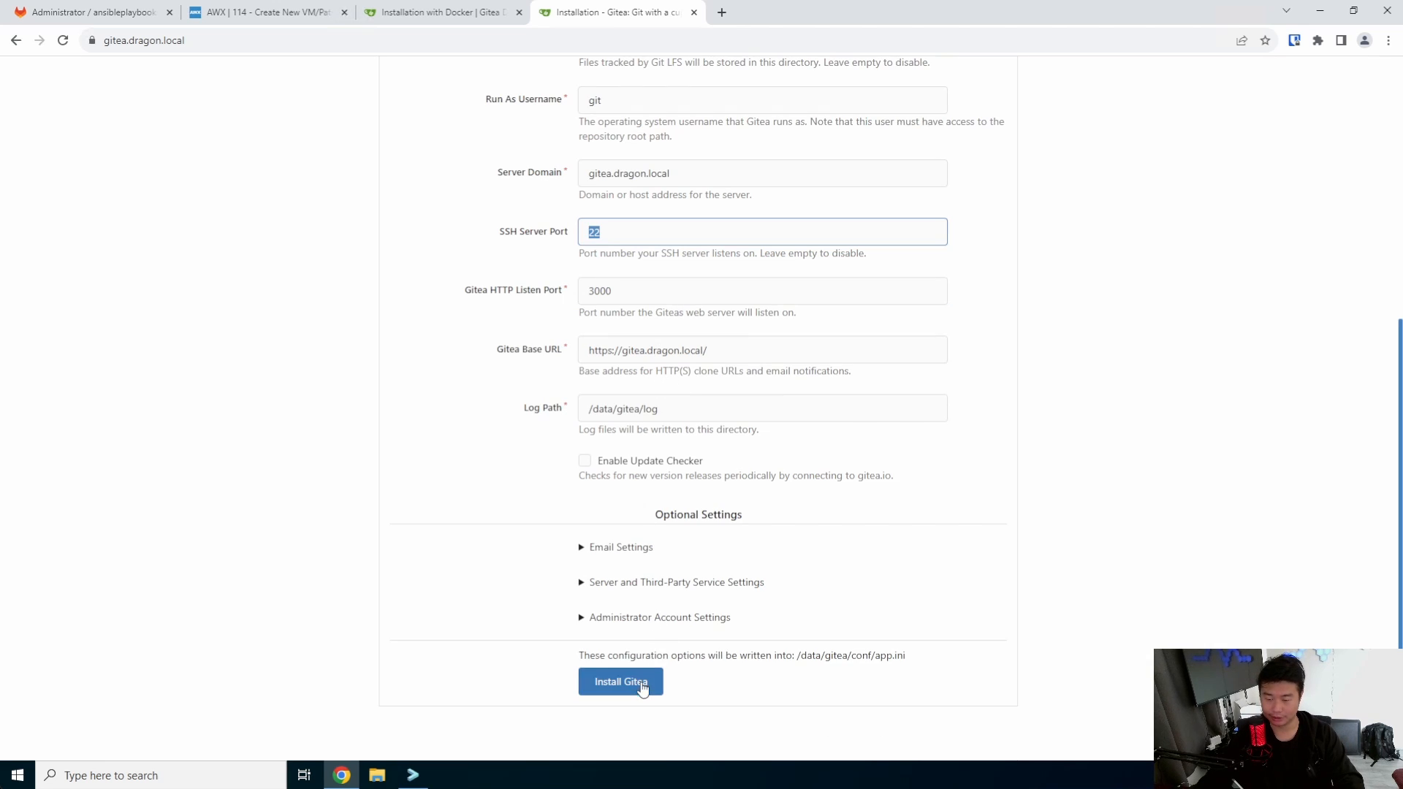
{"action": "left_click", "coordinate": [620, 681]}
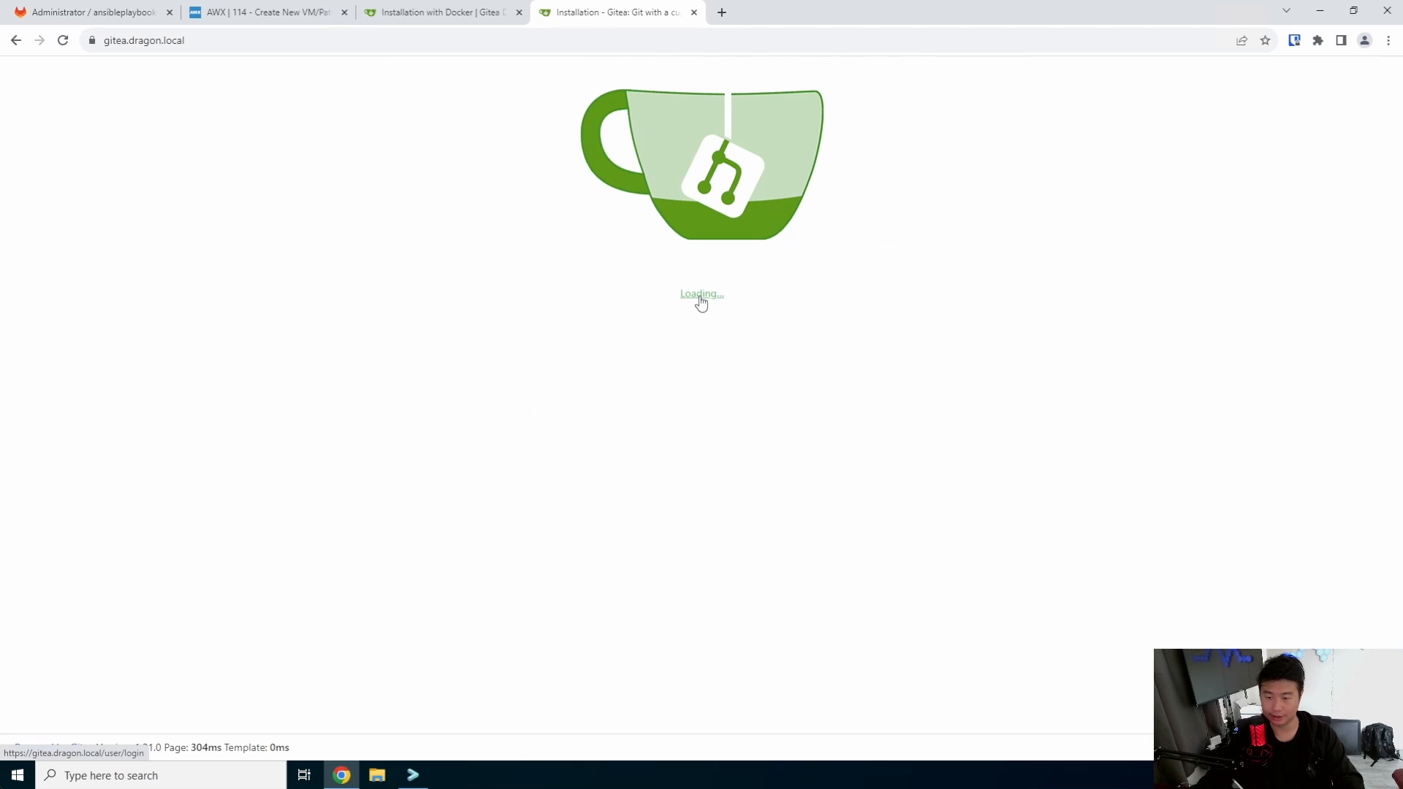
{"action": "mouse_move", "coordinate": [856, 326]}
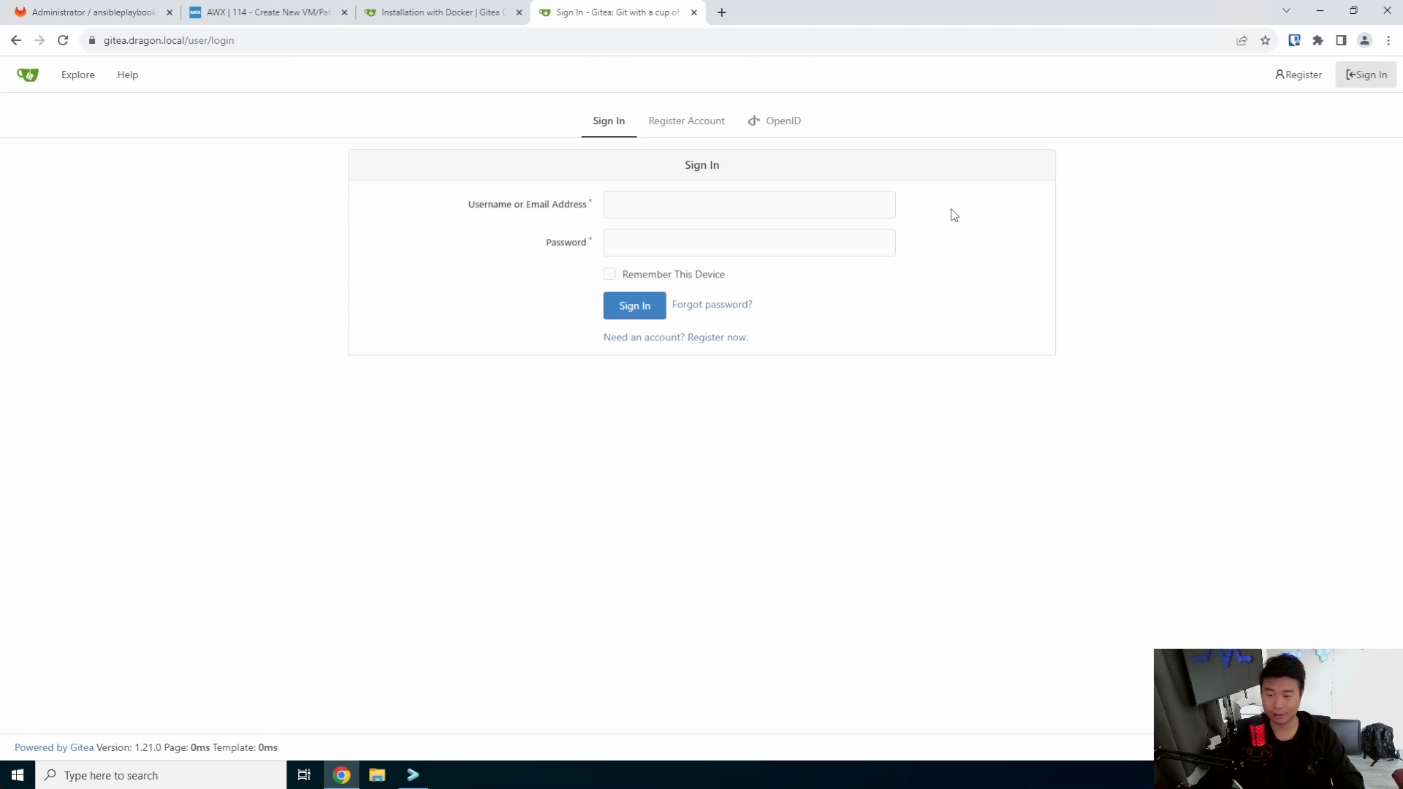
{"action": "mouse_move", "coordinate": [634, 306]}
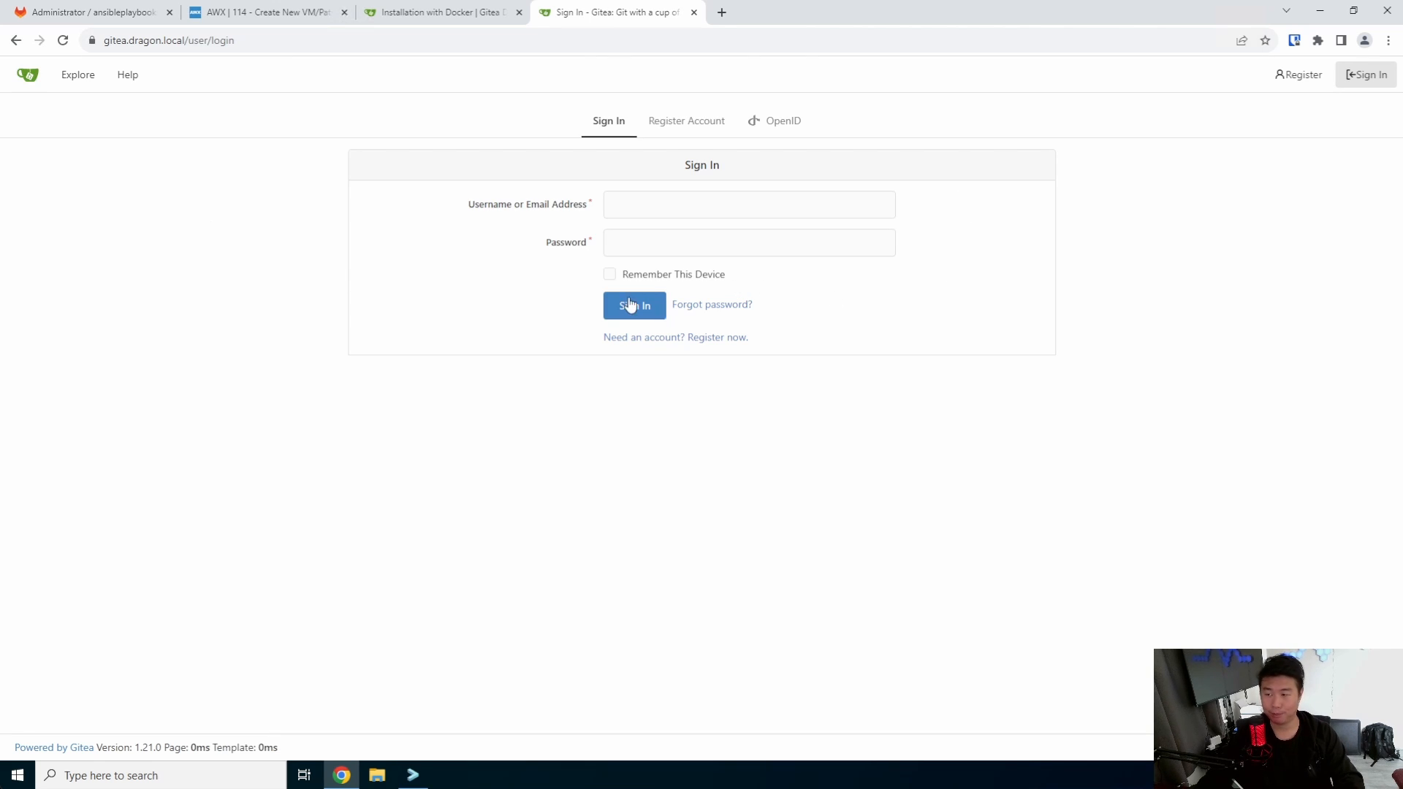
{"action": "mouse_move", "coordinate": [720, 337]}
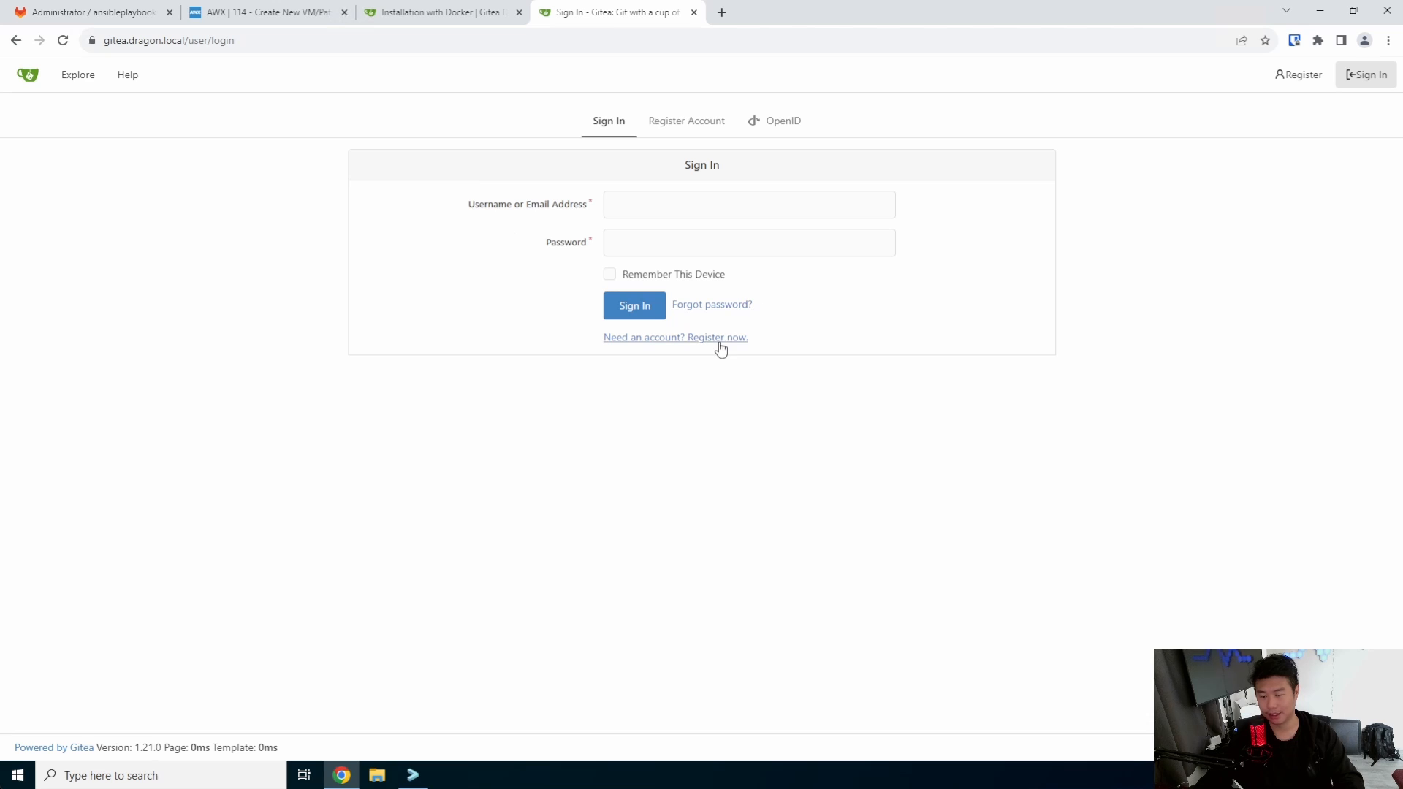
Register the dragon account and dismiss Bitwarden's save-password prompt.
{"action": "left_click", "coordinate": [675, 337]}
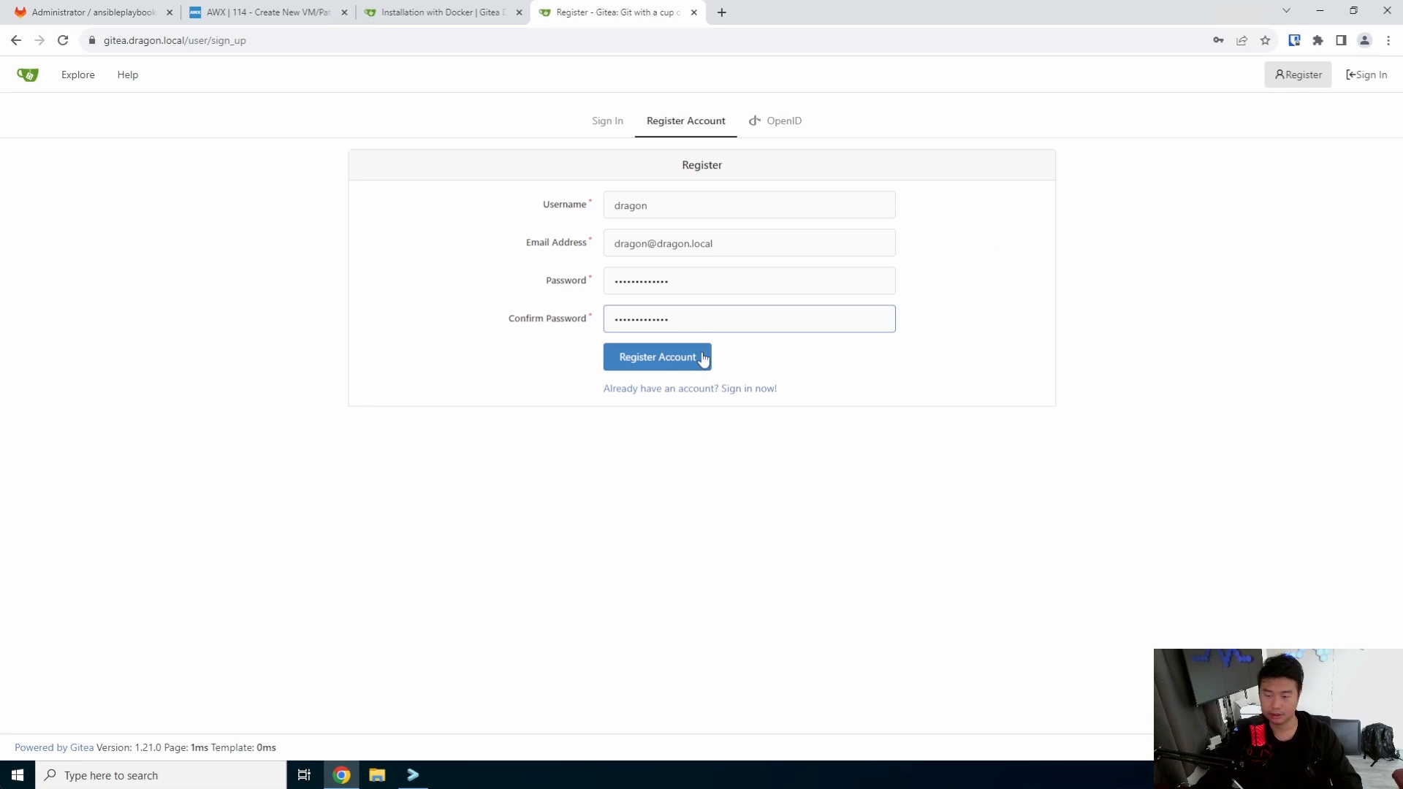
{"action": "left_click", "coordinate": [657, 355]}
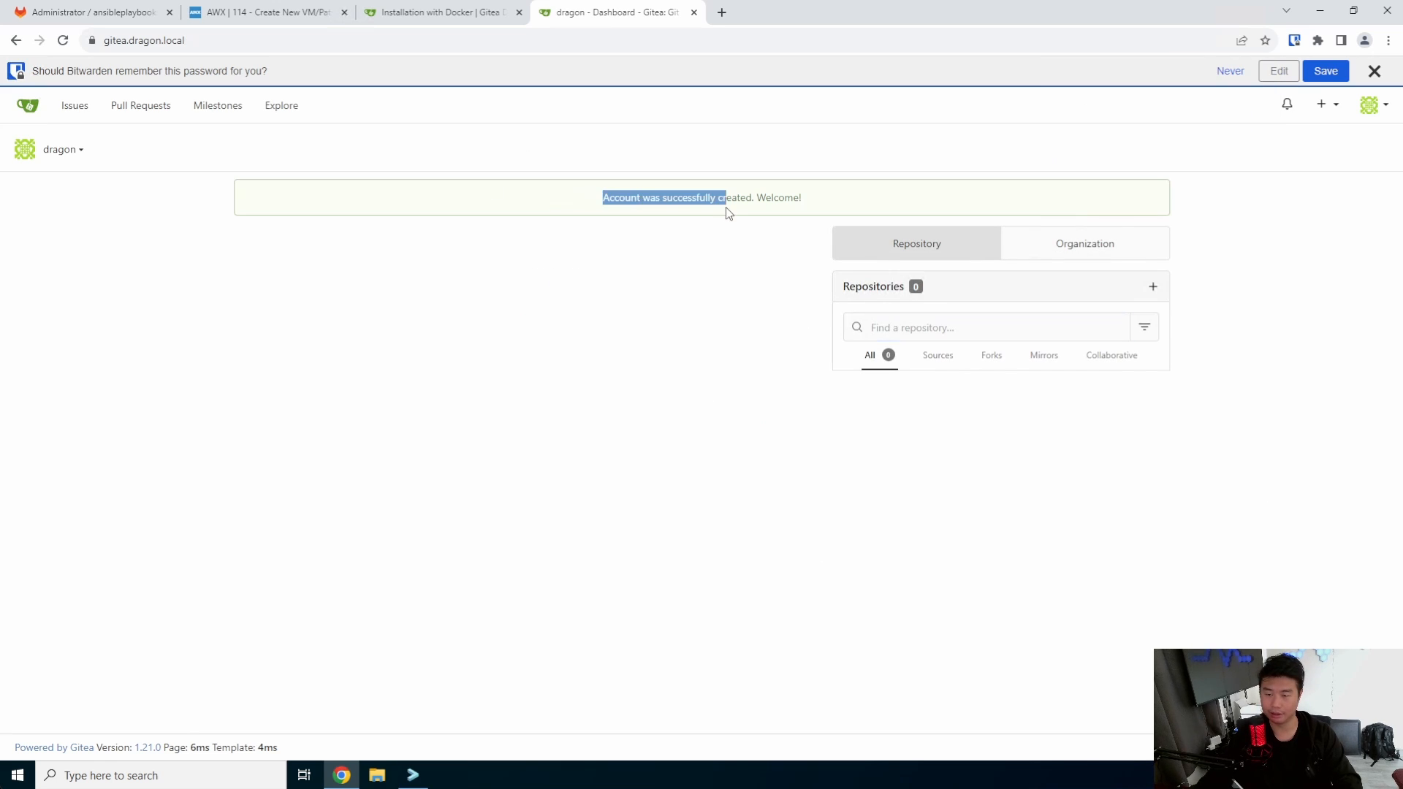
{"action": "left_click", "coordinate": [1375, 71]}
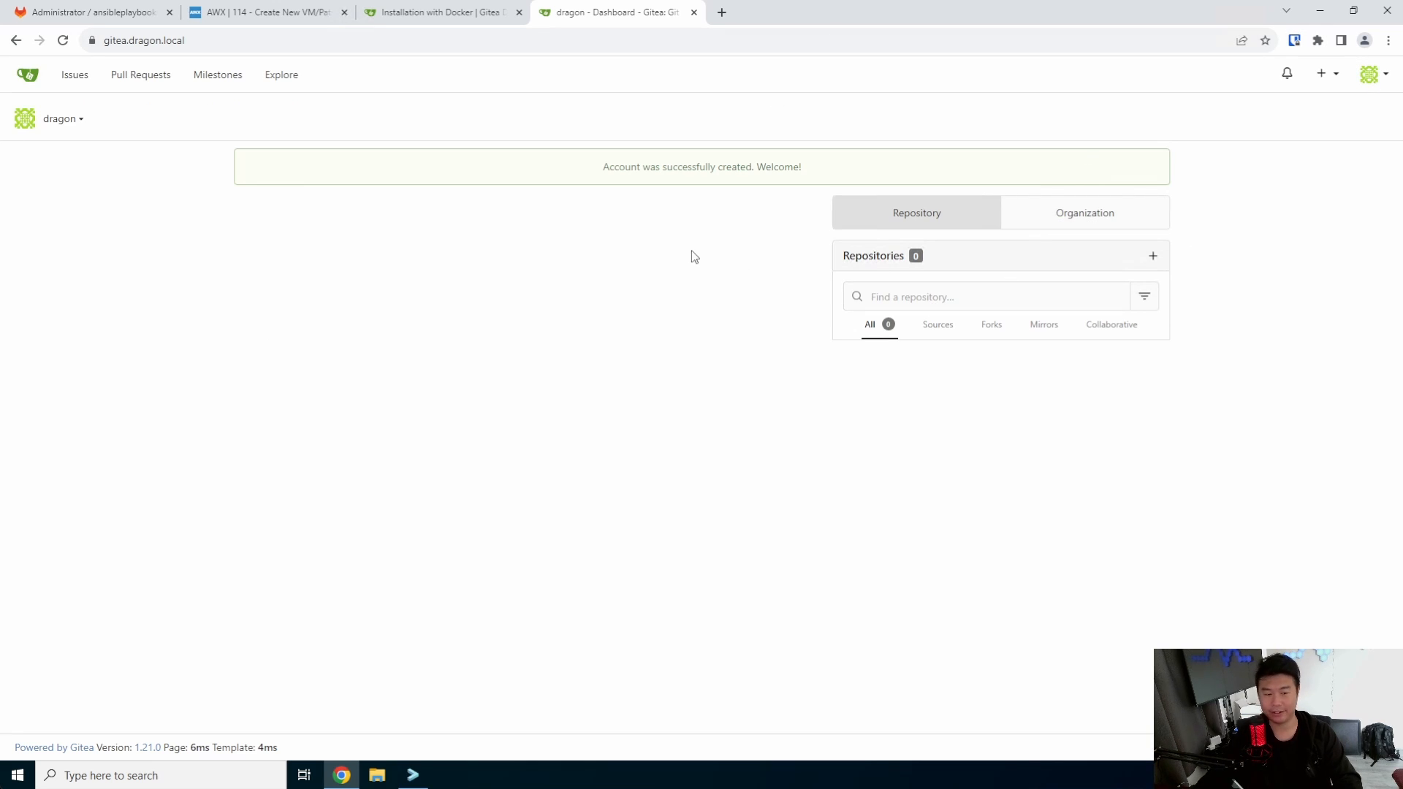
{"action": "mouse_move", "coordinate": [681, 275]}
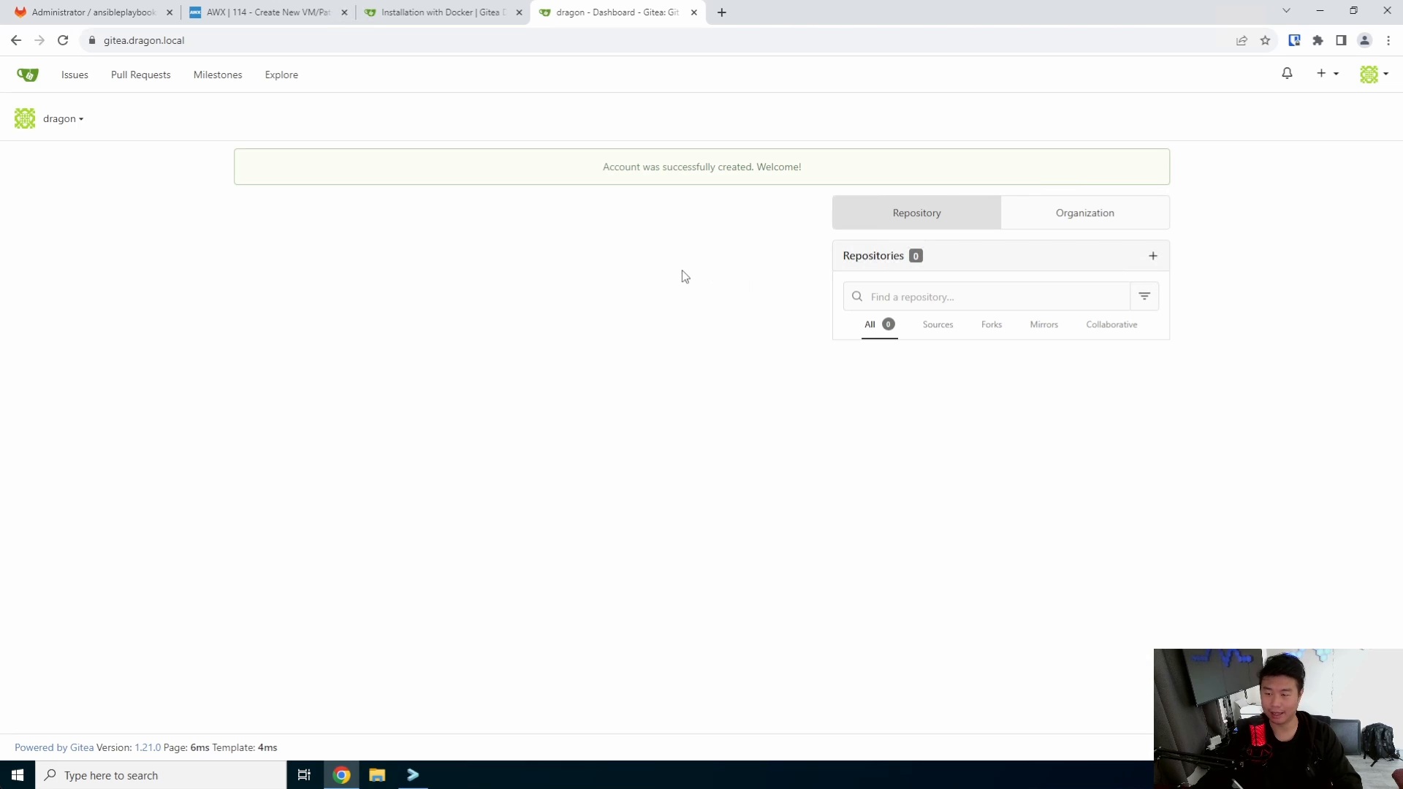
{"action": "mouse_move", "coordinate": [161, 132]}
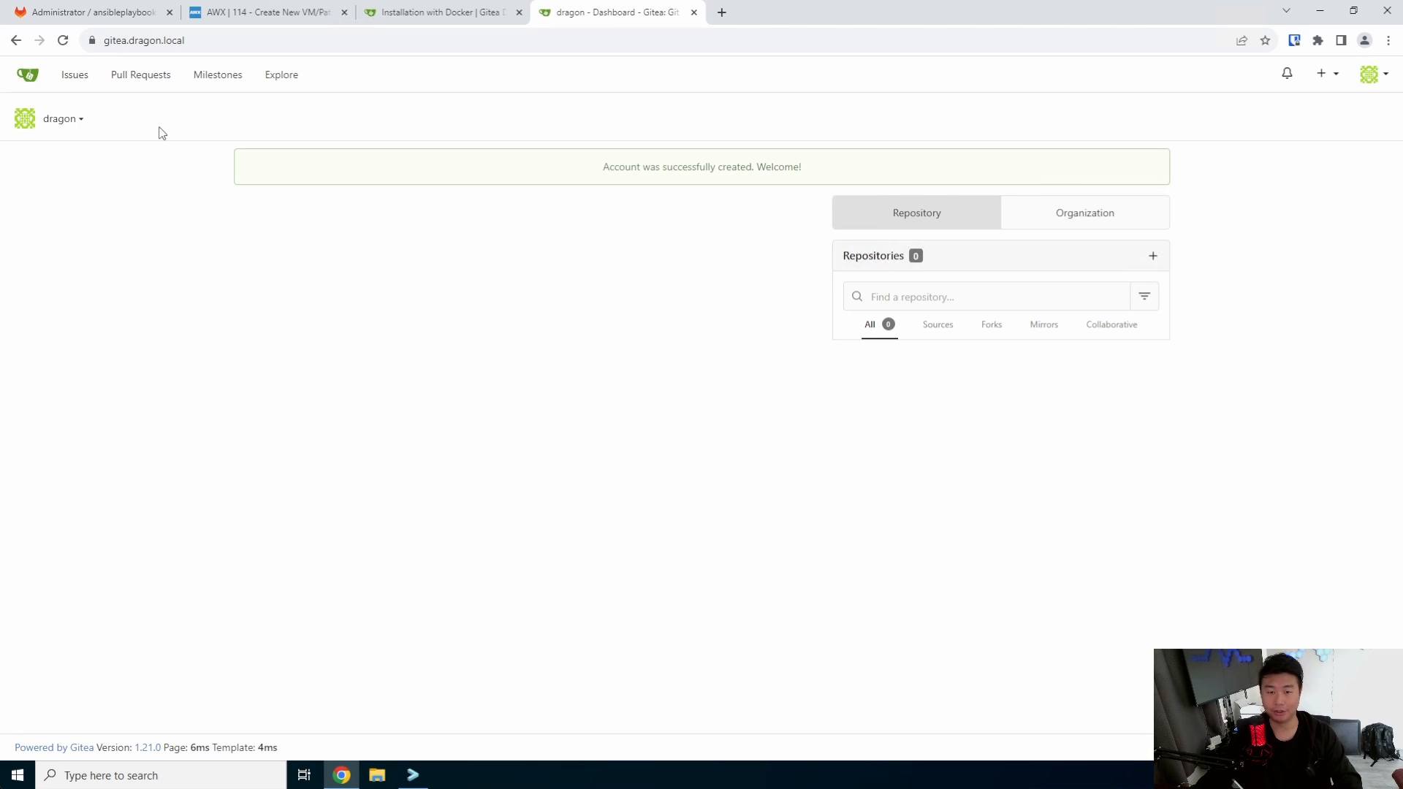
{"action": "mouse_move", "coordinate": [581, 330]}
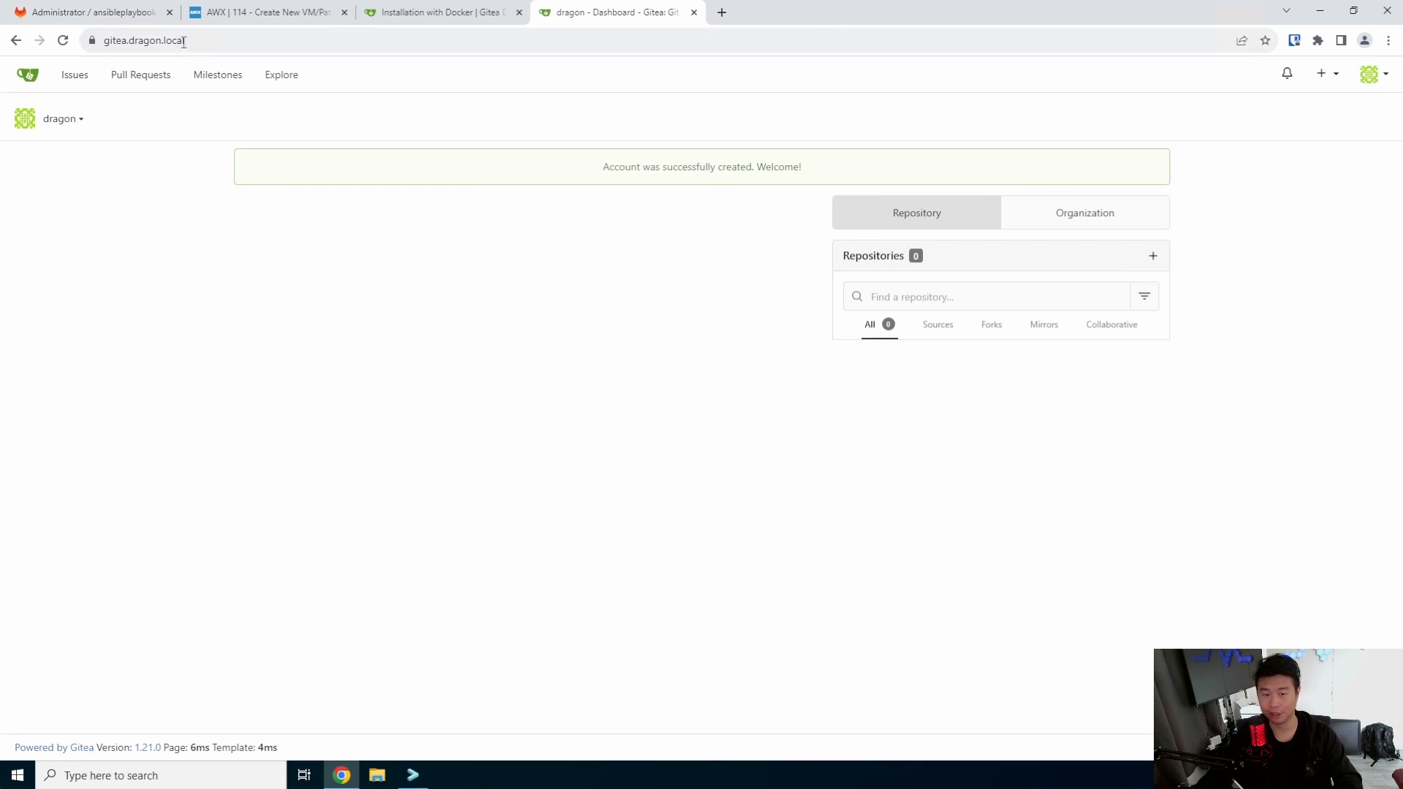
{"action": "mouse_move", "coordinate": [1077, 226]}
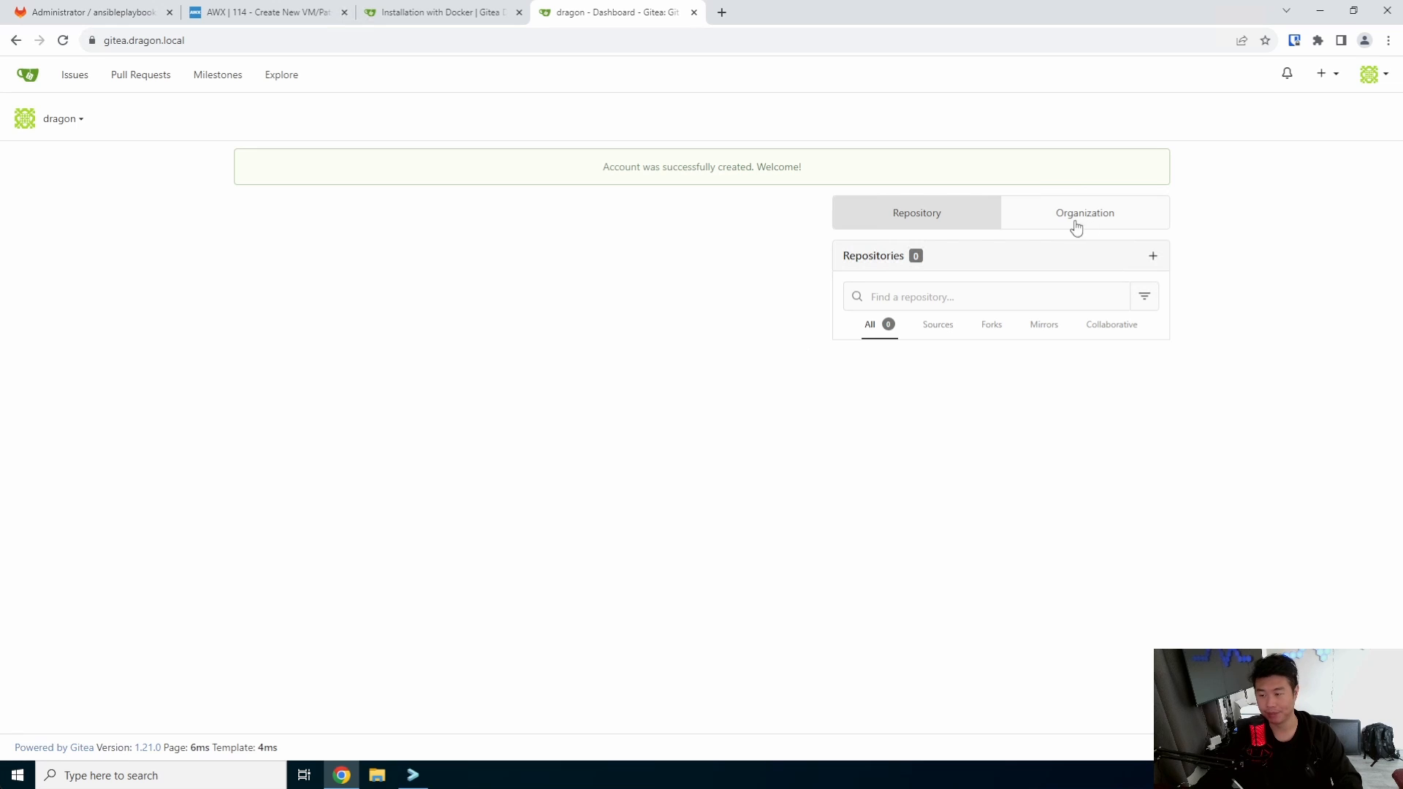
{"action": "mouse_move", "coordinate": [1155, 260]}
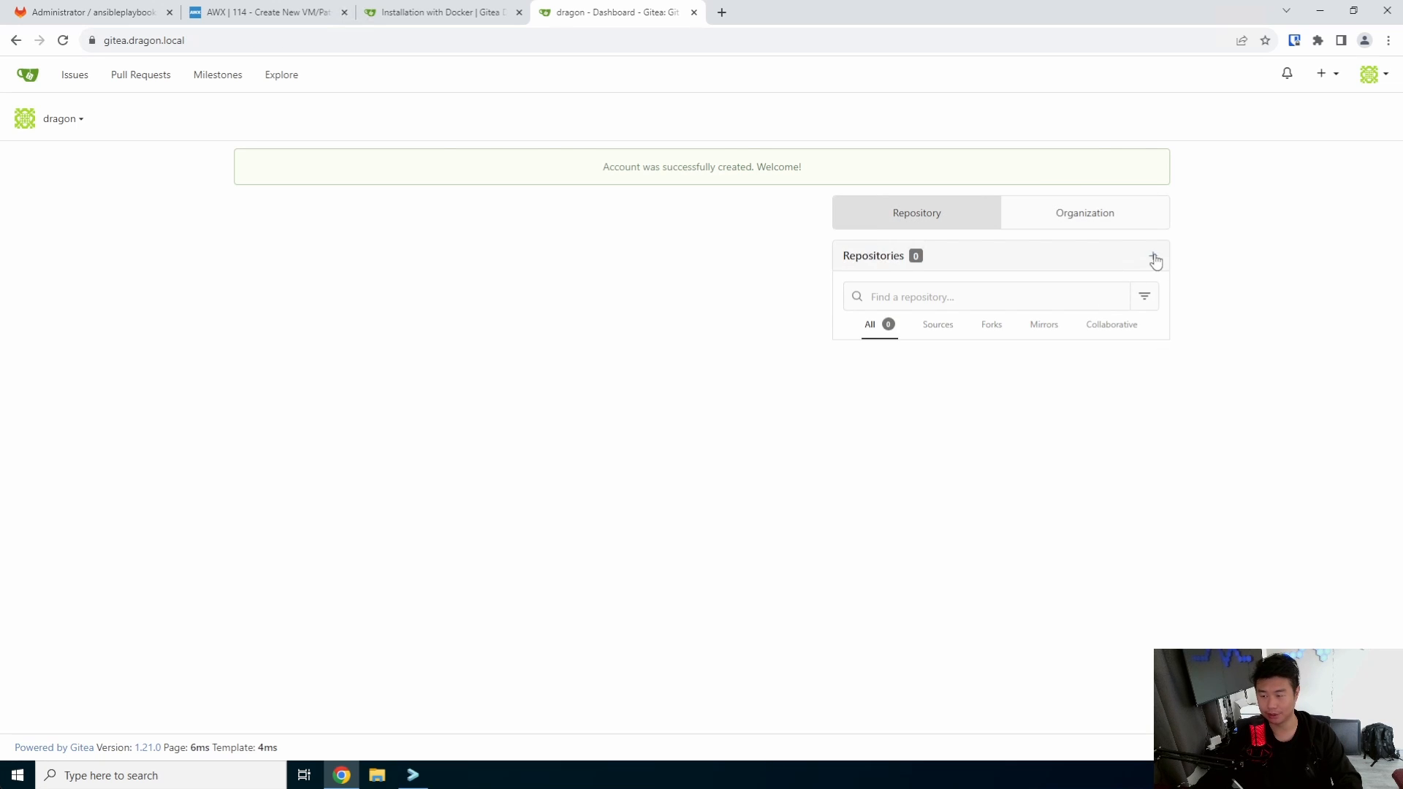
Enter Dragon as the repository name and create the repository.
{"action": "left_click", "coordinate": [1155, 260]}
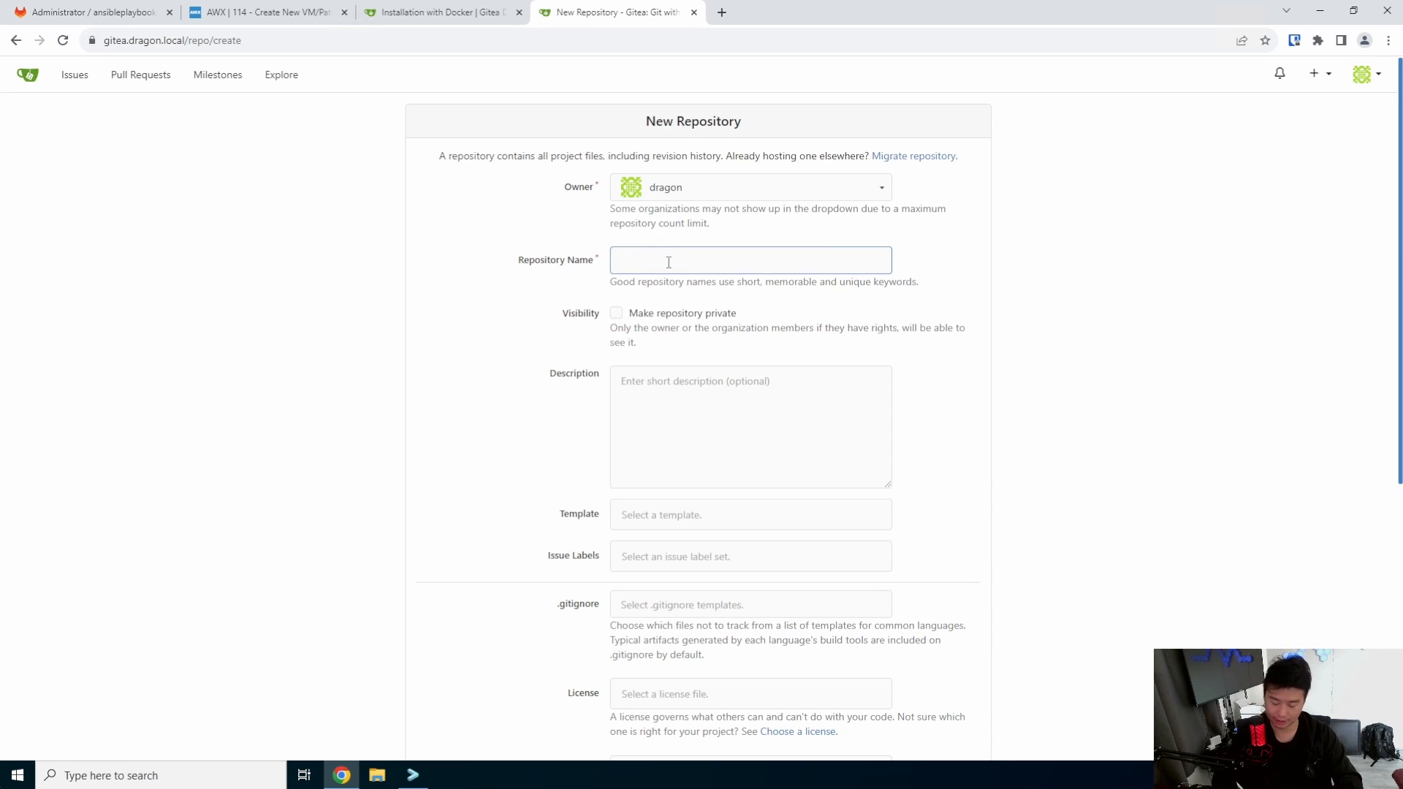
{"action": "type", "text": "Dragon"}
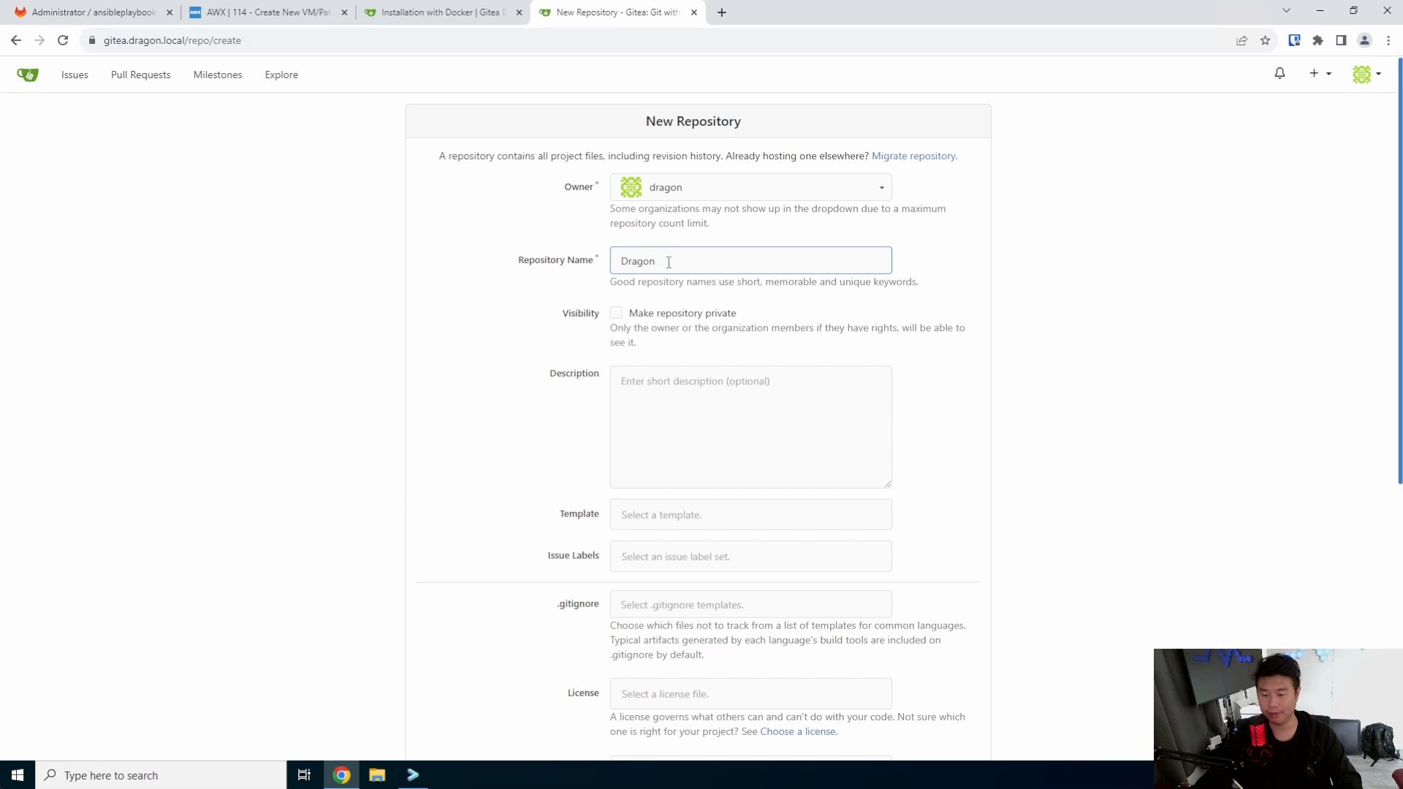
{"action": "scroll", "scroll_direction": "down", "scroll_amount": 3}
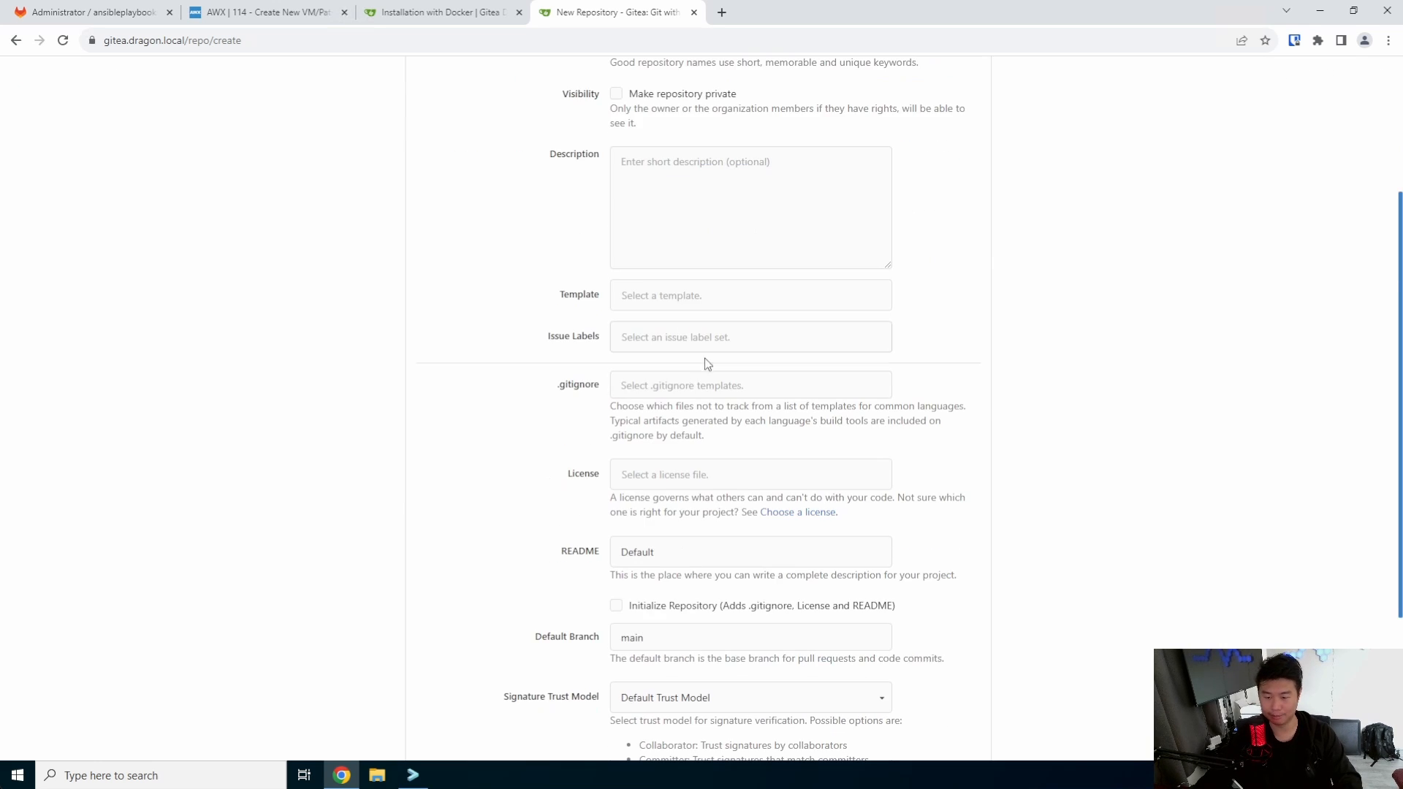
{"action": "scroll", "scroll_direction": "down", "scroll_amount": 3}
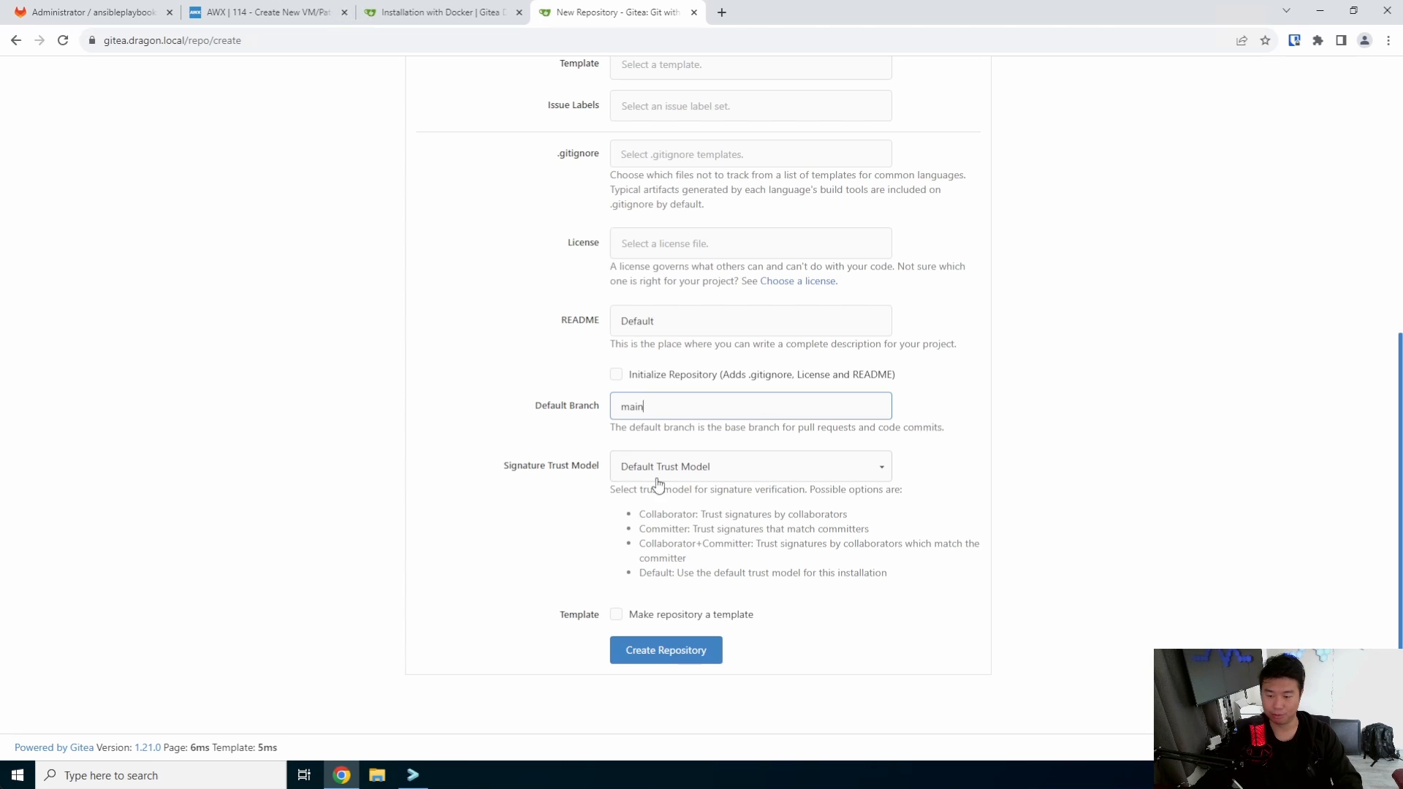
{"action": "left_click", "coordinate": [665, 650]}
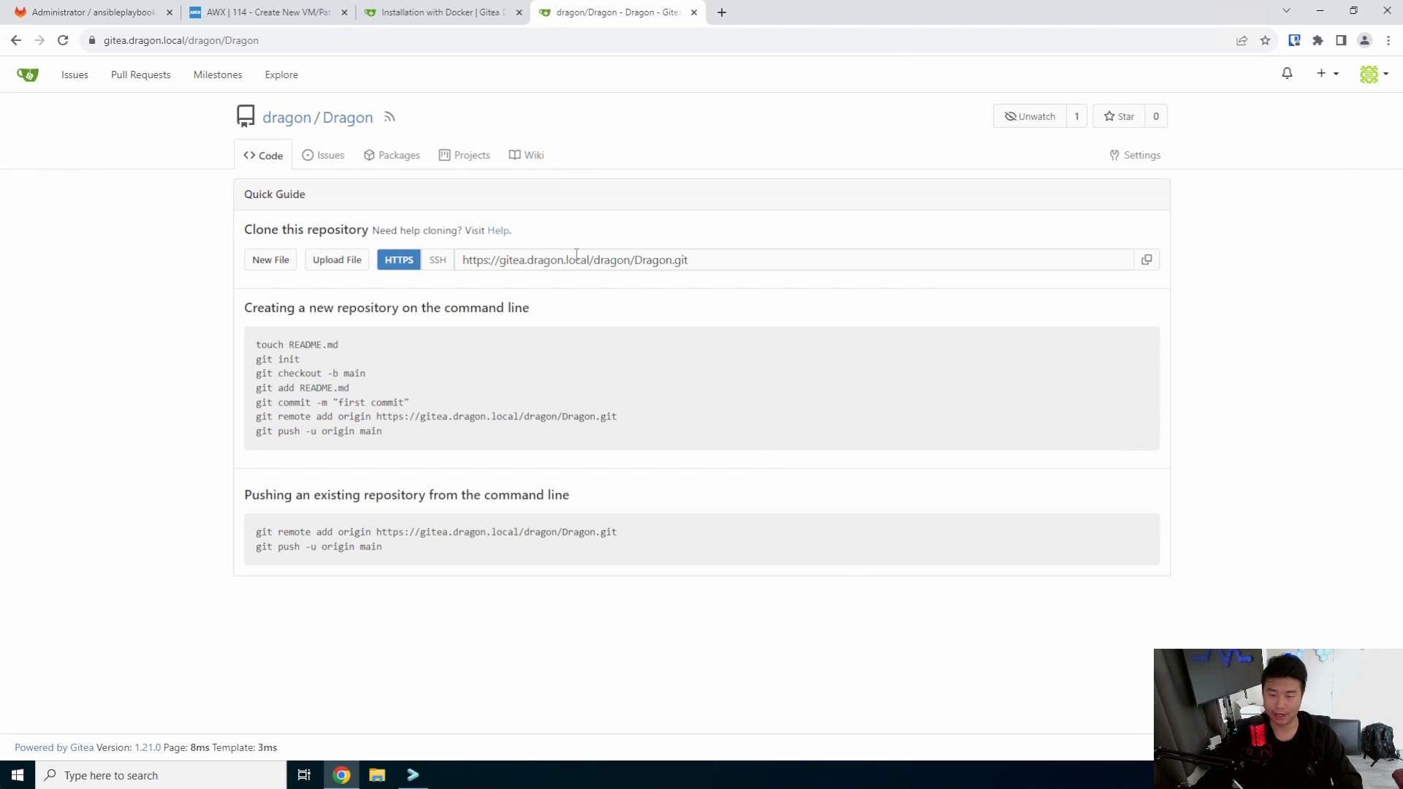
{"action": "left_click", "coordinate": [437, 259]}
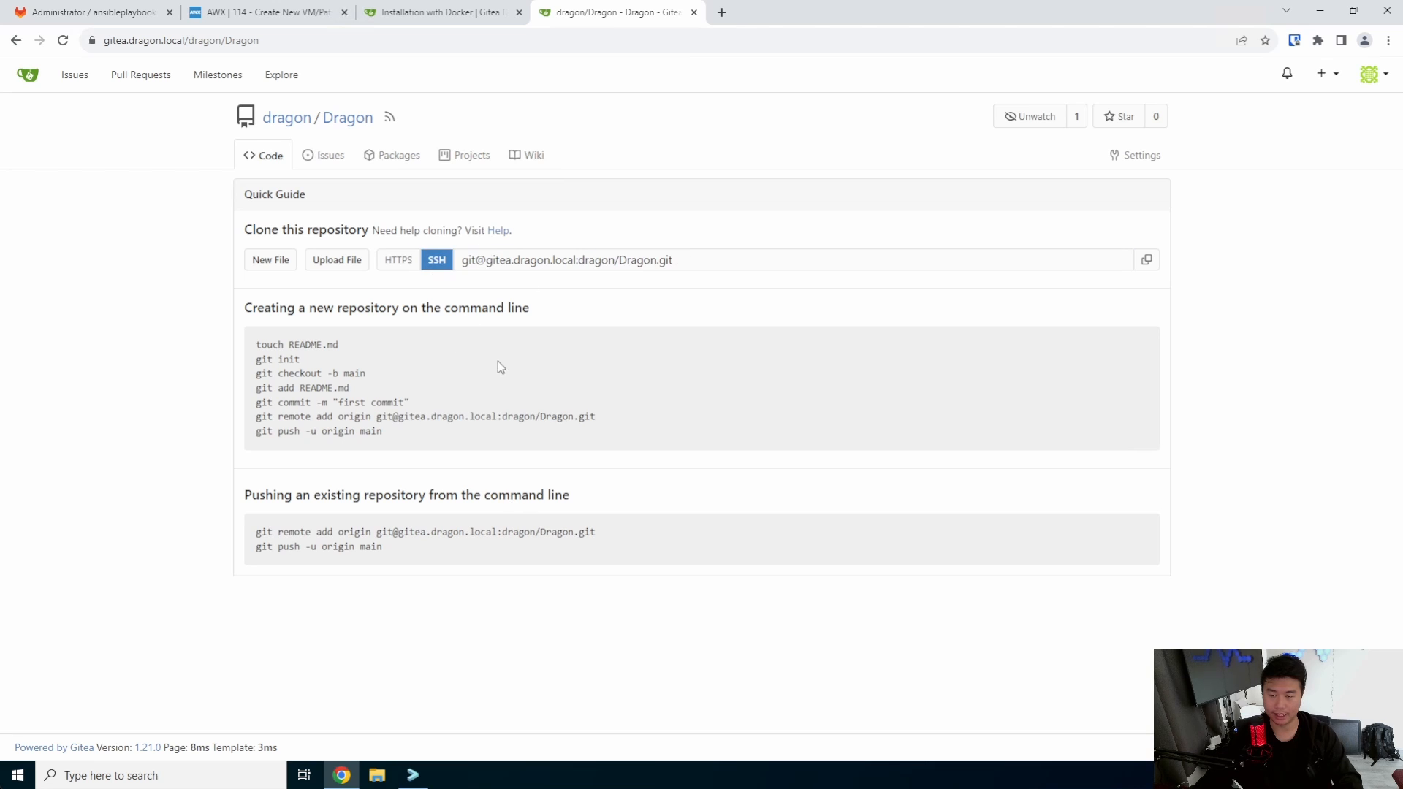
{"action": "double_click", "coordinate": [562, 260]}
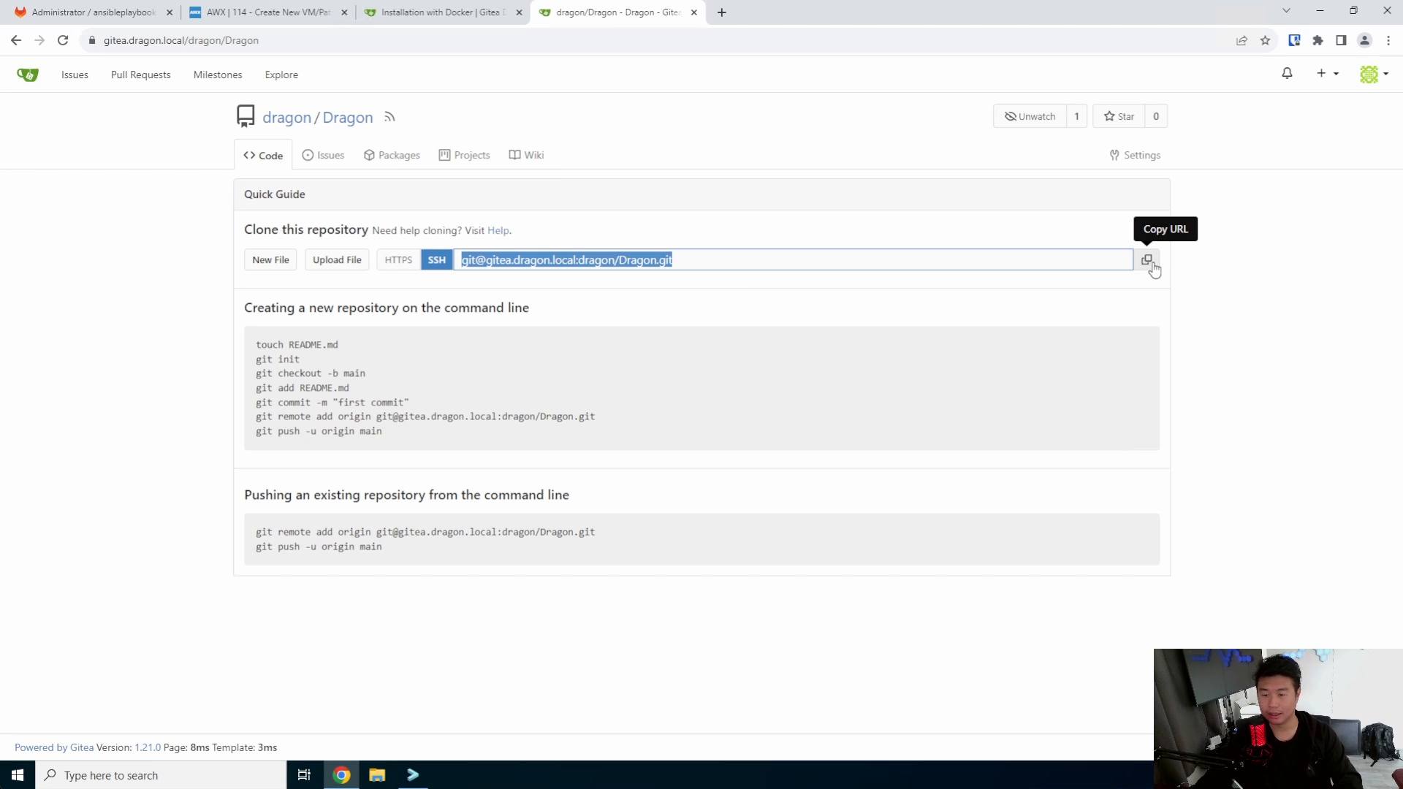
{"action": "left_click", "coordinate": [896, 11]}
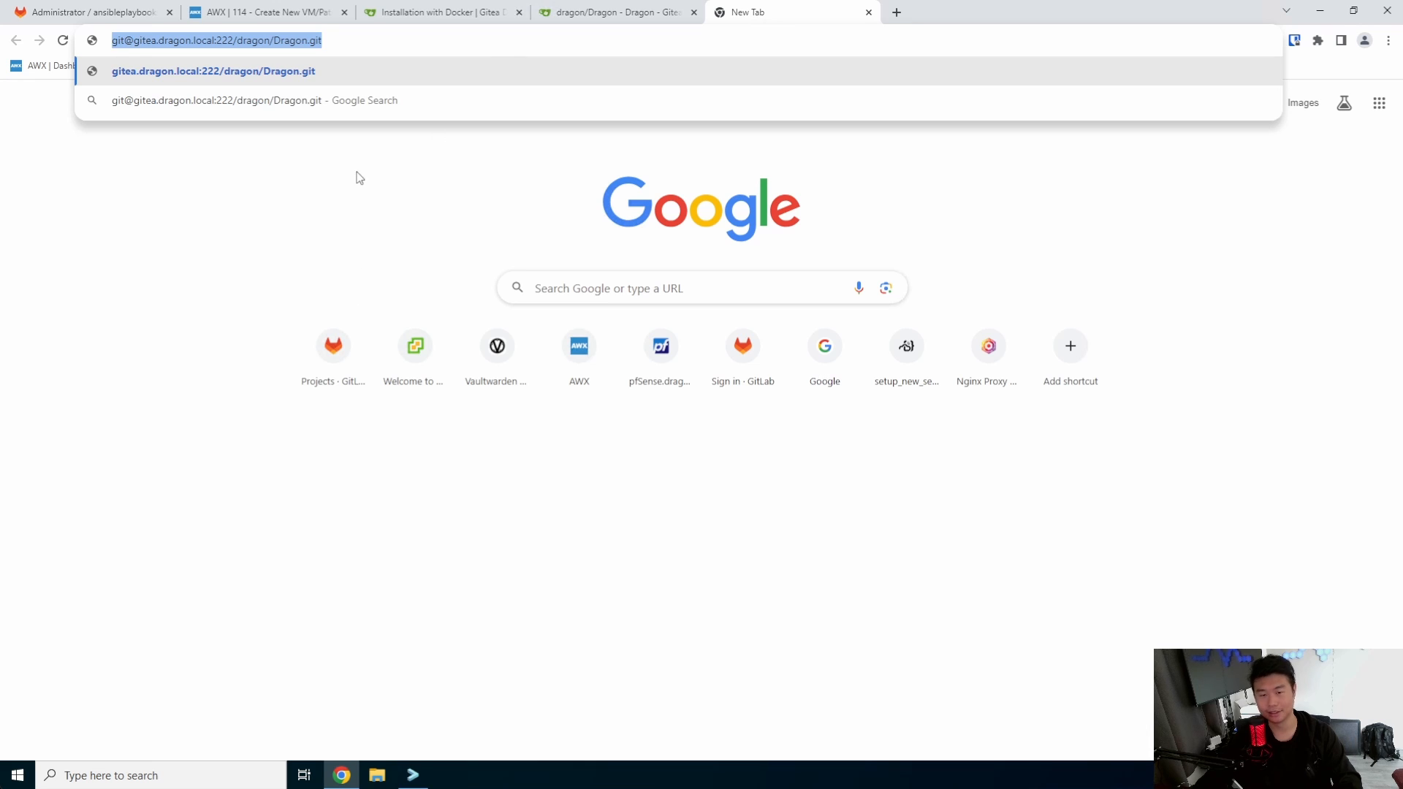
{"action": "left_click", "coordinate": [608, 12]}
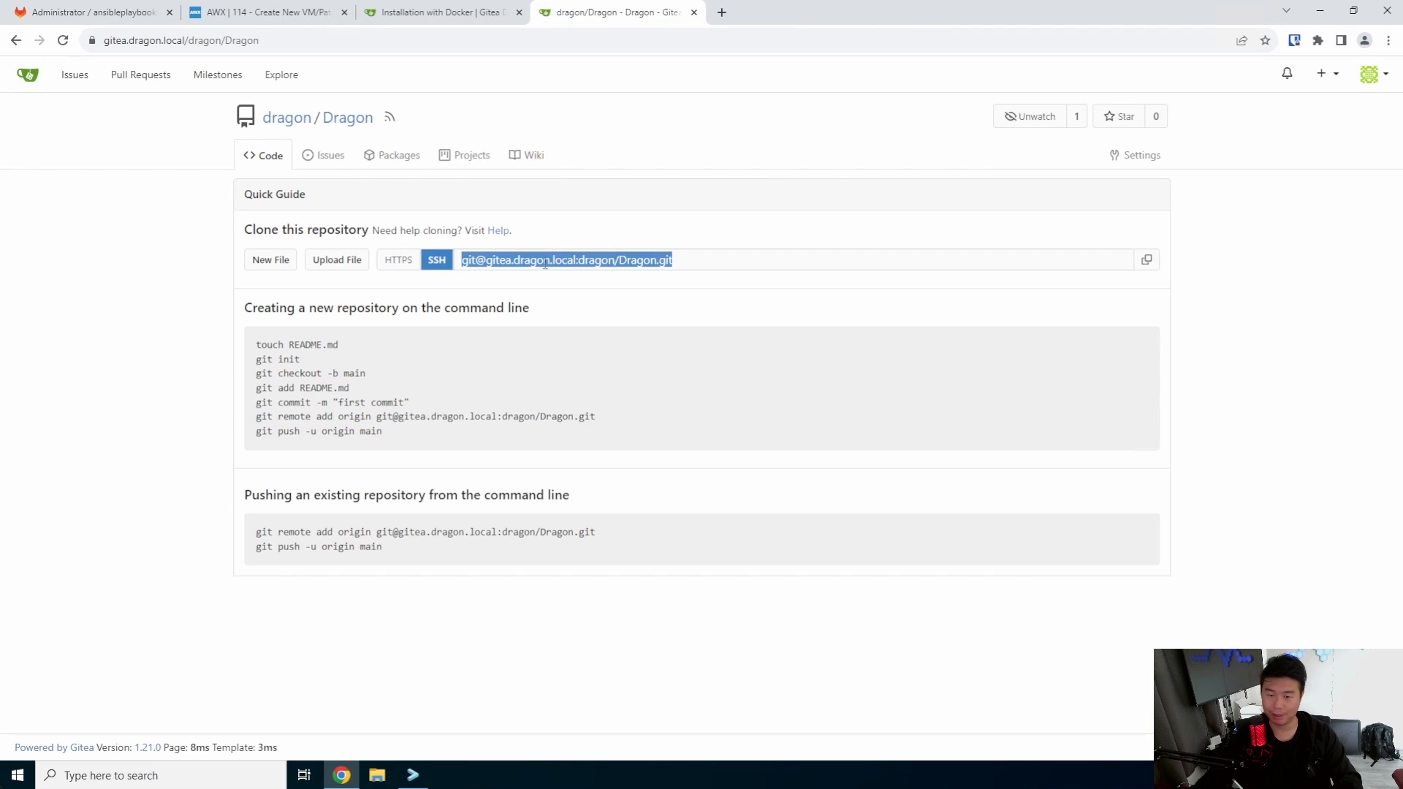
{"action": "left_click", "coordinate": [399, 259]}
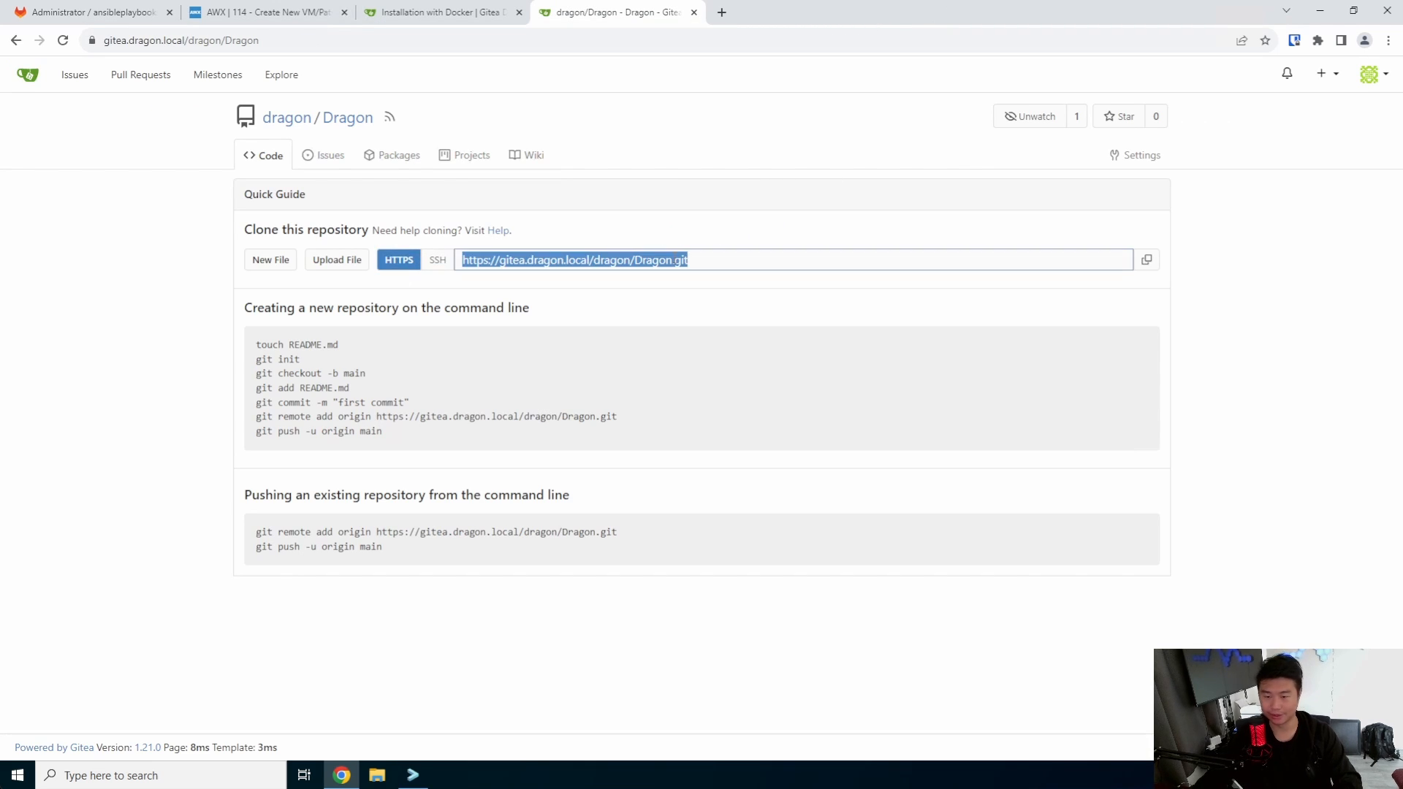
{"action": "left_click", "coordinate": [1229, 242]}
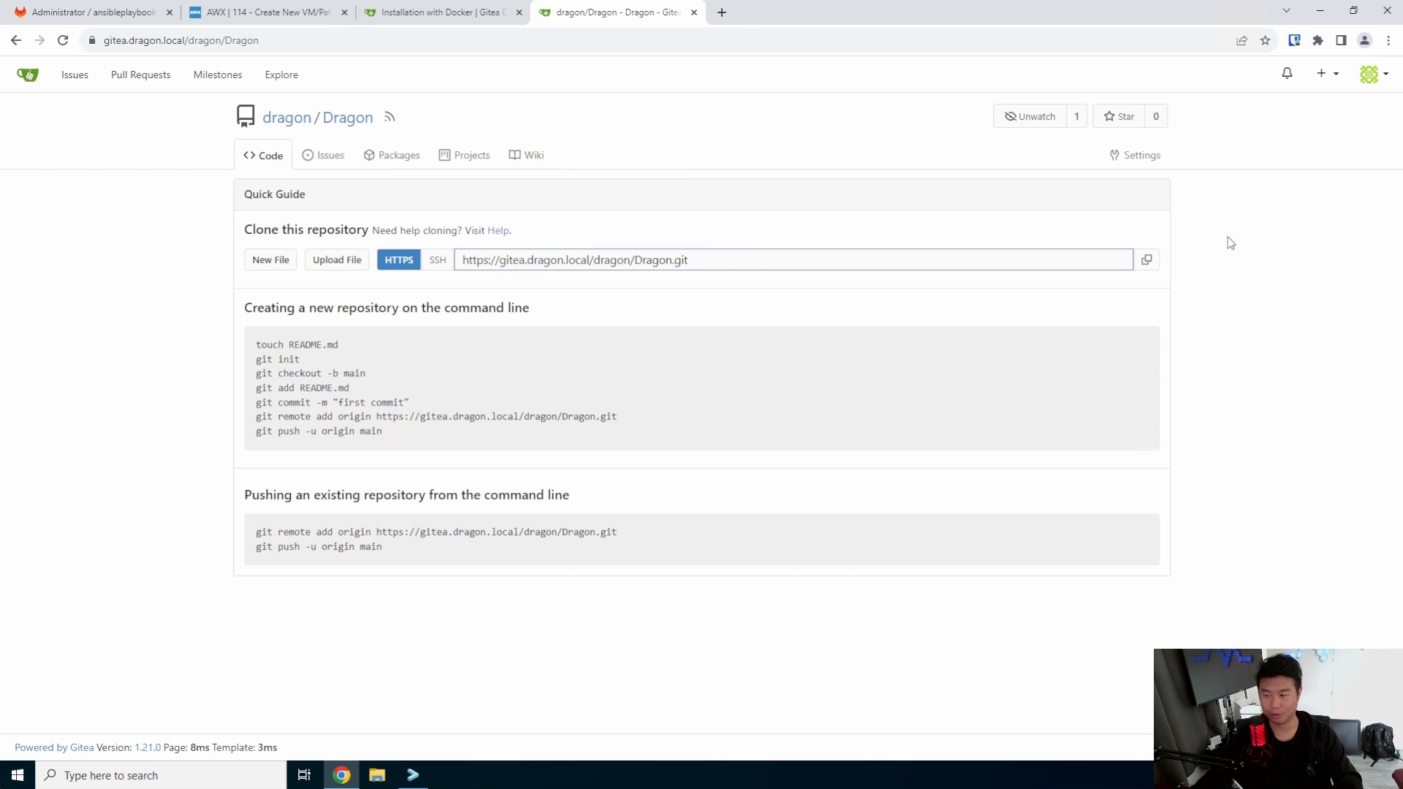
{"action": "left_click", "coordinate": [573, 260]}
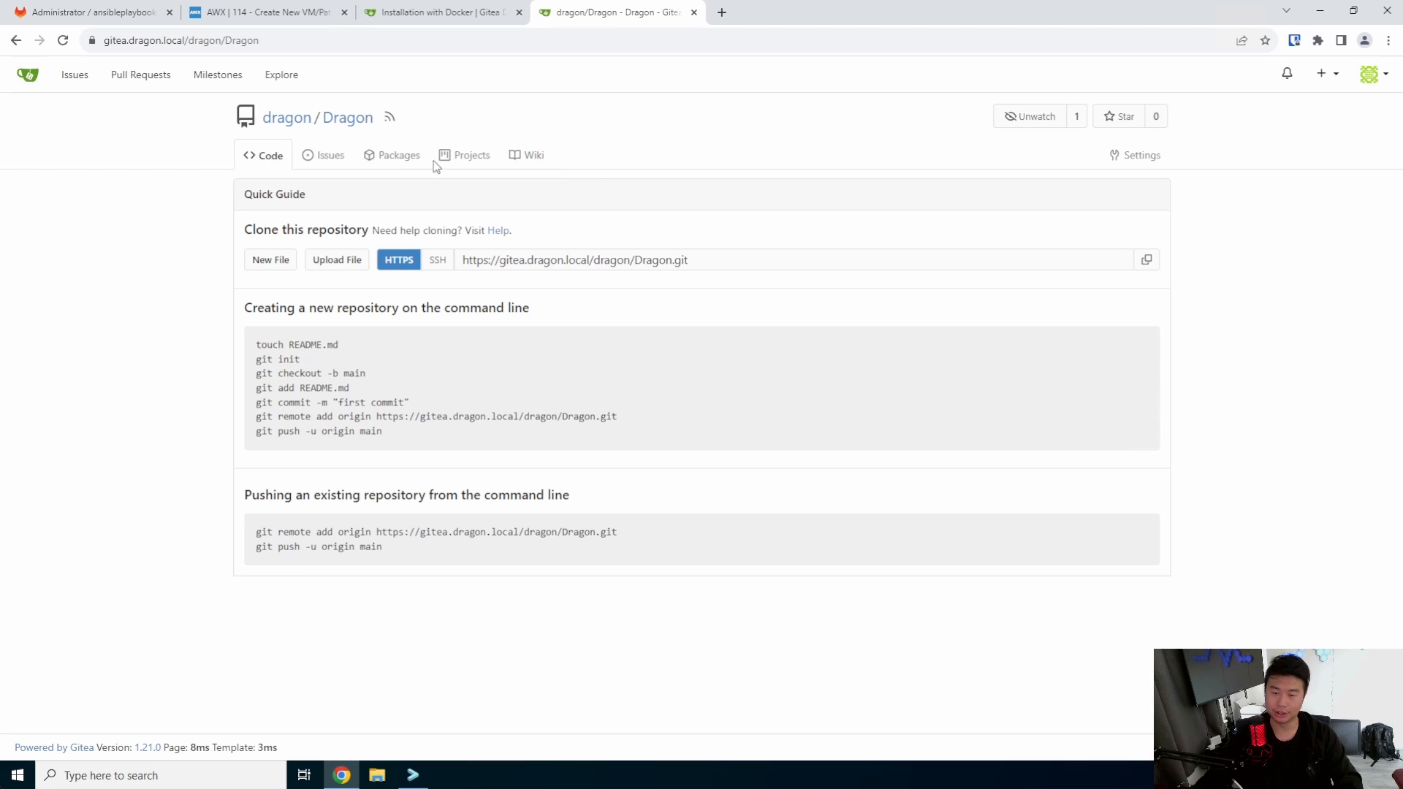
Add file testfile1 containing 'testfile', commit it to main, and return to the repository.
{"action": "left_click", "coordinate": [270, 260]}
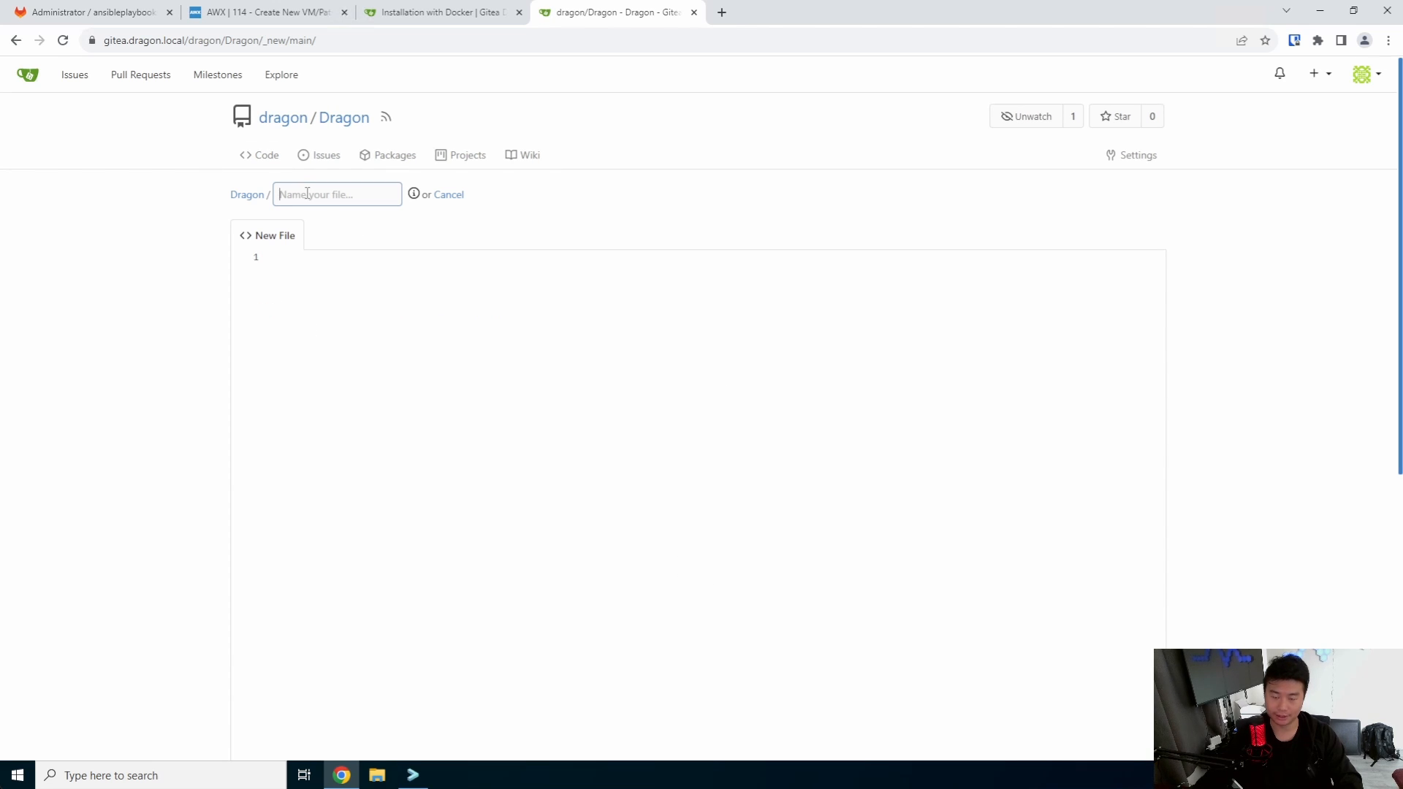
{"action": "type", "text": "testfile1"}
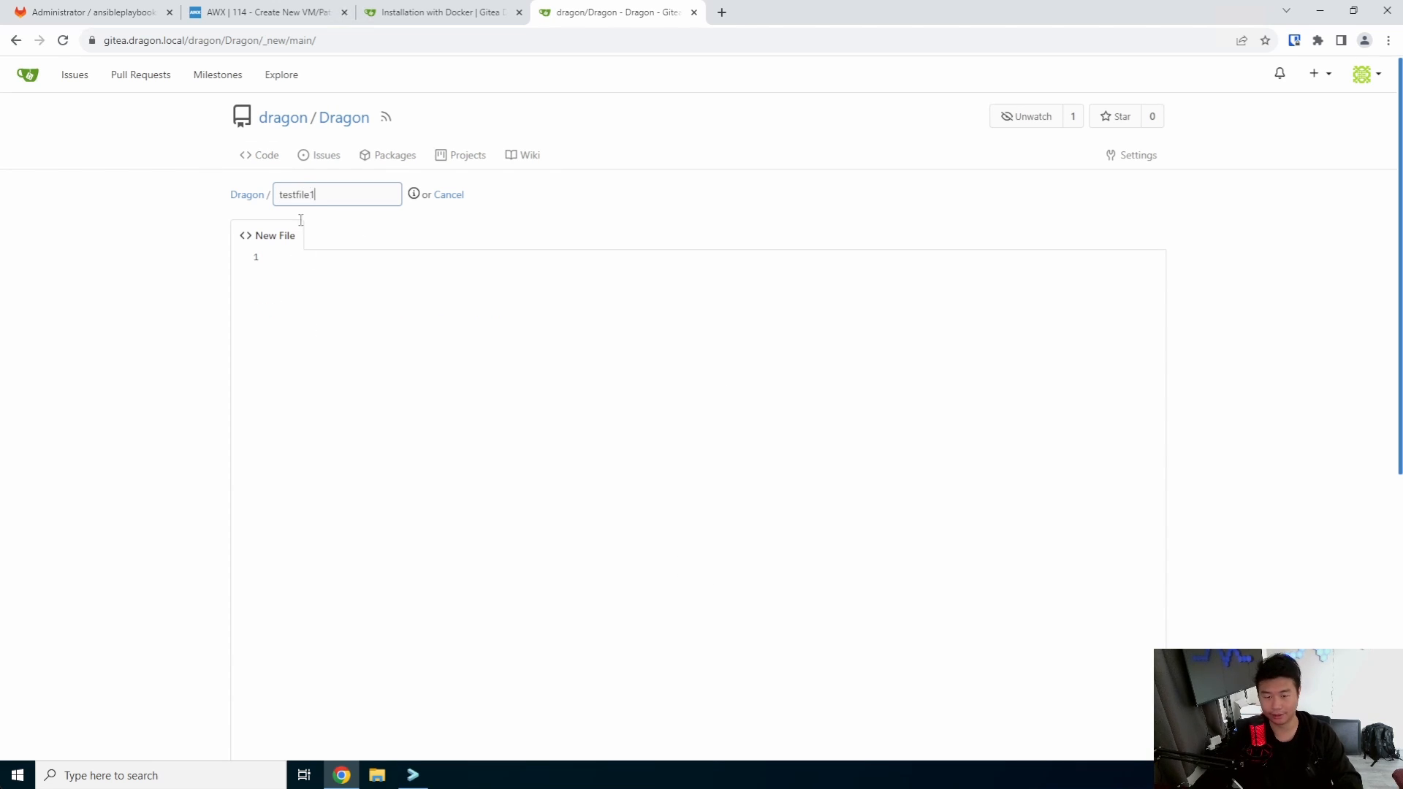
{"action": "type", "text": "git"}
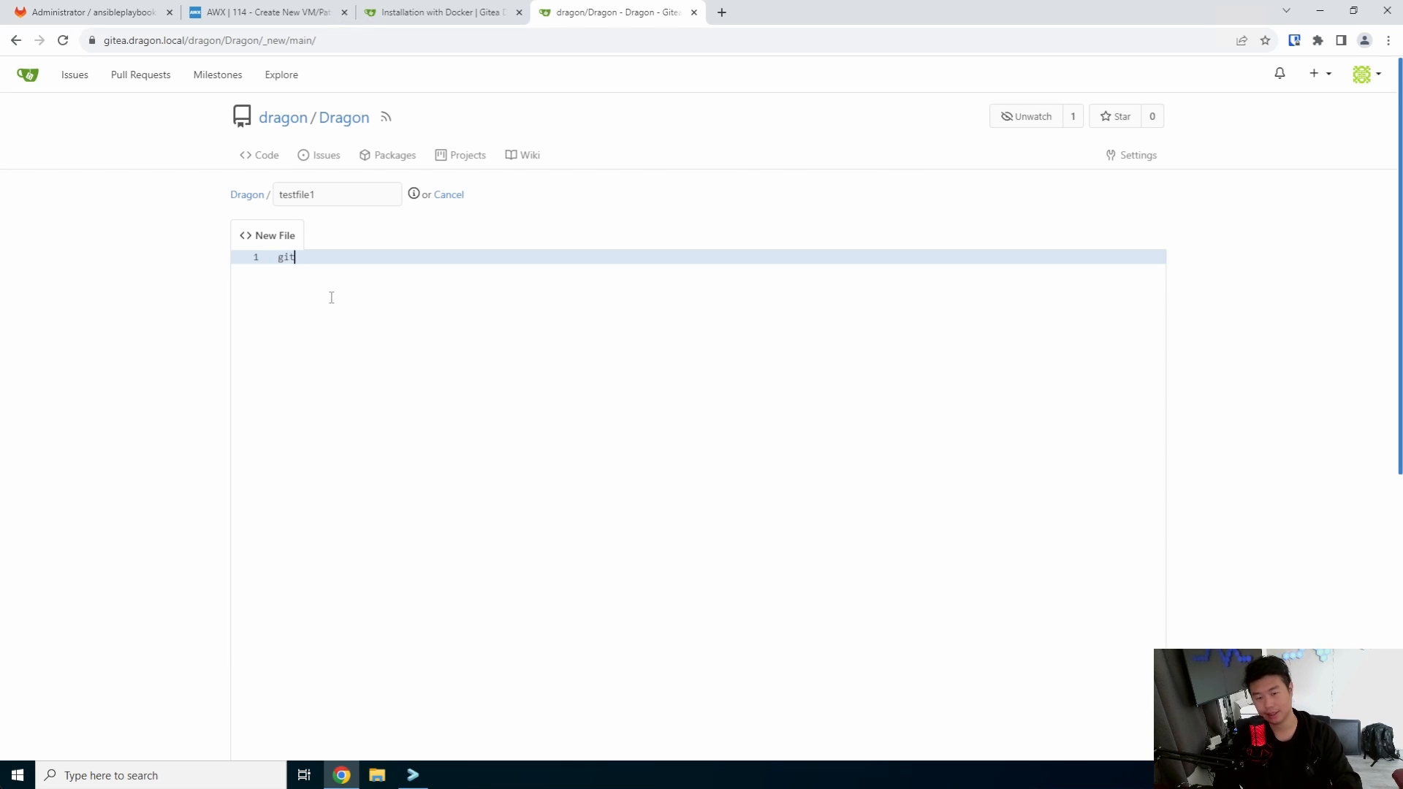
{"action": "type", "text": "test"}
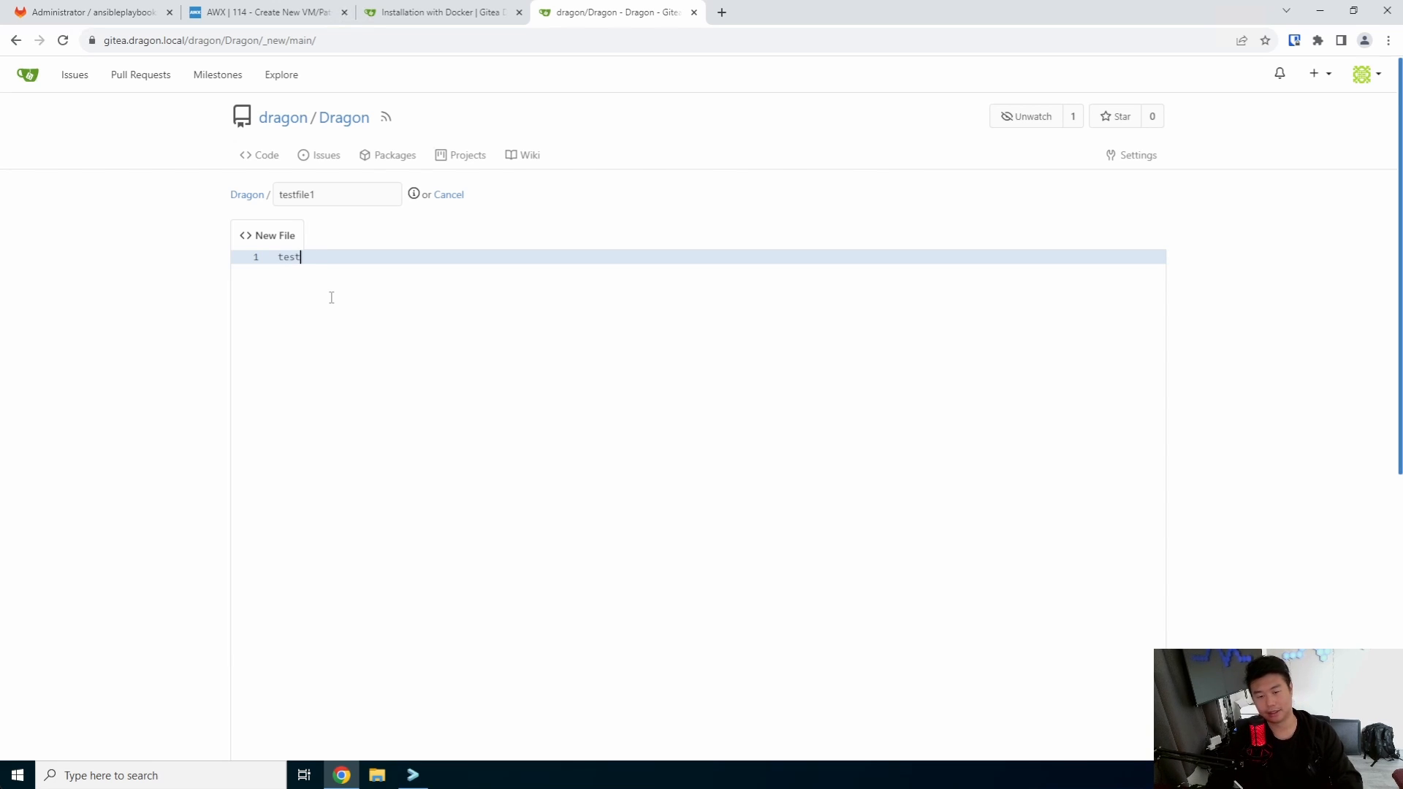
{"action": "scroll", "scroll_direction": "down", "scroll_amount": 3}
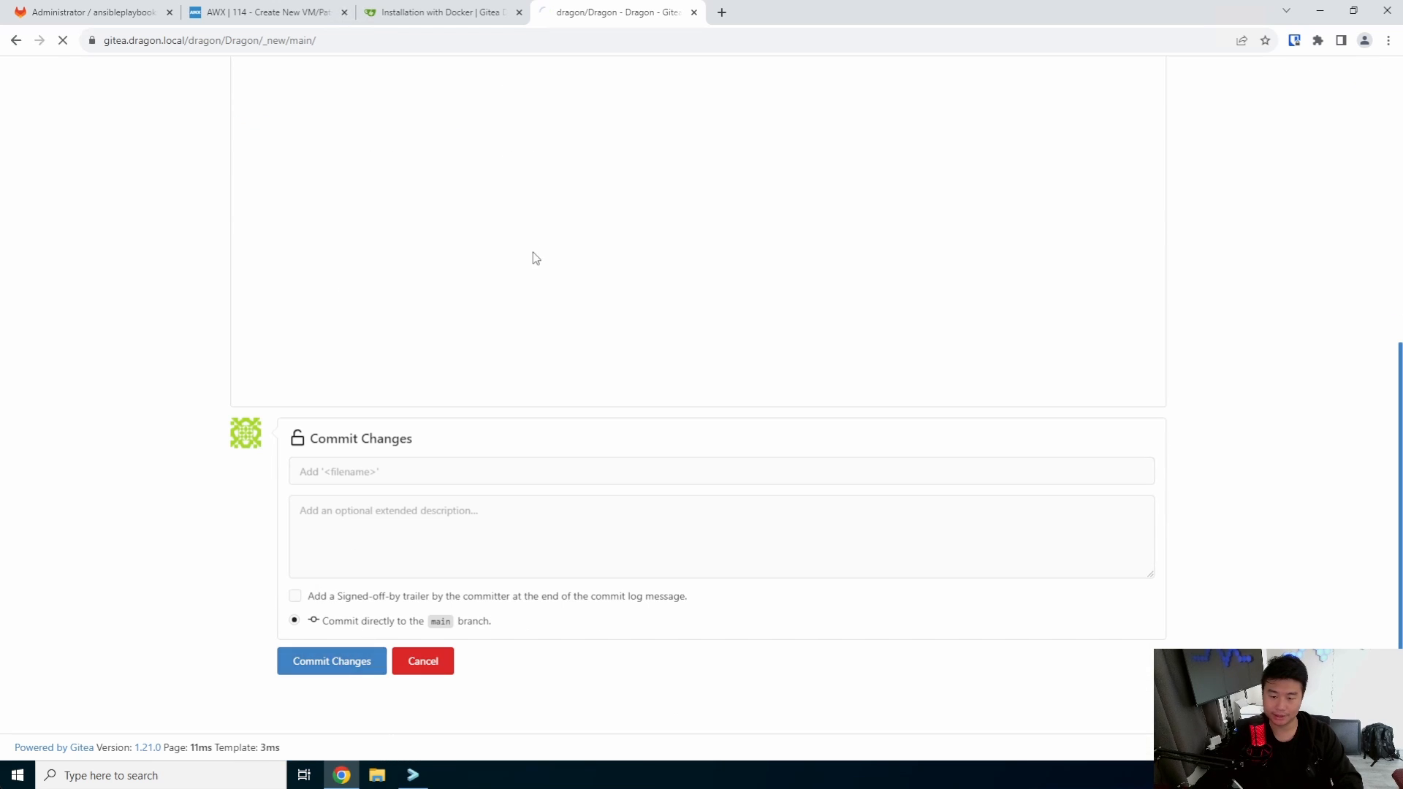
{"action": "left_click", "coordinate": [331, 660]}
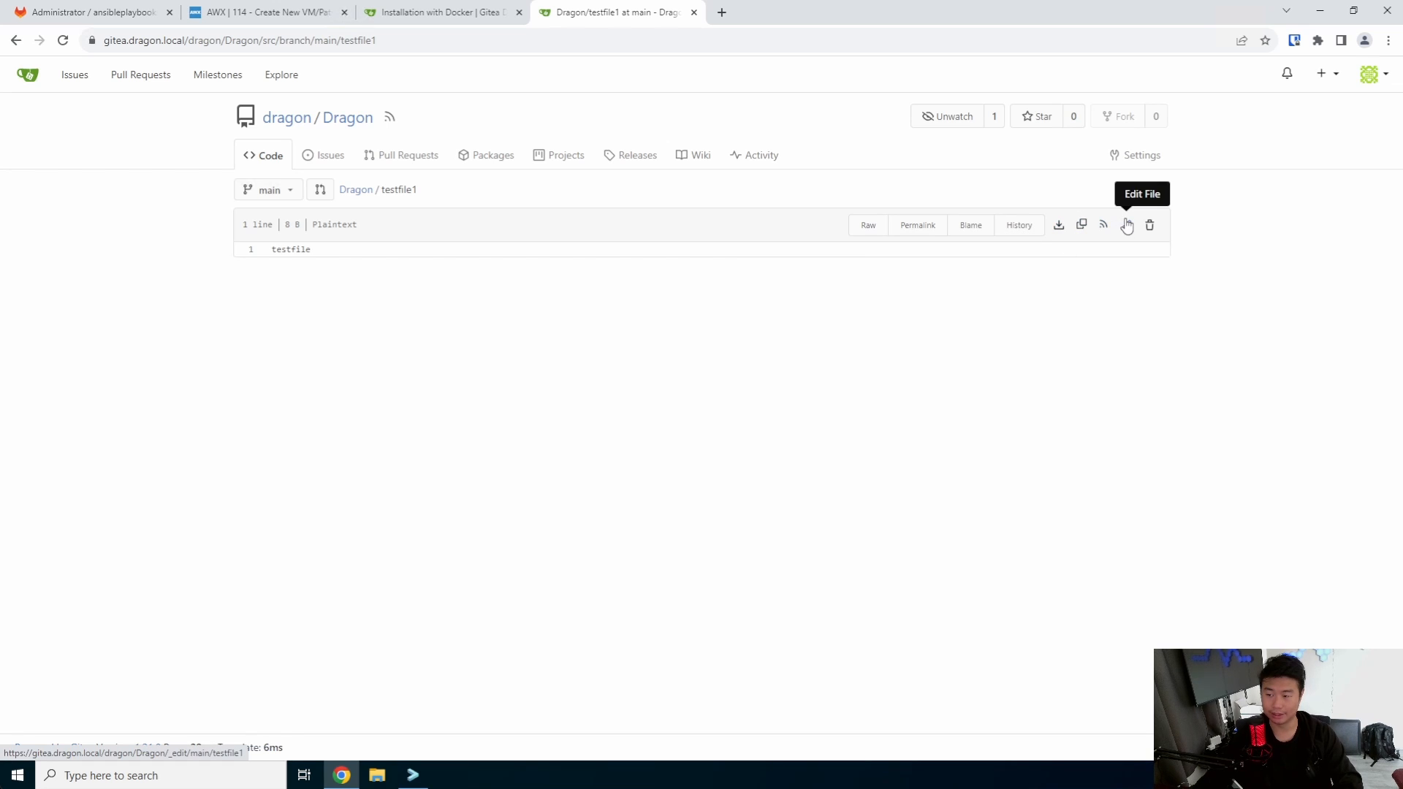
{"action": "left_click", "coordinate": [1125, 224]}
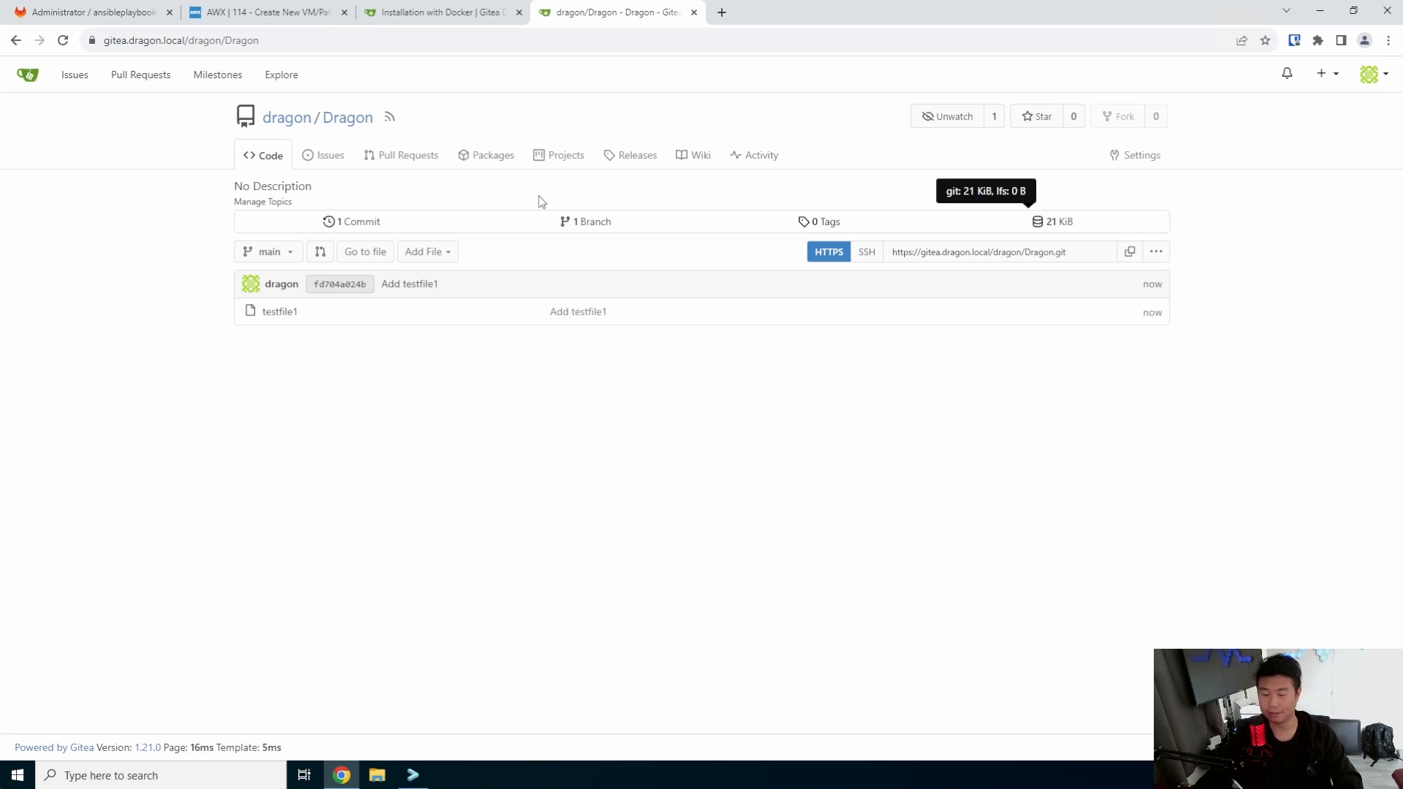
{"action": "mouse_move", "coordinate": [382, 175]}
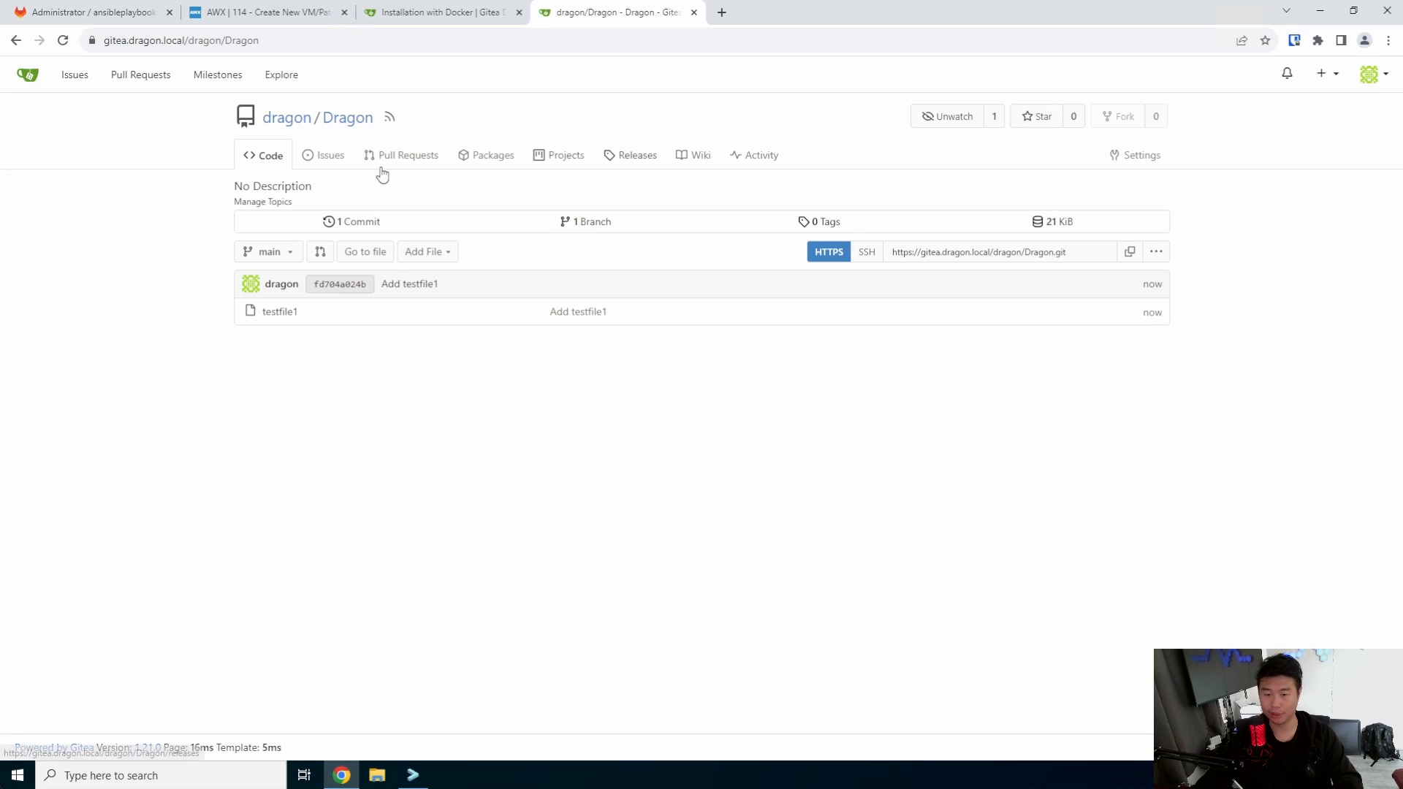
Browse Dragon's Pull Requests, Releases and Activity tabs, then go to the personal dashboard.
{"action": "left_click", "coordinate": [407, 155]}
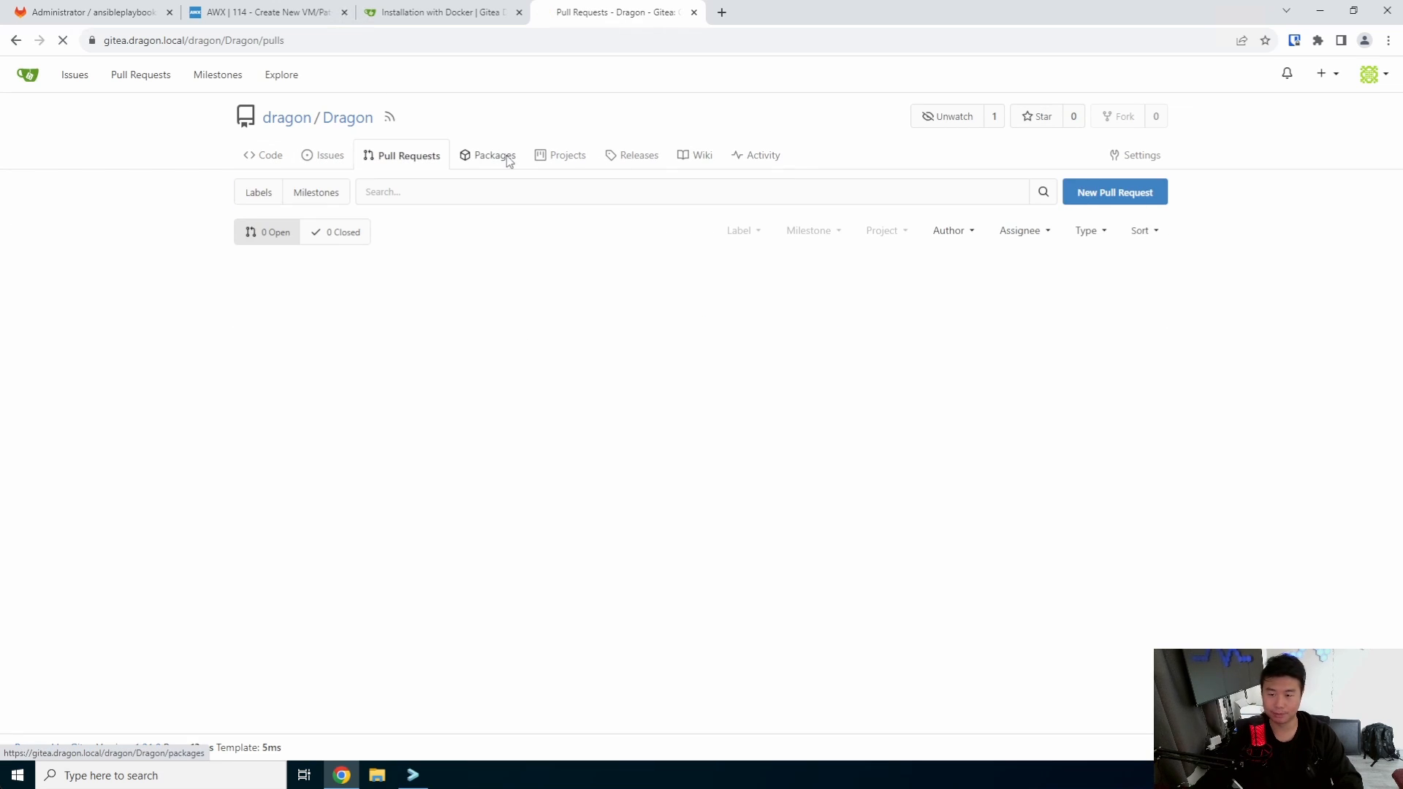
{"action": "left_click", "coordinate": [637, 155]}
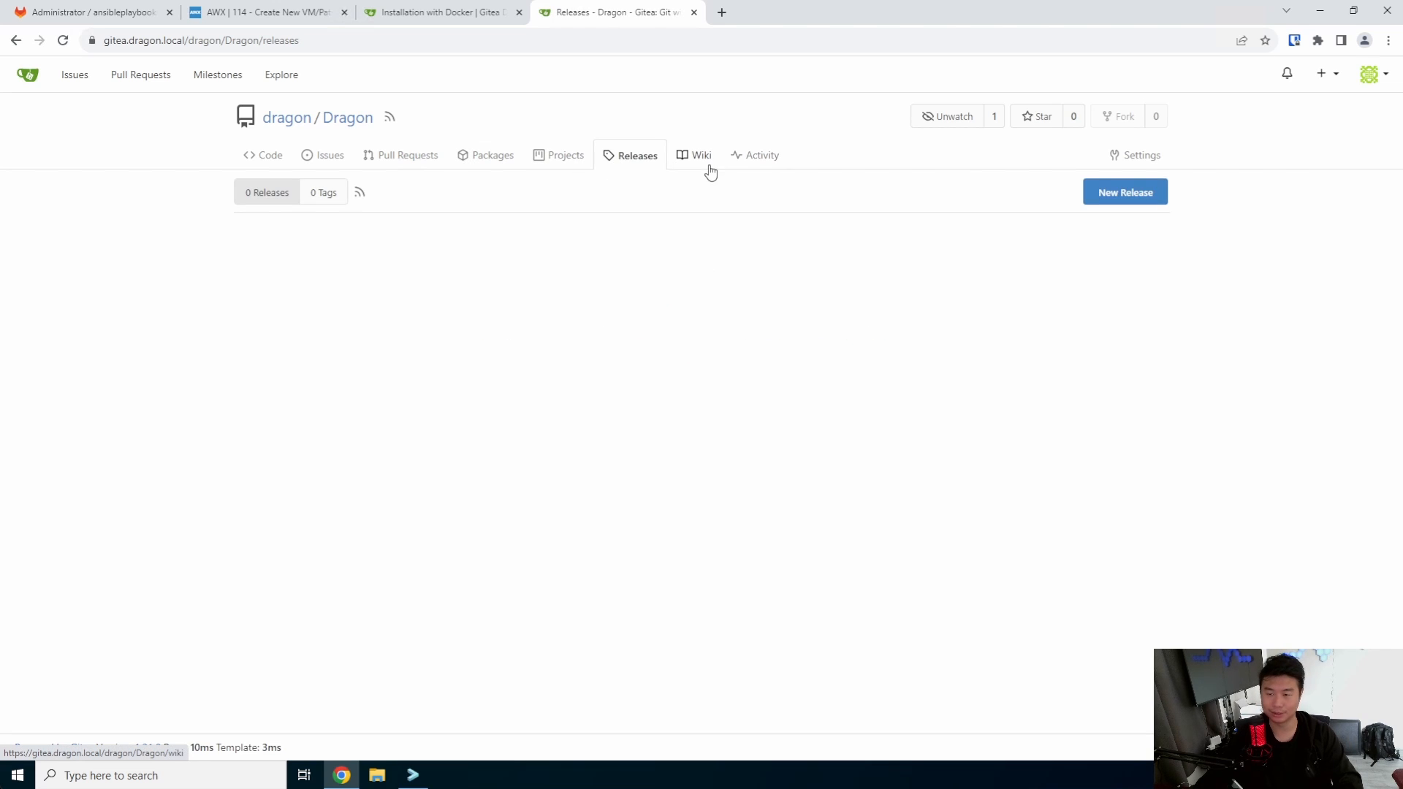
{"action": "left_click", "coordinate": [761, 155]}
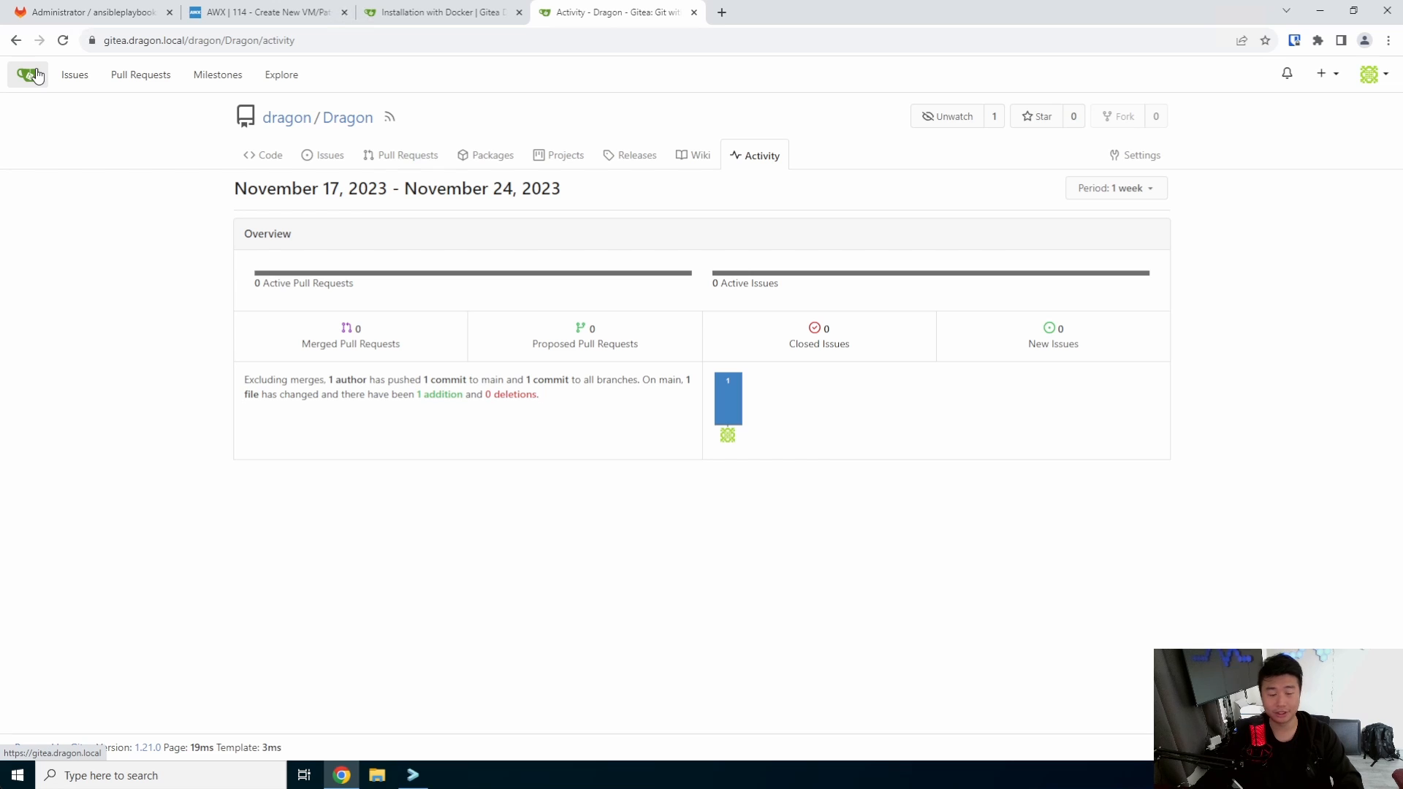
{"action": "left_click", "coordinate": [27, 74]}
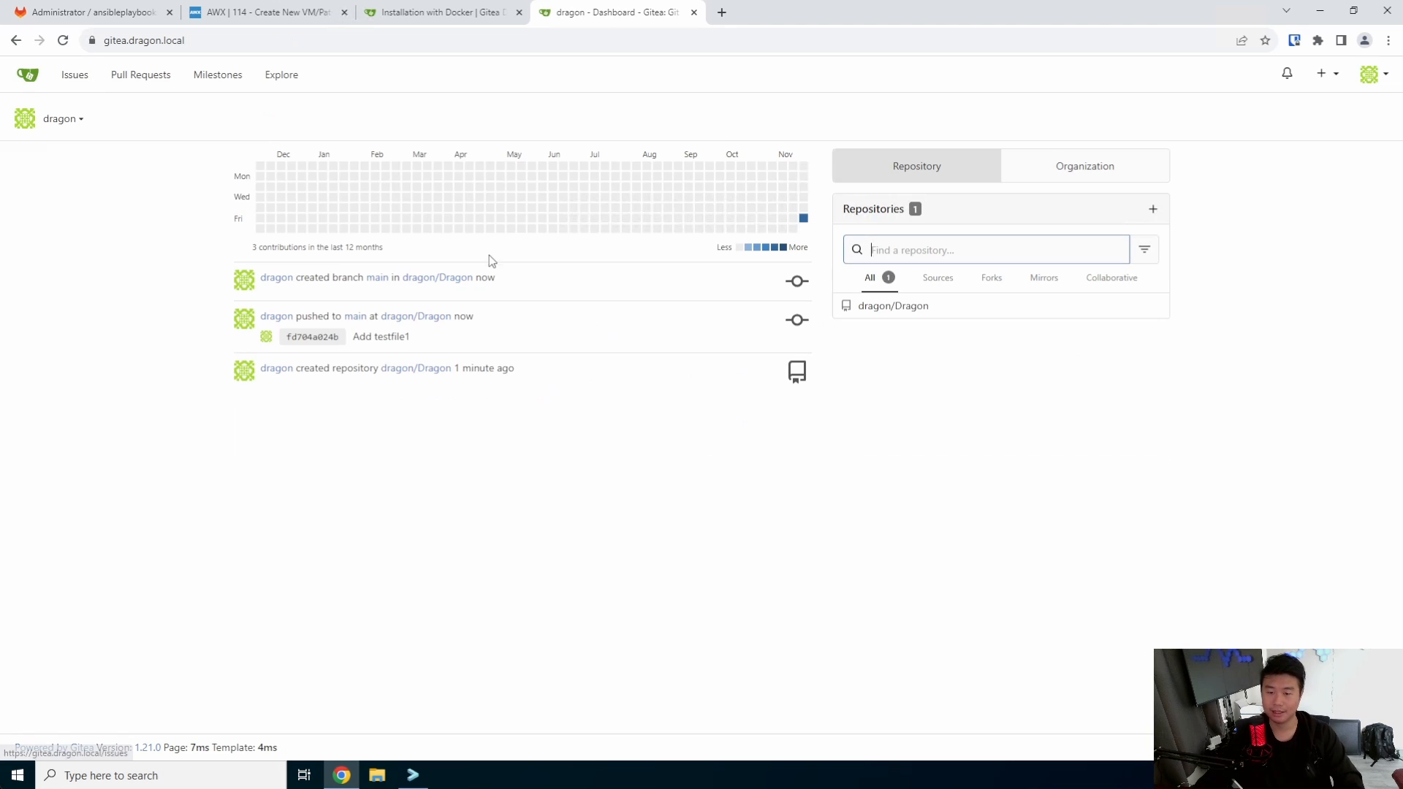
{"action": "mouse_move", "coordinate": [892, 306]}
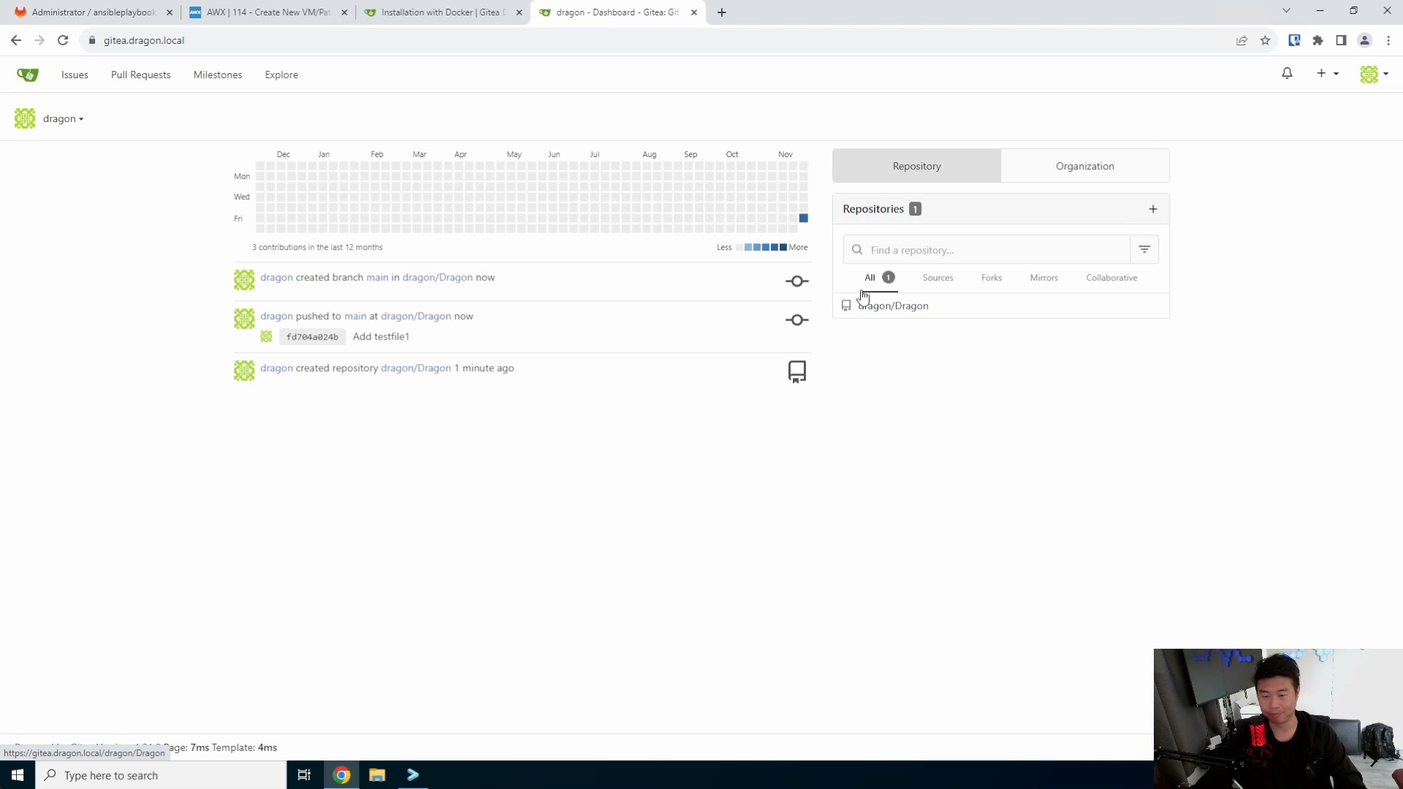
{"action": "left_click", "coordinate": [74, 74]}
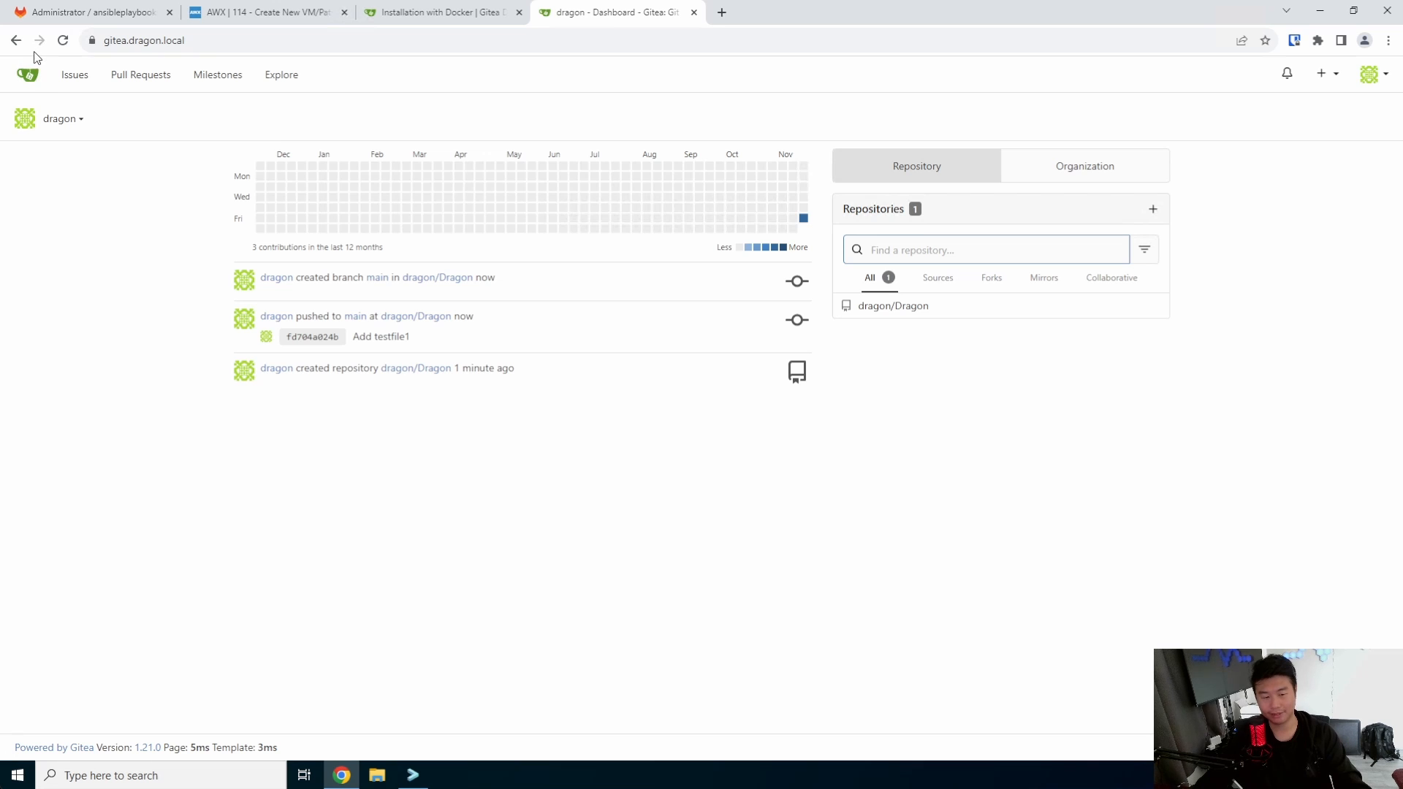
{"action": "mouse_move", "coordinate": [577, 303]}
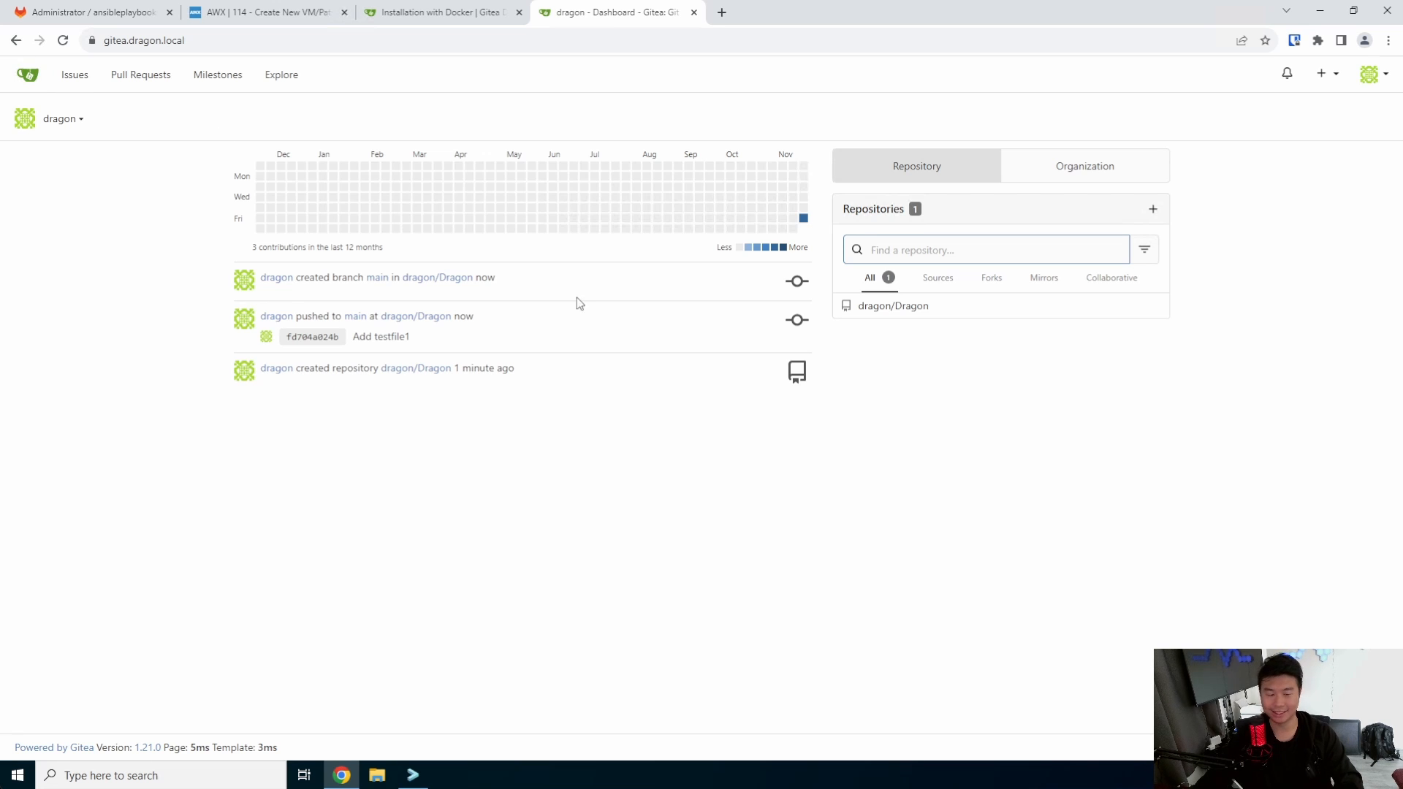